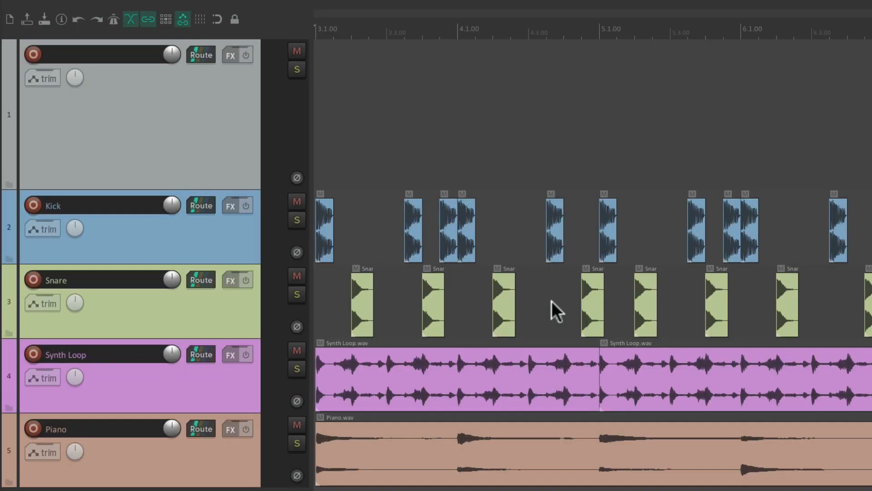
pyautogui.moveTo(461, 305)
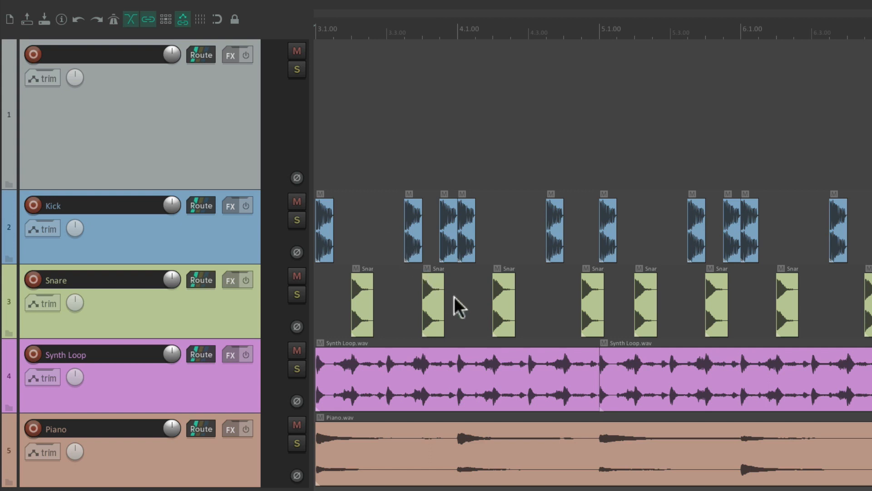
pyautogui.moveTo(435, 389)
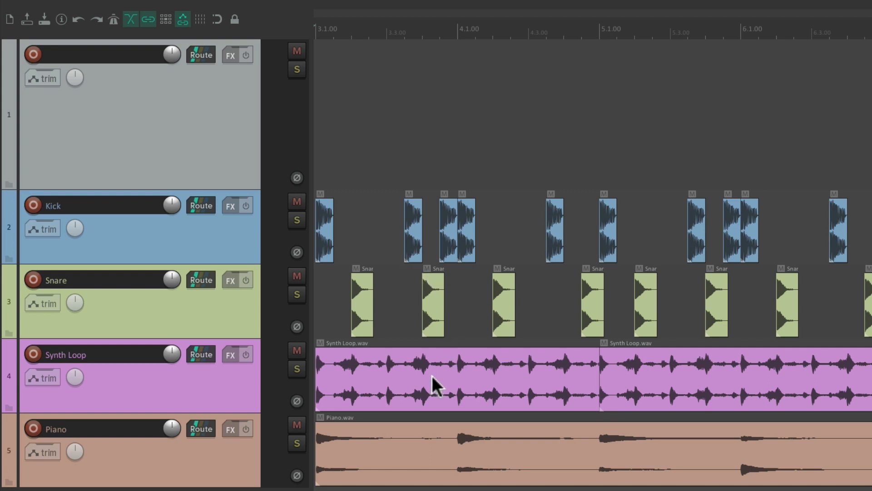
pyautogui.moveTo(454, 460)
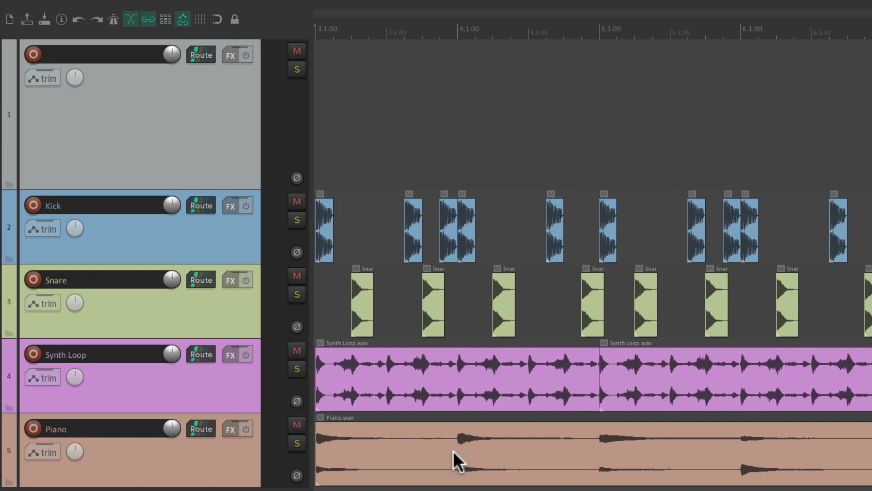
# Show the View menu where Project Media/FX Bay (Ctrl+B) is listed
pyautogui.click(153, 8)
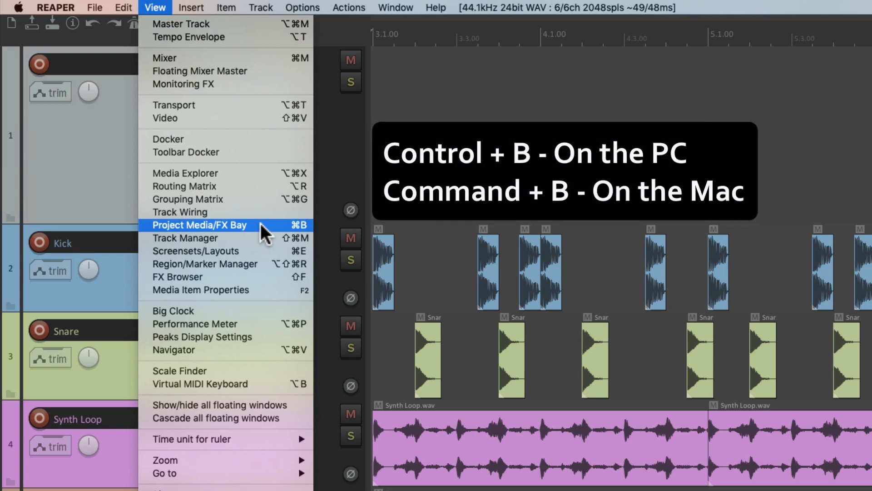
# Open the Project Bay and preview Kick, Piano, Snare and Synth Loop sources in turn
pyautogui.click(200, 225)
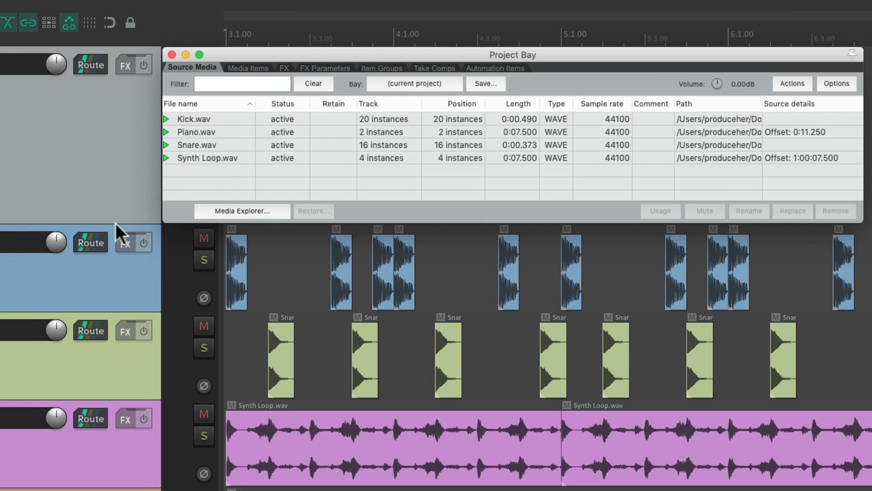
pyautogui.moveTo(434, 180)
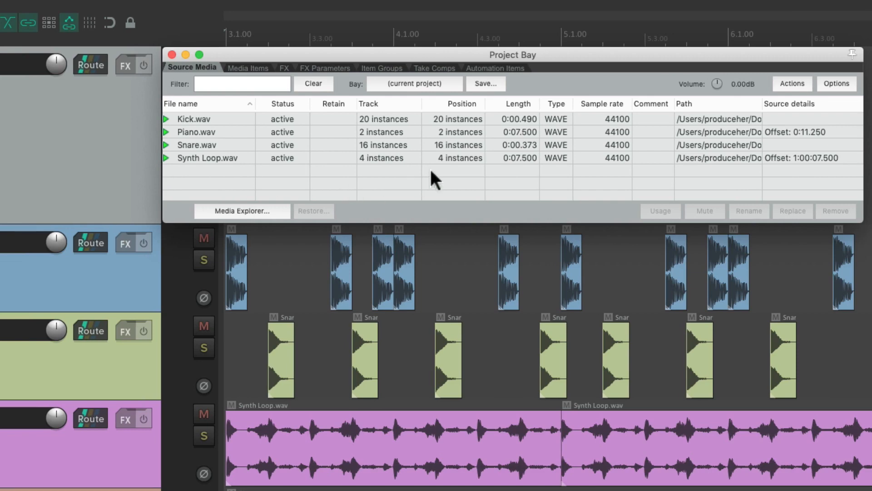
pyautogui.moveTo(267, 105)
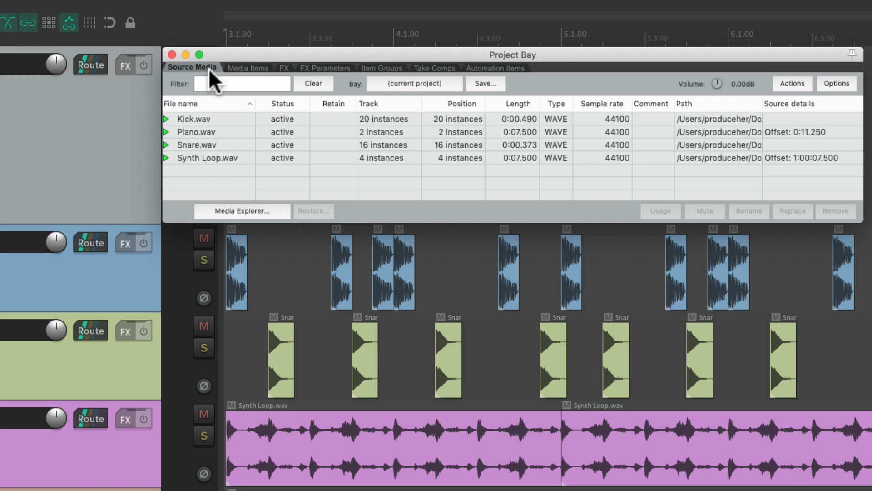
pyautogui.moveTo(245, 169)
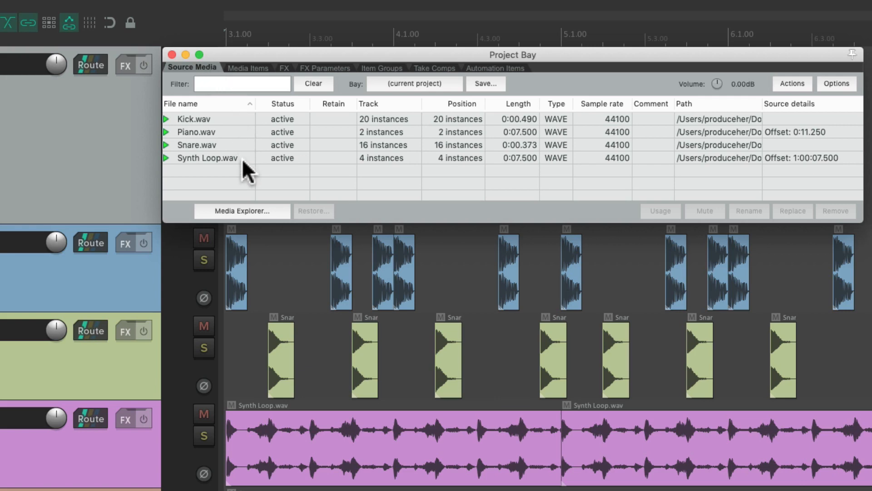
pyautogui.moveTo(169, 128)
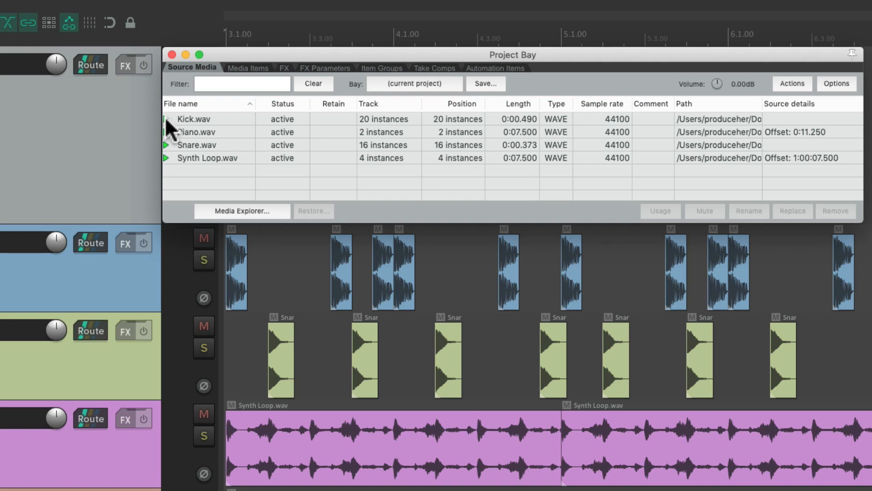
pyautogui.click(193, 119)
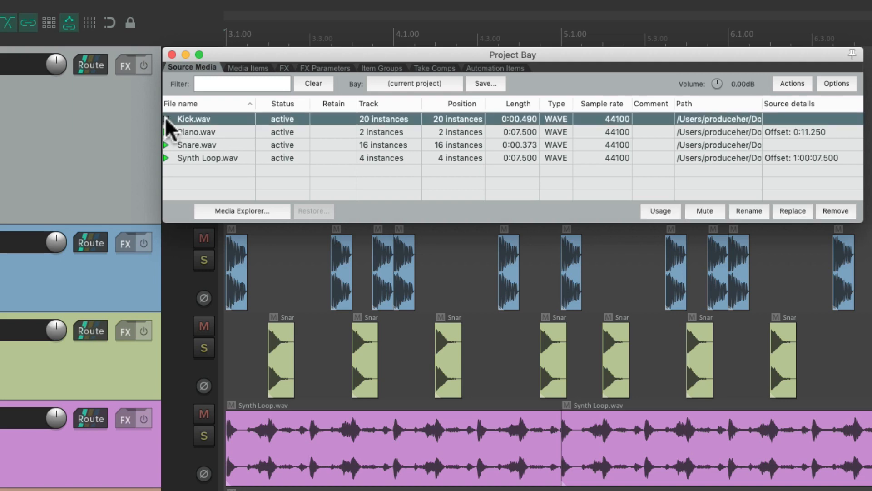
pyautogui.click(196, 132)
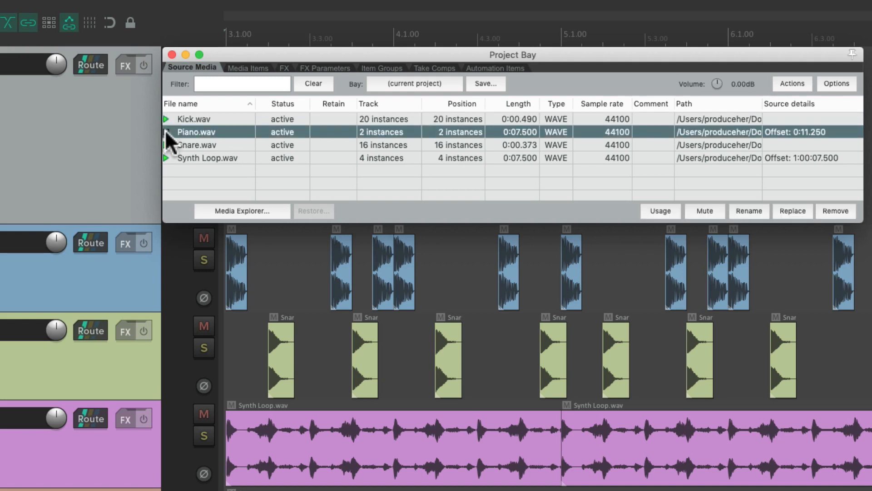
pyautogui.click(196, 144)
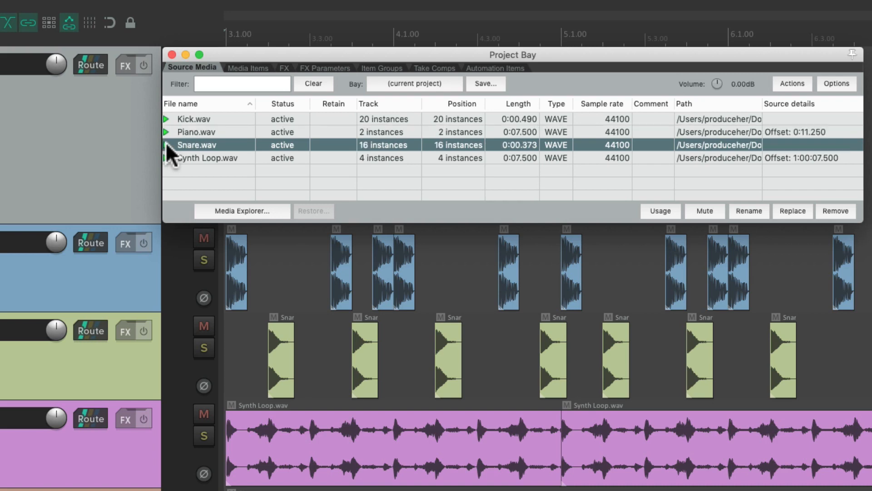
pyautogui.click(208, 158)
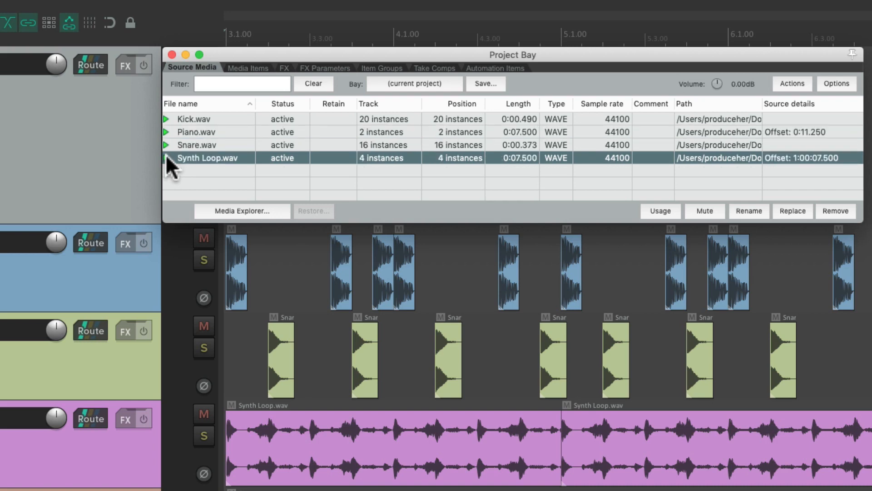
# Preview Kick.wav again, lower the preview volume to -6.75 dB, then reset it to 0 dB
pyautogui.click(193, 119)
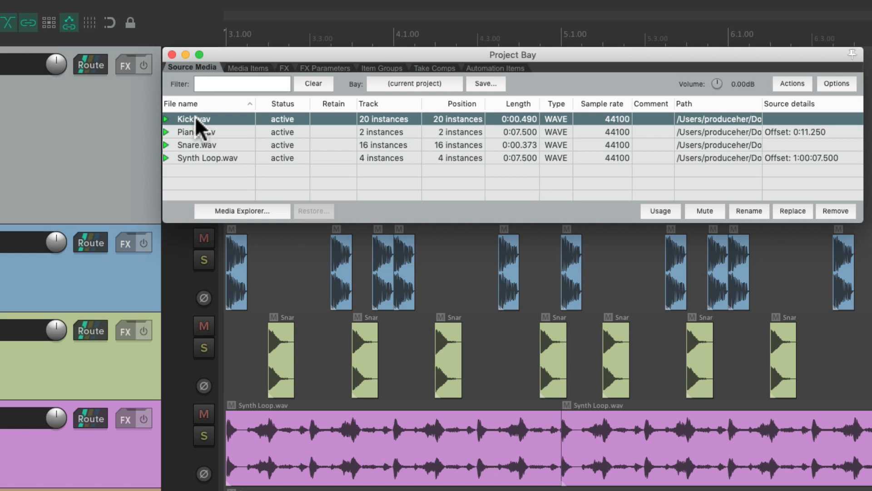
pyautogui.moveTo(718, 85)
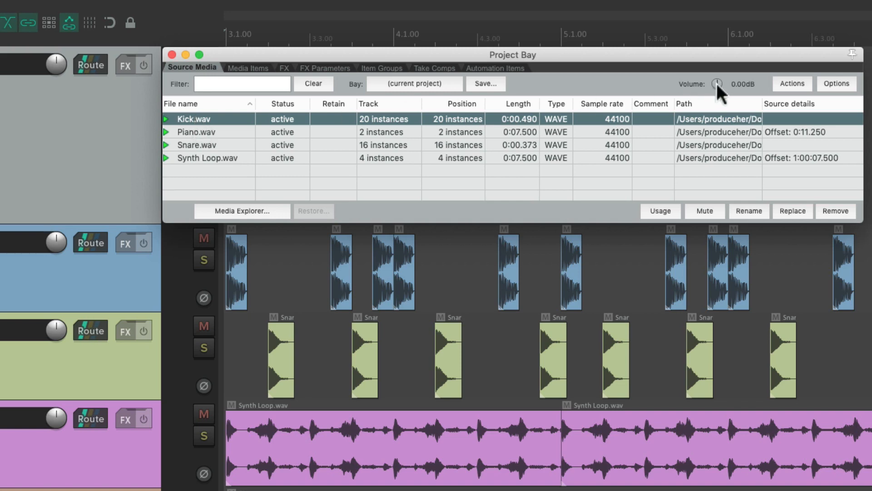
pyautogui.moveTo(717, 84); pyautogui.dragTo(717, 97)
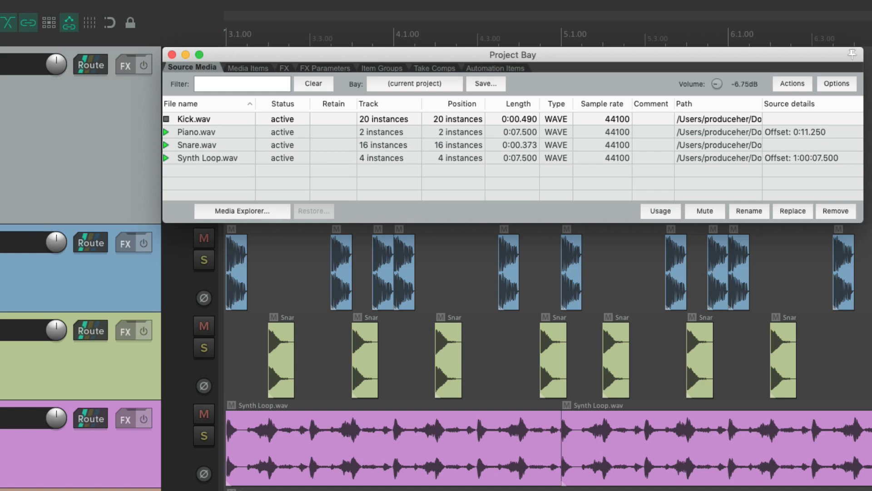
pyautogui.click(717, 83)
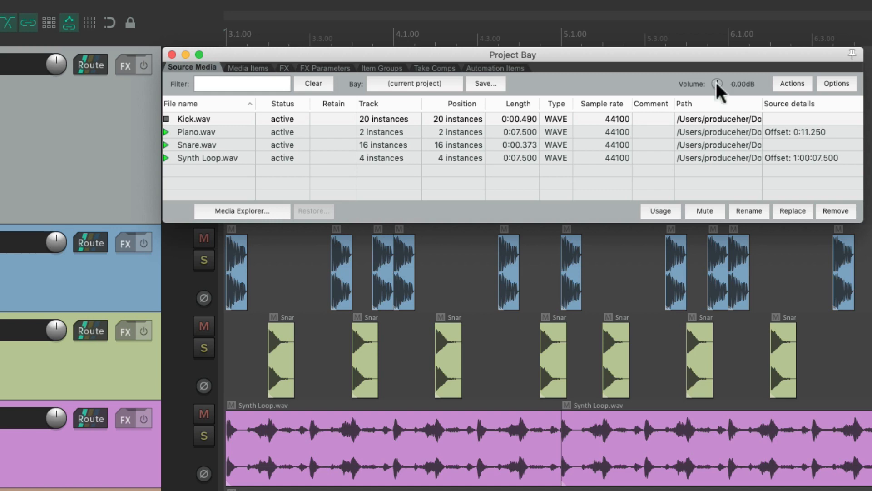
pyautogui.moveTo(219, 80)
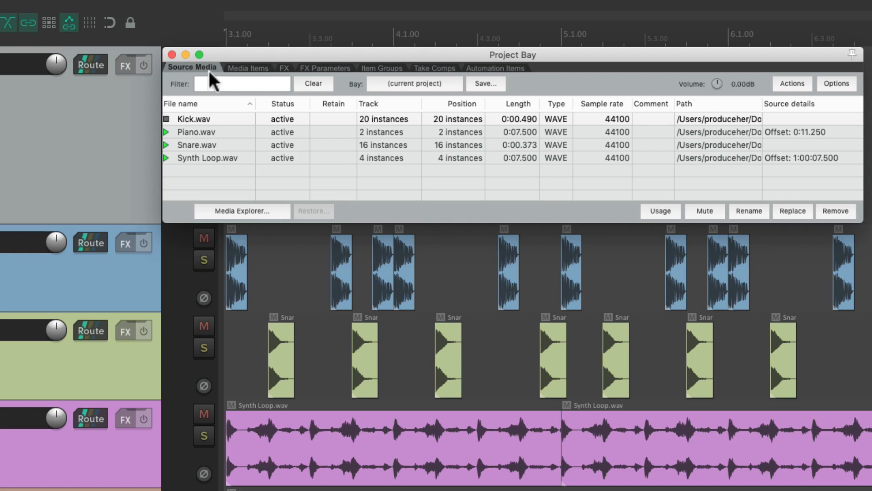
# Switch the bay to Media Items, back to Source Media, then to Media Items again
pyautogui.click(247, 67)
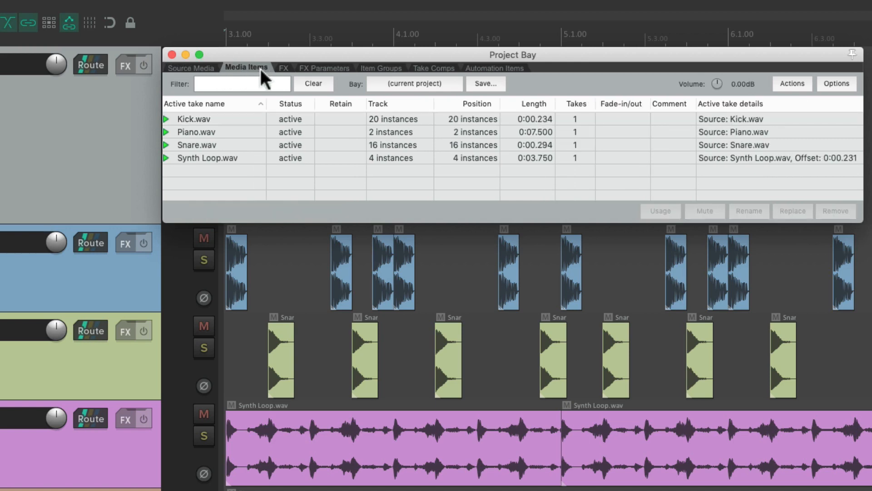
pyautogui.click(191, 67)
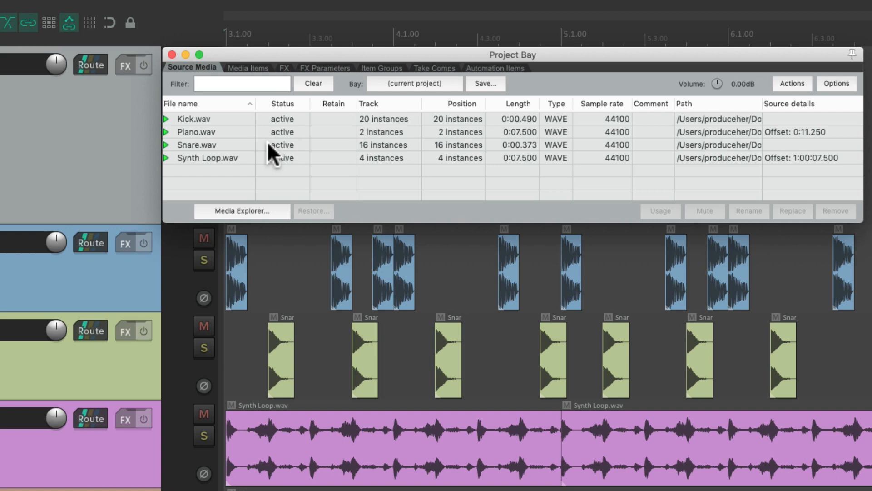
pyautogui.click(246, 67)
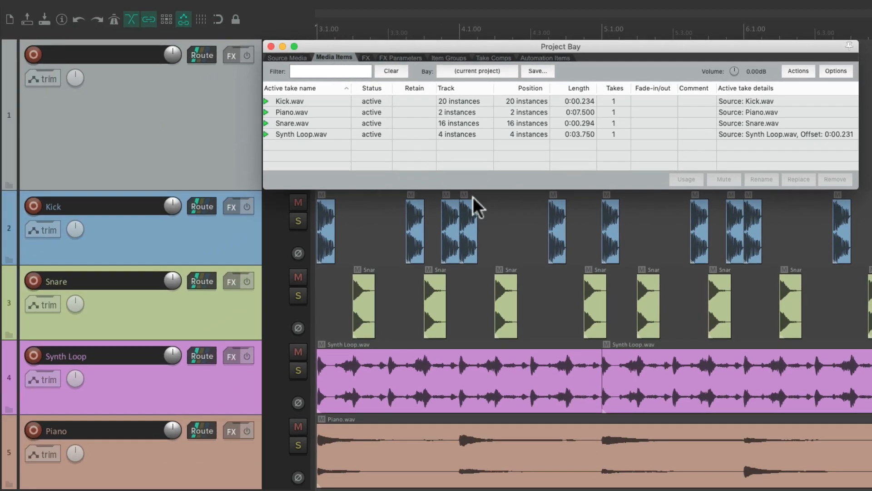
pyautogui.moveTo(536, 306)
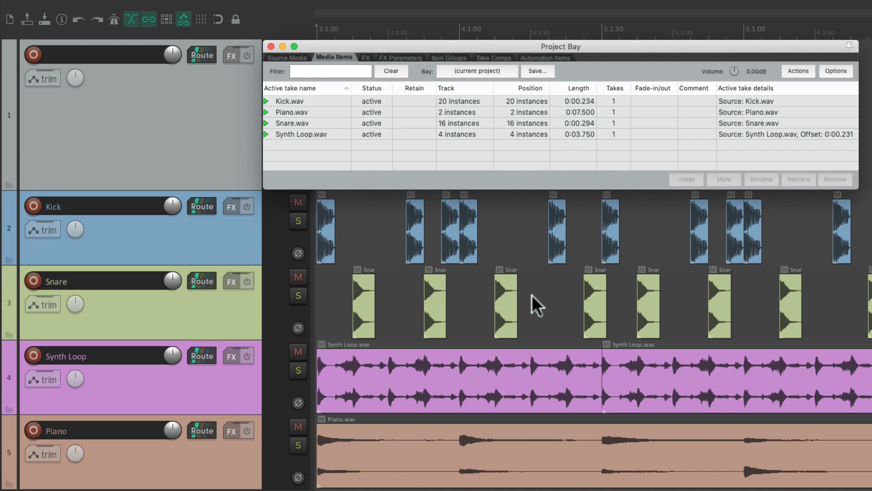
pyautogui.moveTo(345, 123)
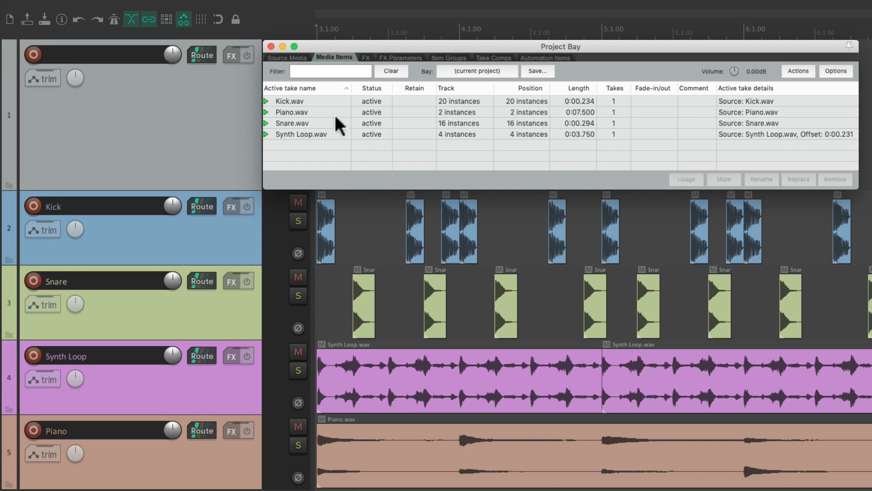
pyautogui.moveTo(334, 116)
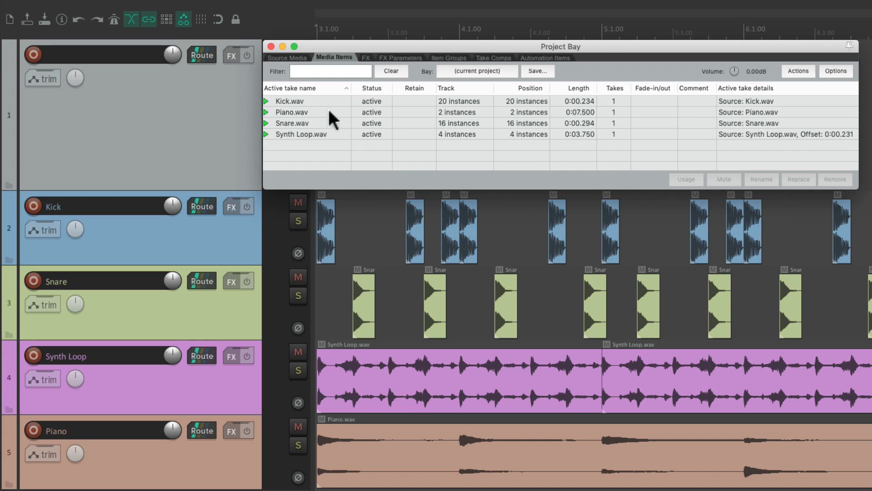
# Select and preview the individual split Piano.wav items in the Media Items list
pyautogui.click(290, 112)
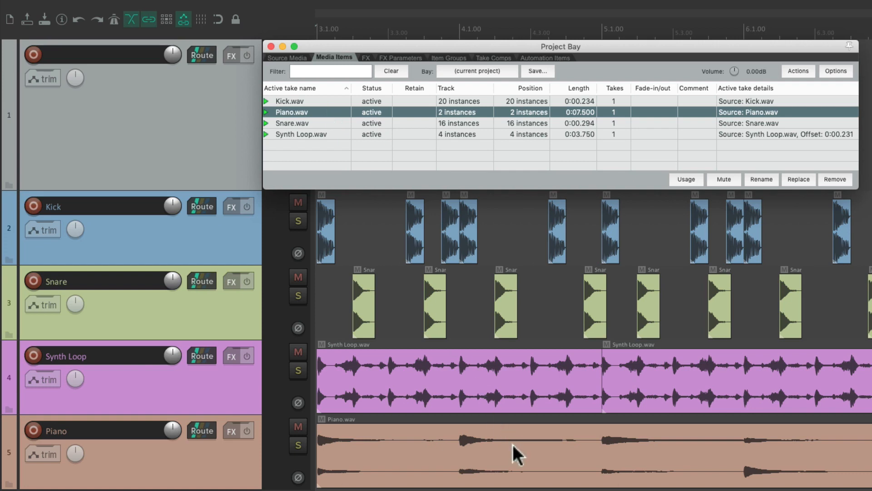
pyautogui.moveTo(458, 465)
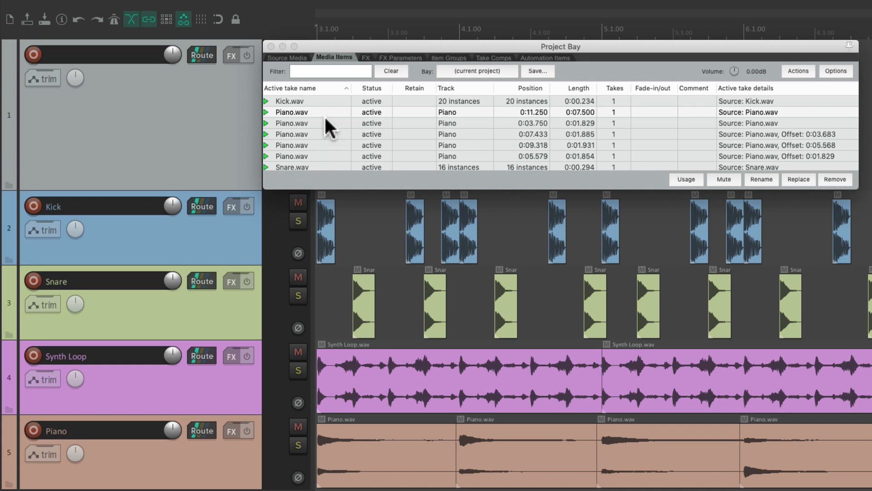
pyautogui.click(308, 112)
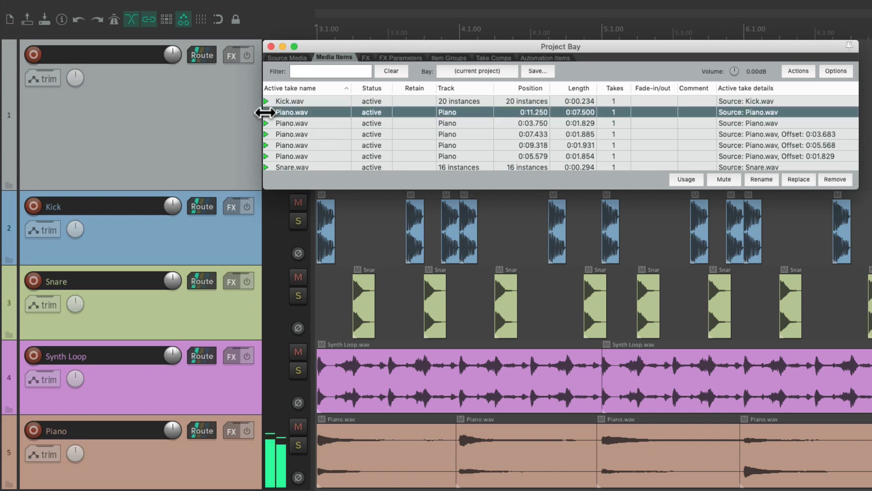
pyautogui.click(307, 124)
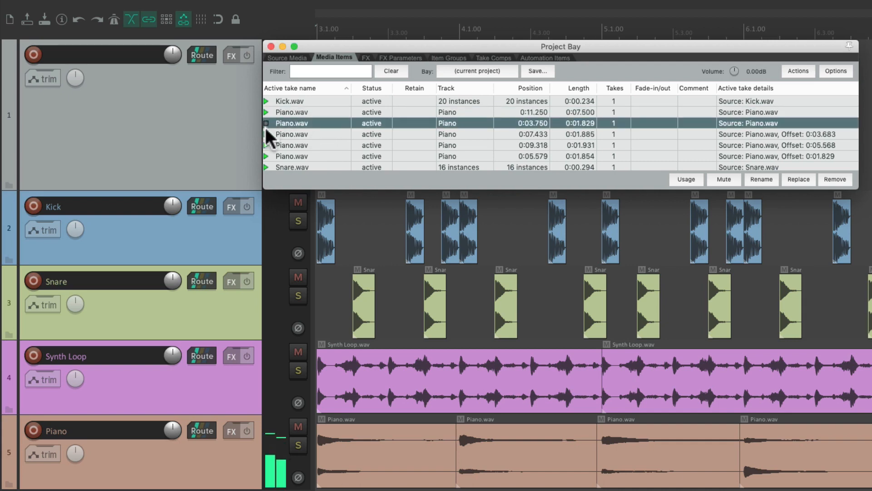
pyautogui.click(306, 144)
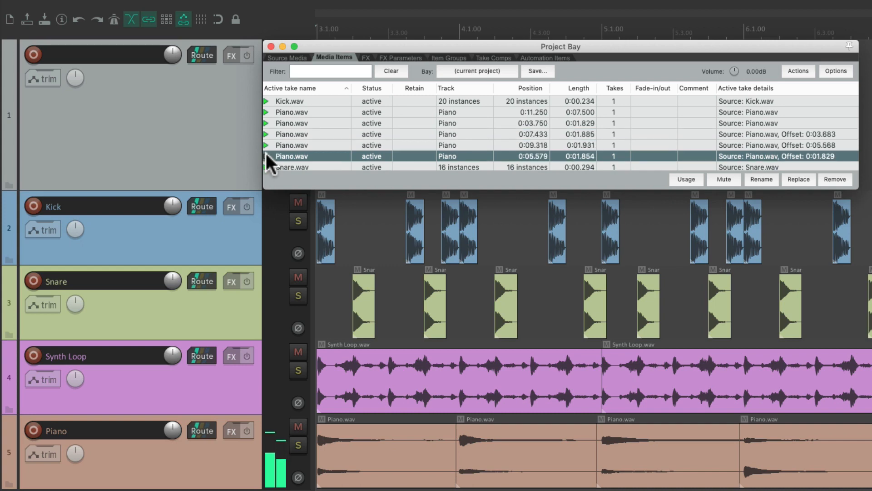
# Revisit the Source Media list, select a piano item, then return to Media Items
pyautogui.click(287, 58)
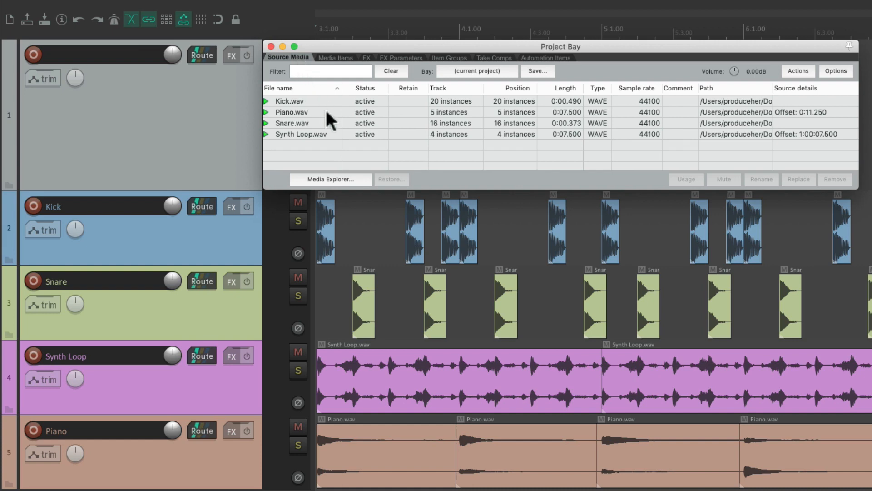
pyautogui.click(290, 112)
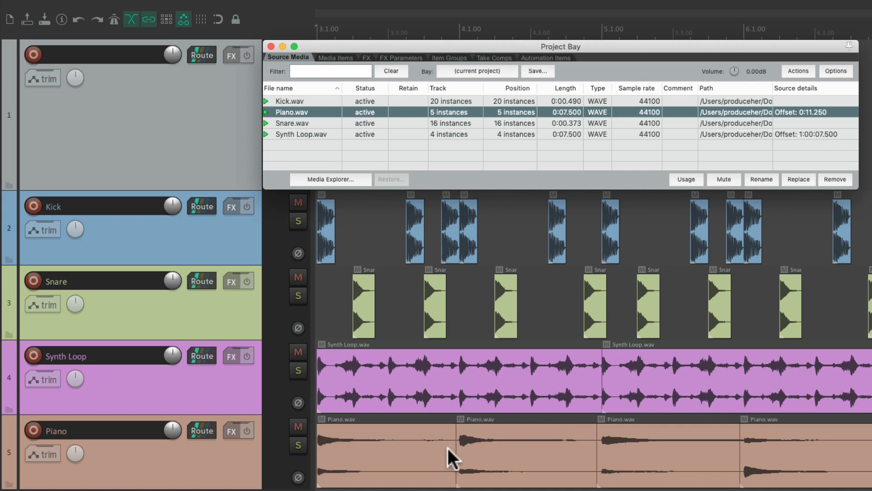
pyautogui.moveTo(348, 71)
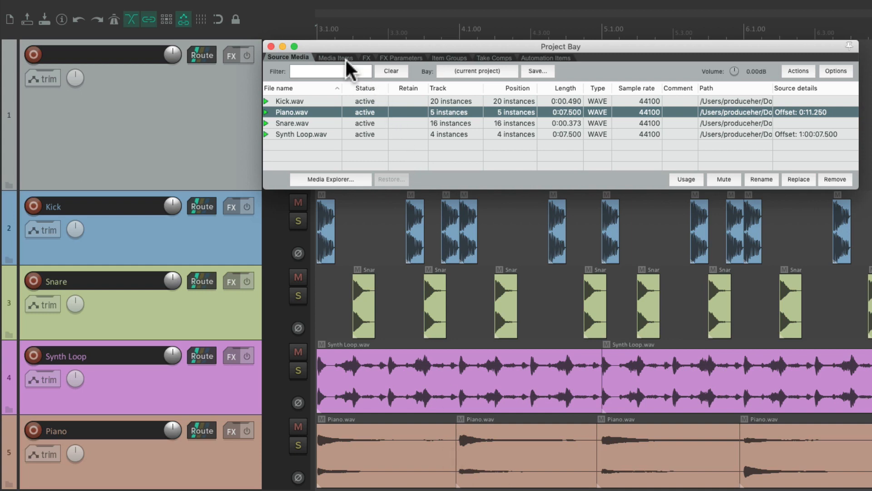
pyautogui.click(335, 57)
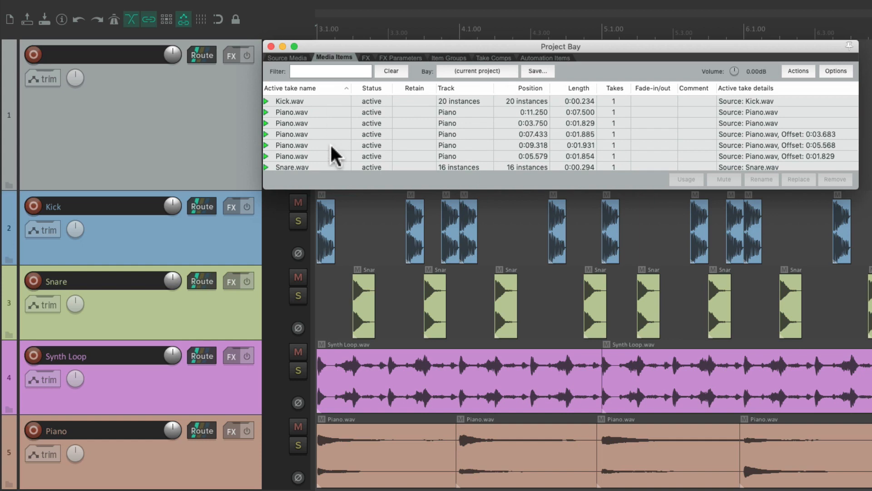
pyautogui.click(307, 101)
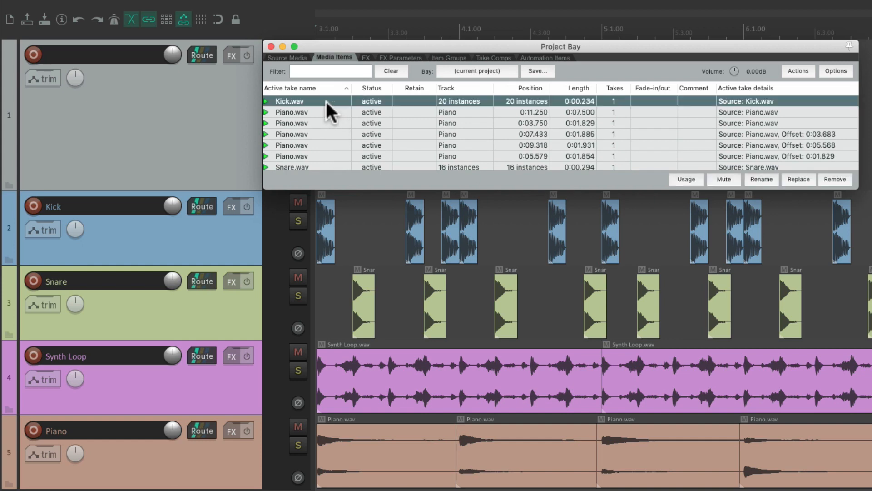
pyautogui.rightClick(308, 100)
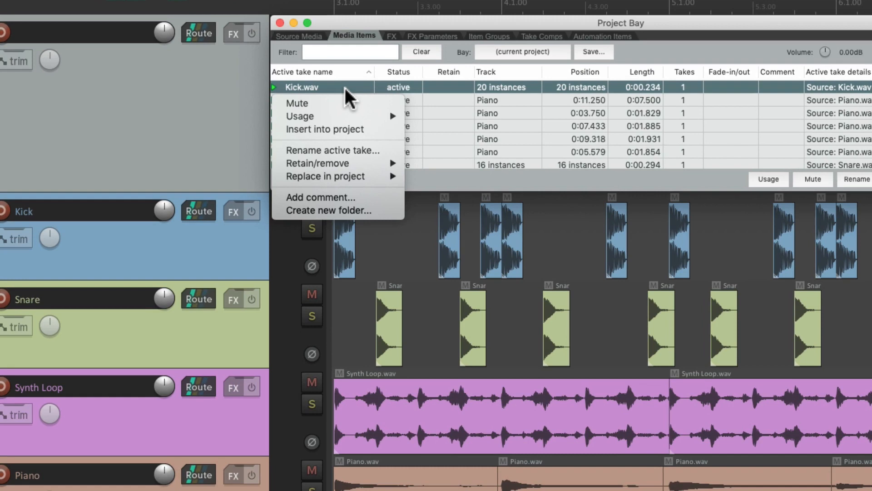
pyautogui.click(296, 103)
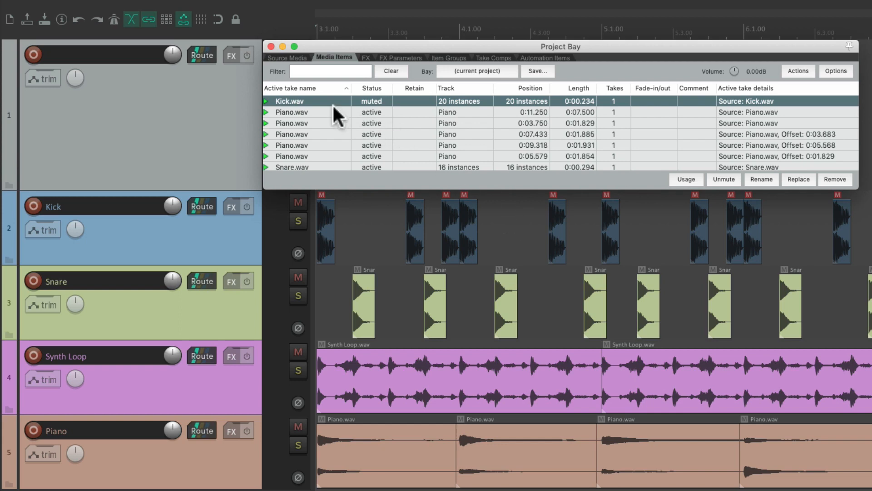
pyautogui.click(723, 179)
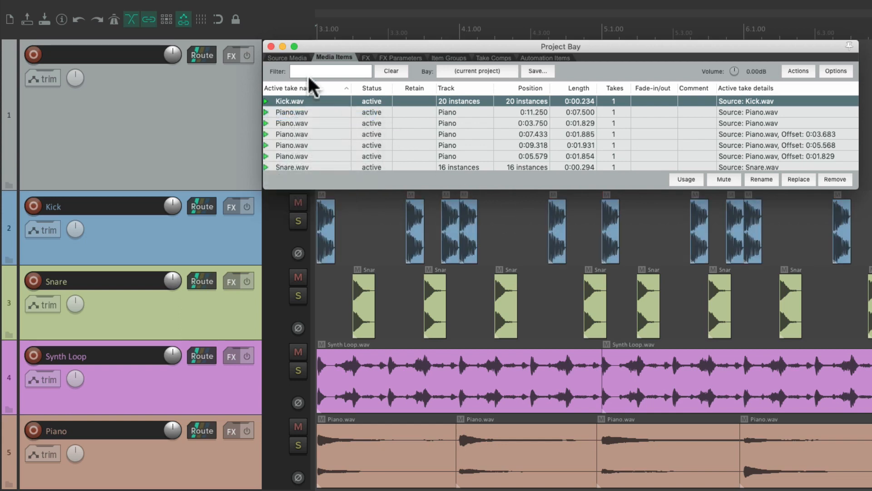
# In Source Media, mute all five Piano.wav instances, then unmute the source again
pyautogui.click(287, 59)
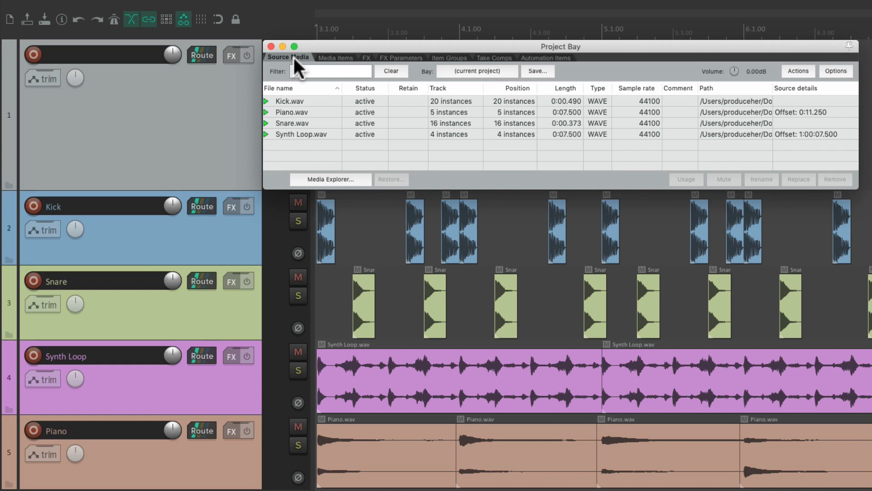
pyautogui.click(300, 113)
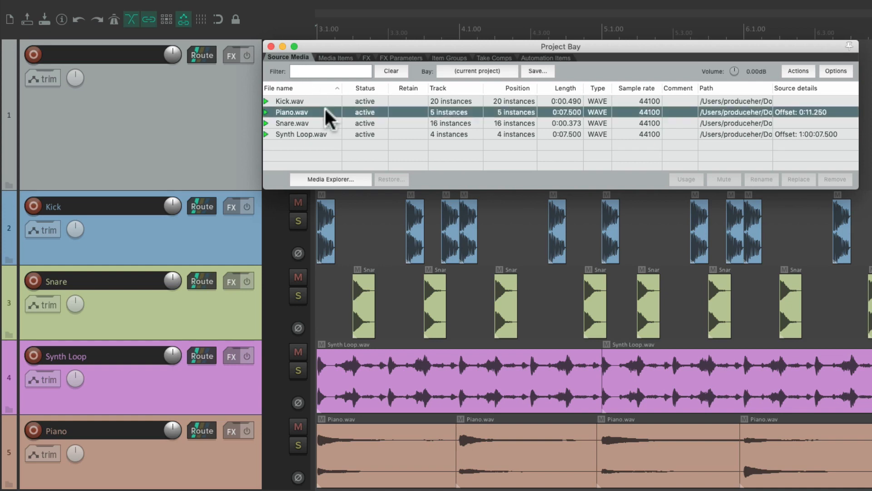
pyautogui.rightClick(292, 113)
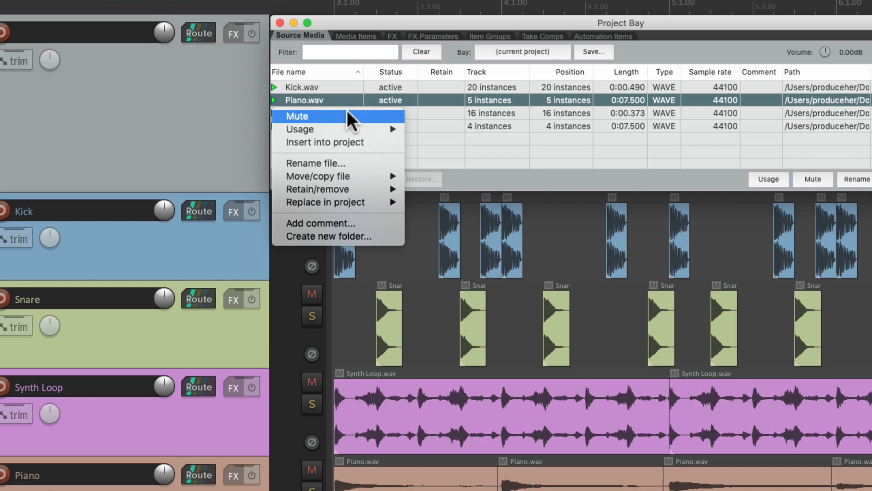
pyautogui.click(296, 117)
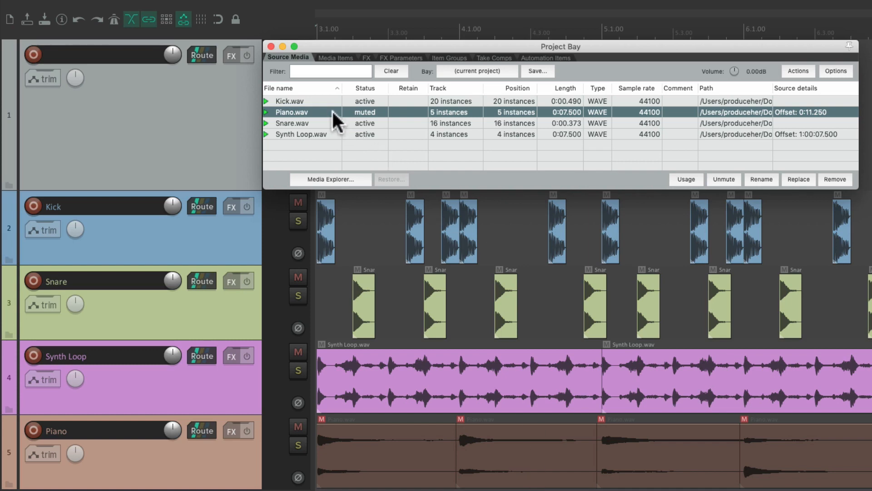
pyautogui.click(724, 179)
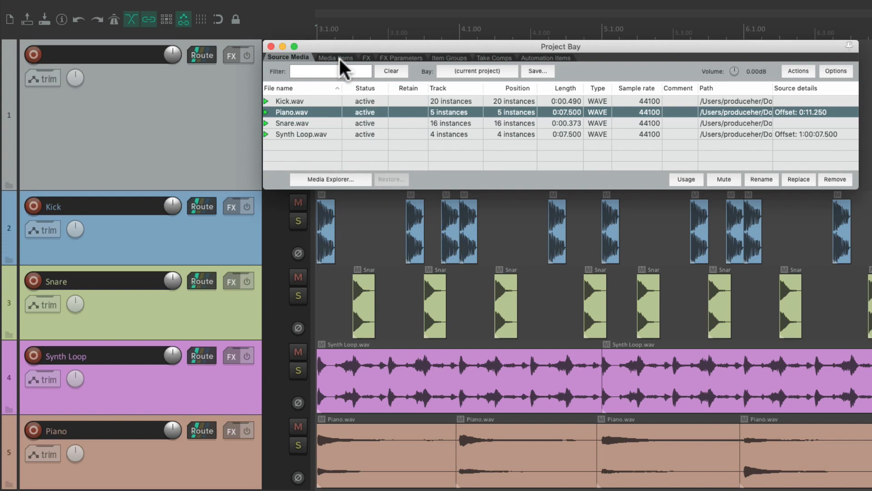
# In Media Items, mute the Piano item at 0:07.433, then unmute it from the timeline
pyautogui.click(336, 59)
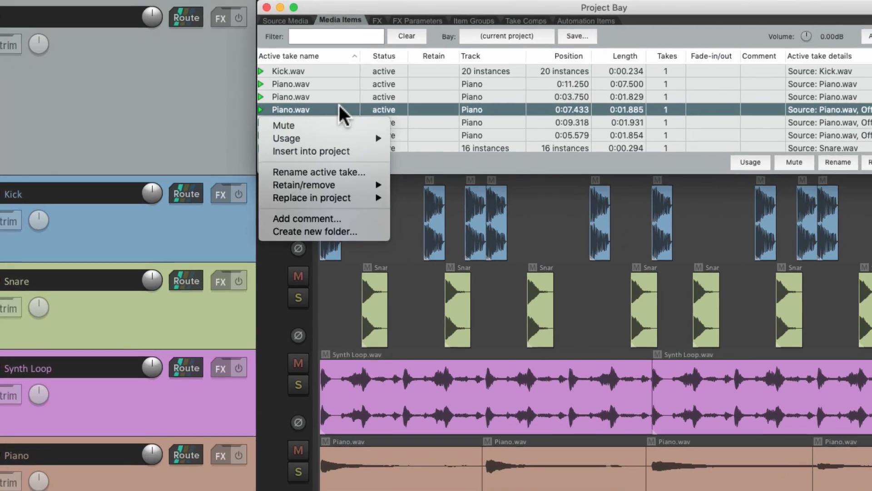
pyautogui.click(283, 125)
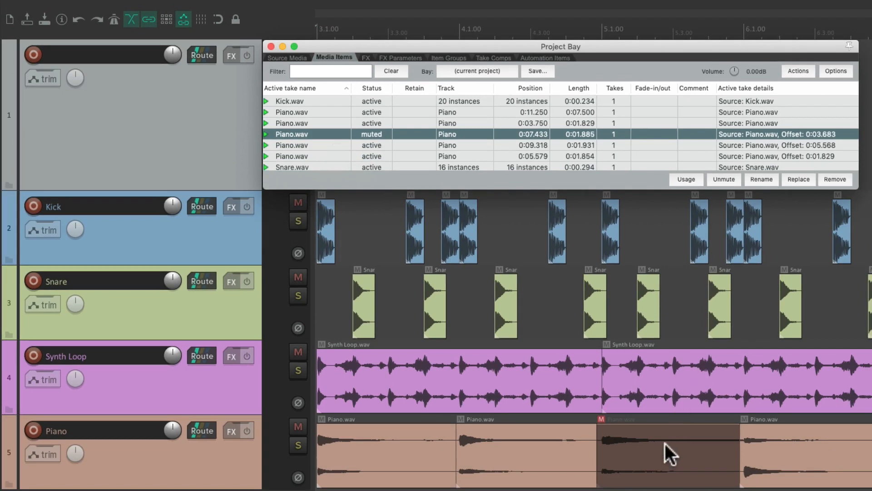
pyautogui.moveTo(681, 462)
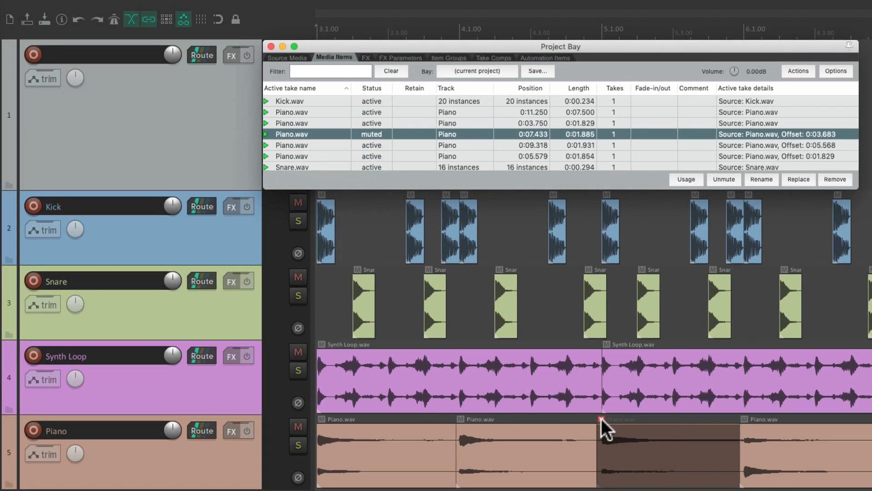
pyautogui.click(723, 179)
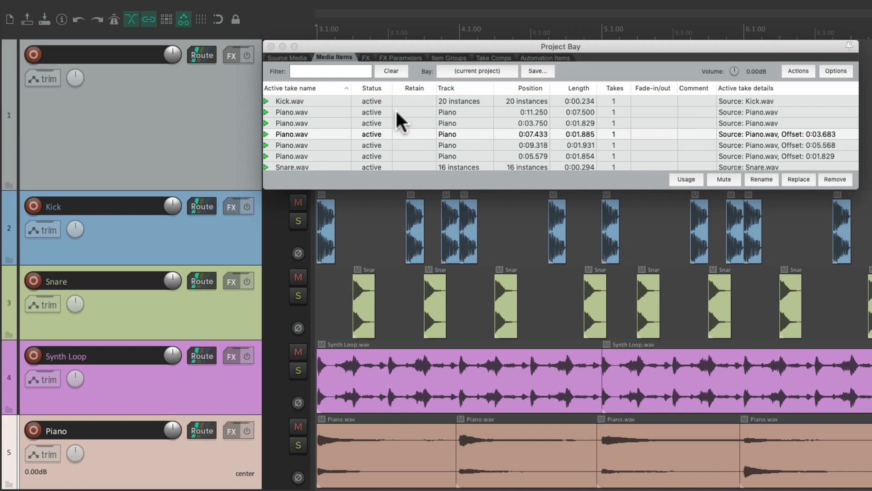
pyautogui.moveTo(410, 134)
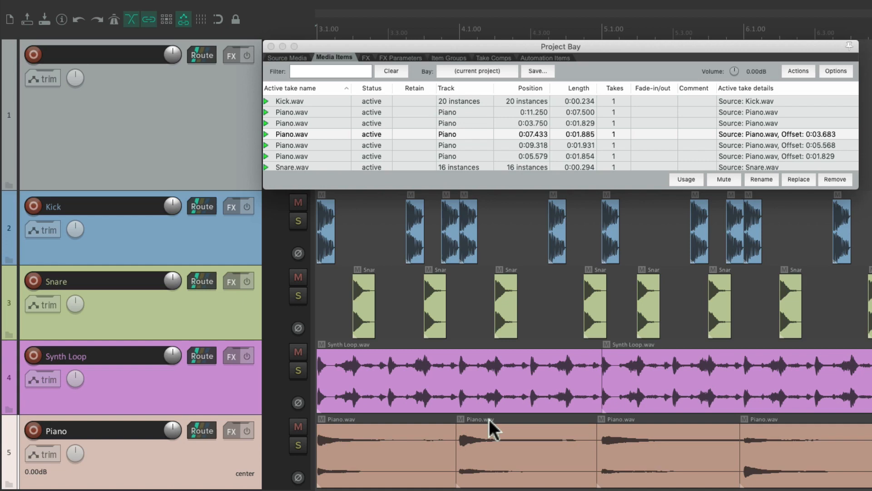
pyautogui.moveTo(469, 129)
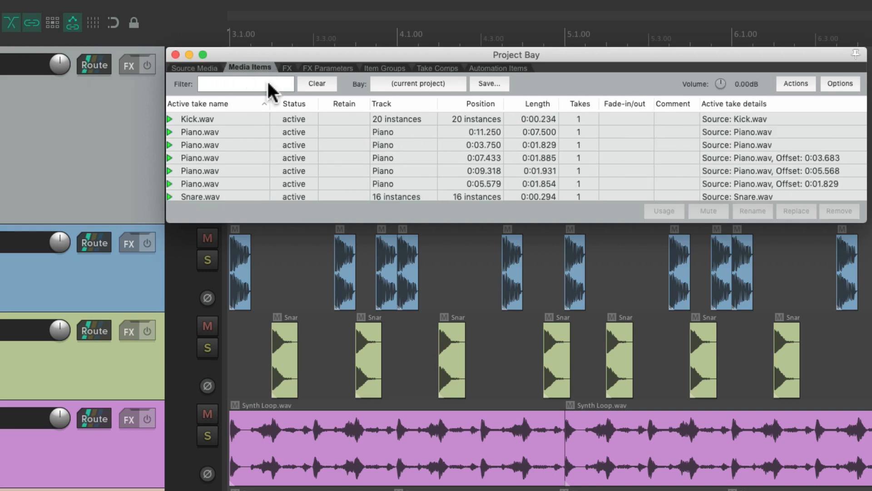
pyautogui.click(245, 84)
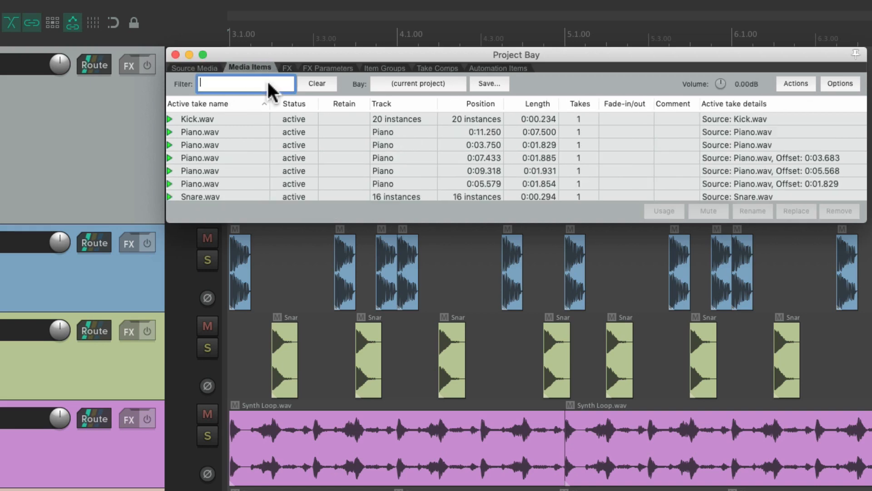
pyautogui.write('piano')
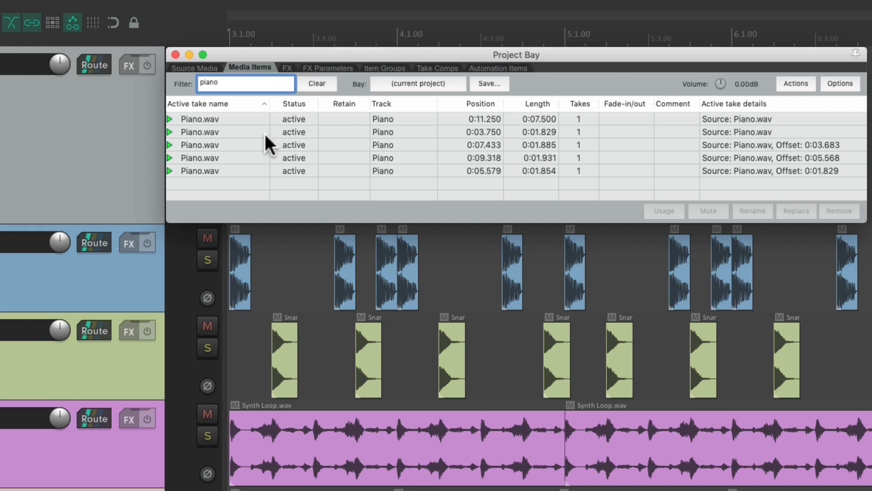
pyautogui.moveTo(259, 175)
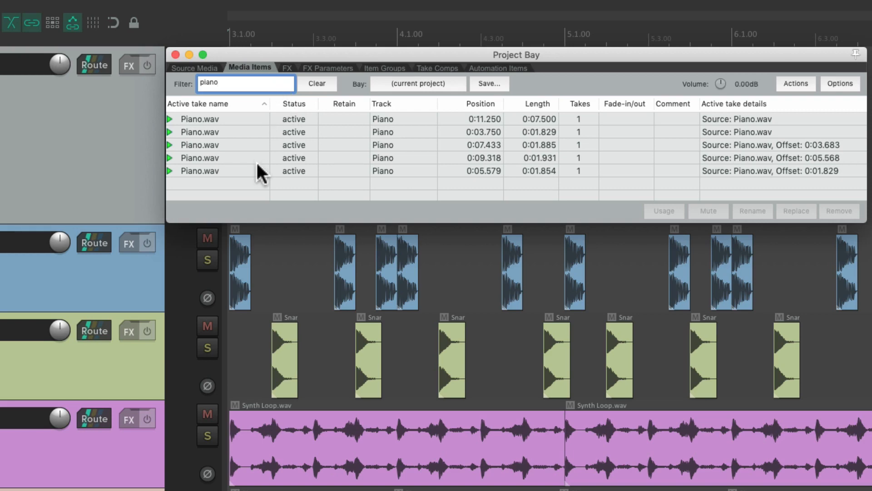
pyautogui.click(218, 131)
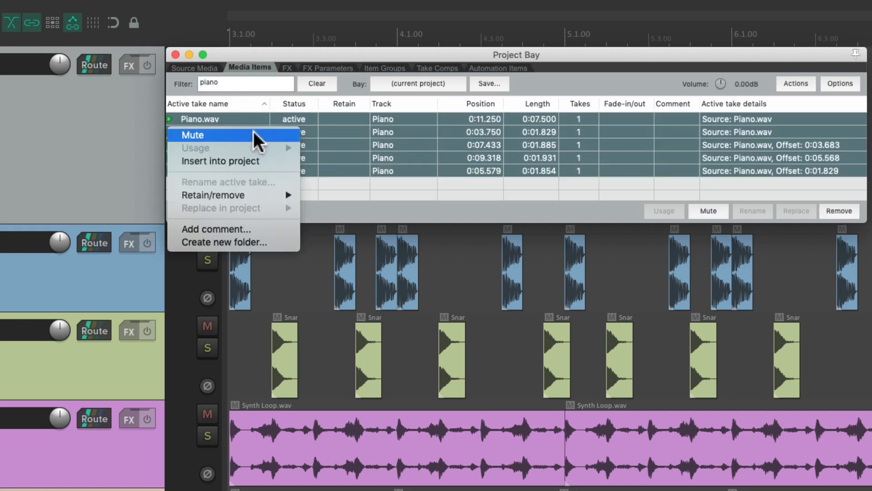
pyautogui.click(193, 134)
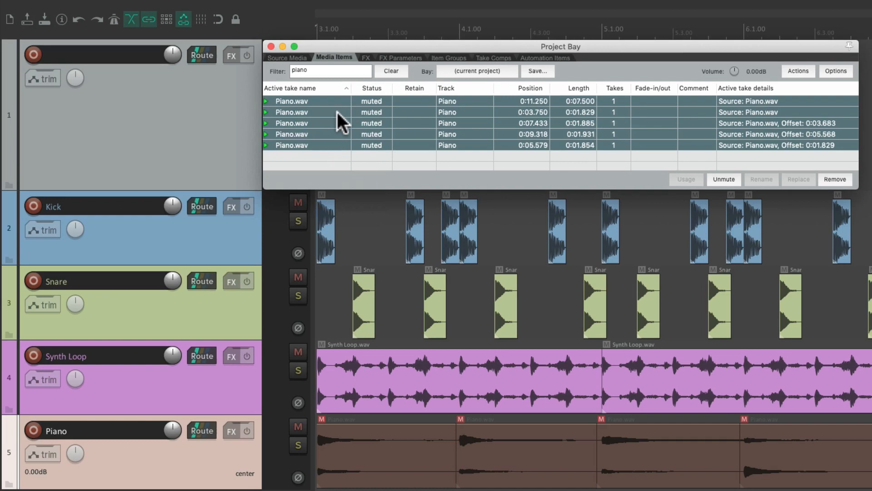
pyautogui.moveTo(513, 470)
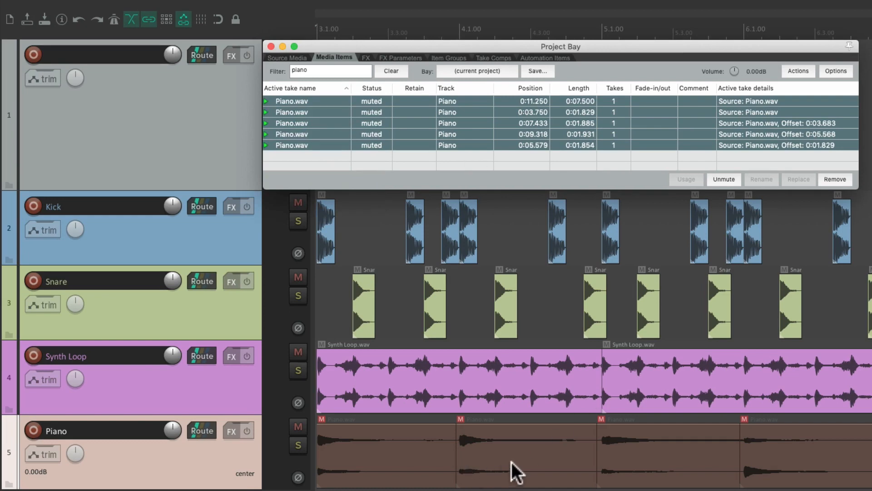
pyautogui.moveTo(472, 177)
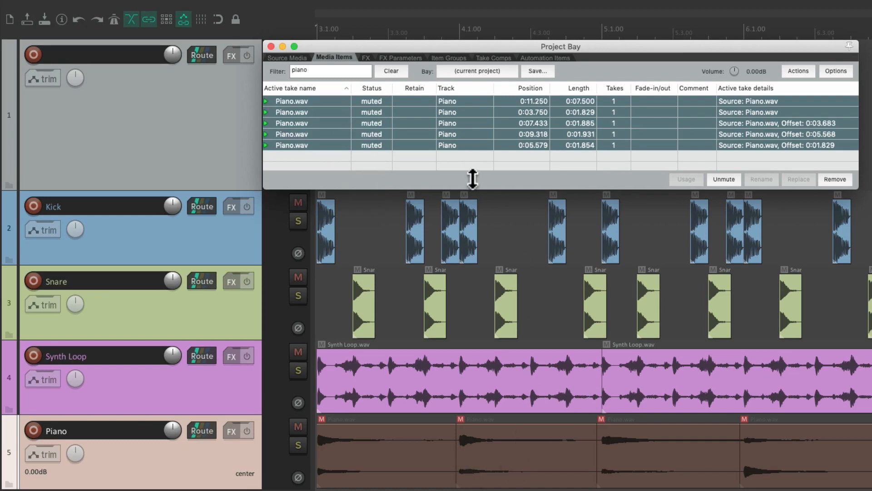
pyautogui.rightClick(291, 101)
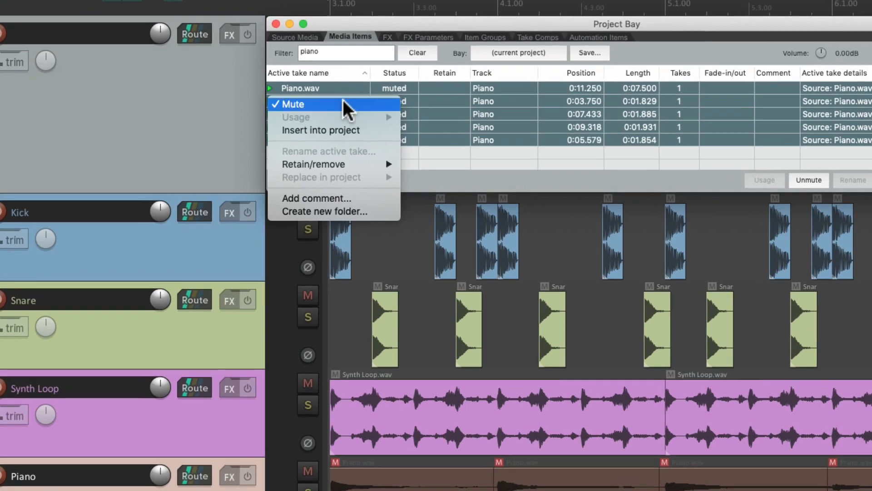
pyautogui.click(293, 103)
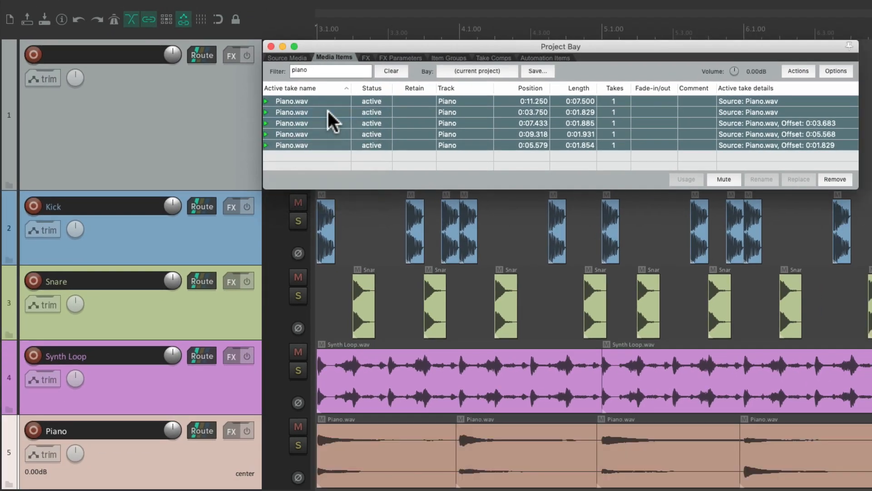
pyautogui.moveTo(549, 465)
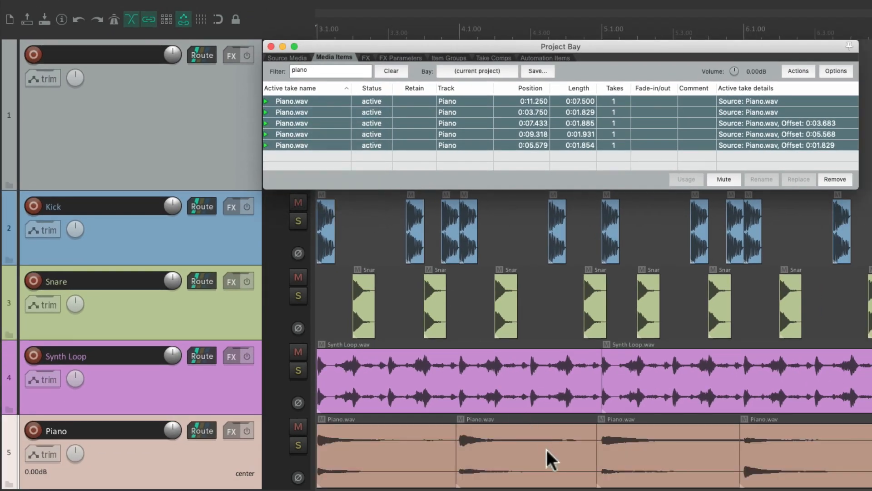
pyautogui.click(391, 71)
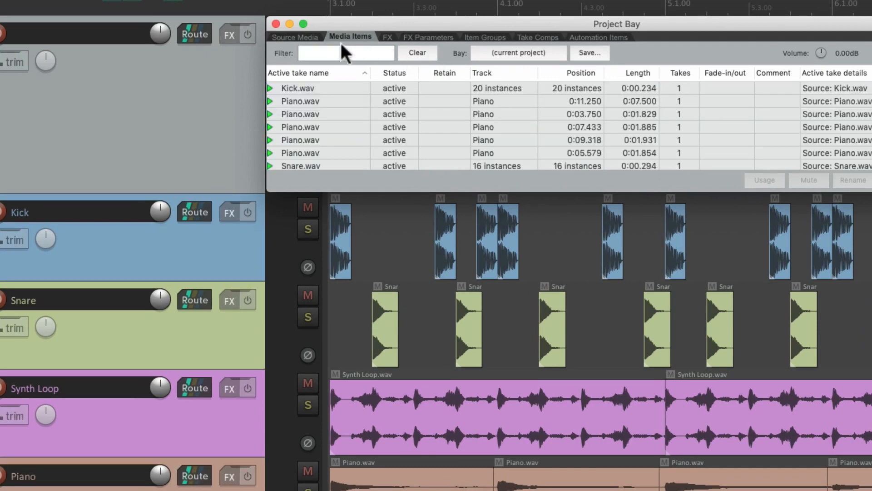
pyautogui.moveTo(303, 43)
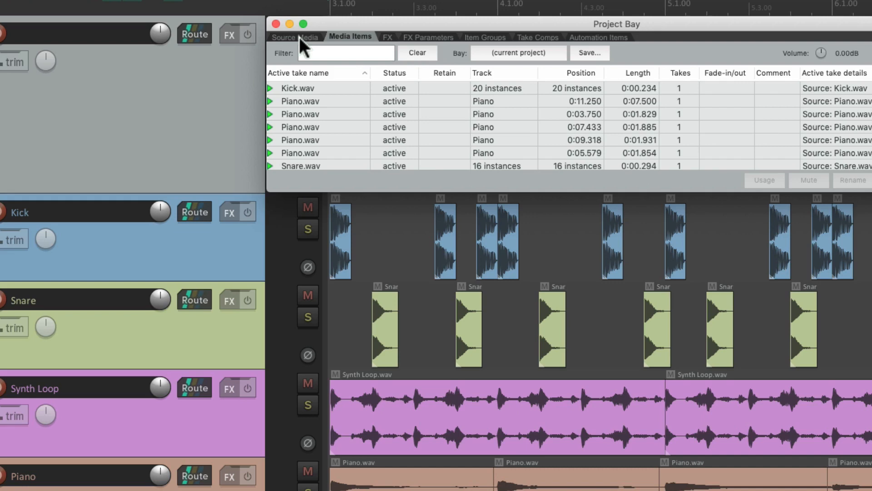
# In Source Media, select Kick.wav and pick a different Kick instance in the project
pyautogui.click(295, 37)
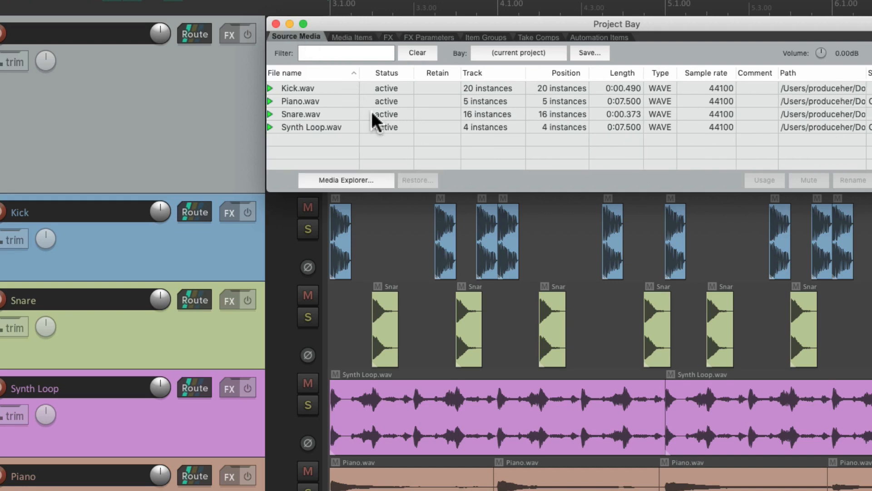
pyautogui.moveTo(517, 92)
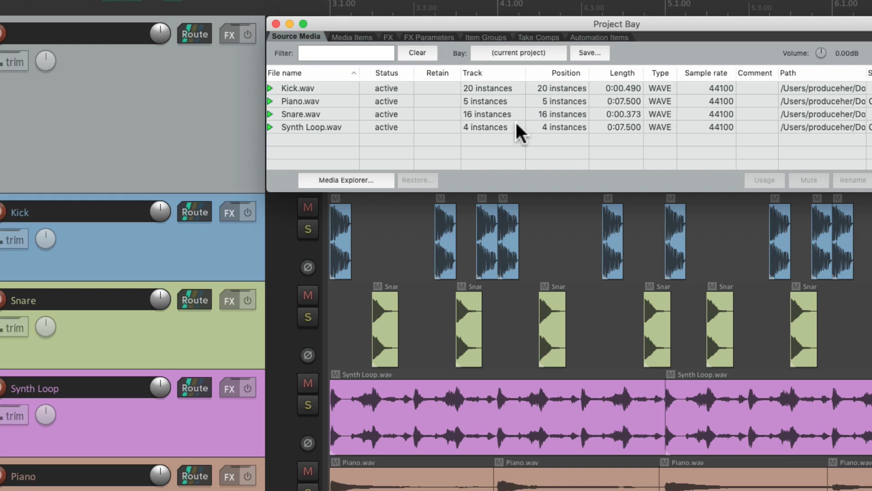
pyautogui.click(310, 88)
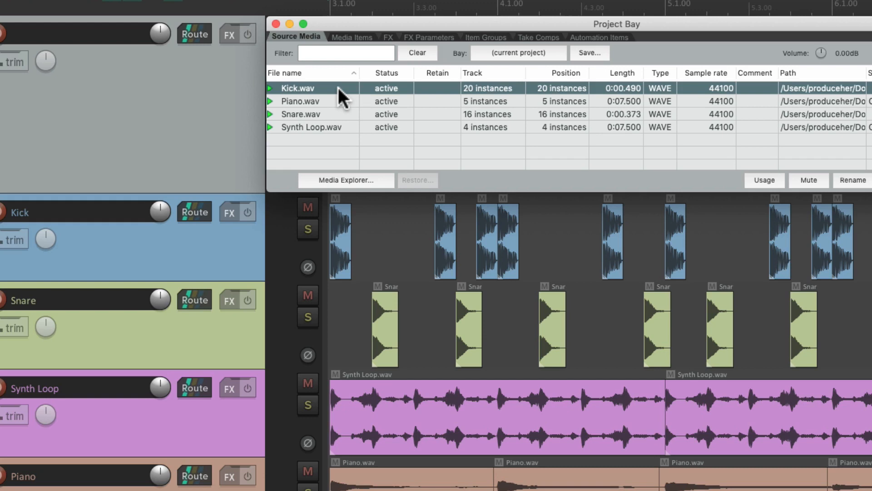
pyautogui.rightClick(311, 88)
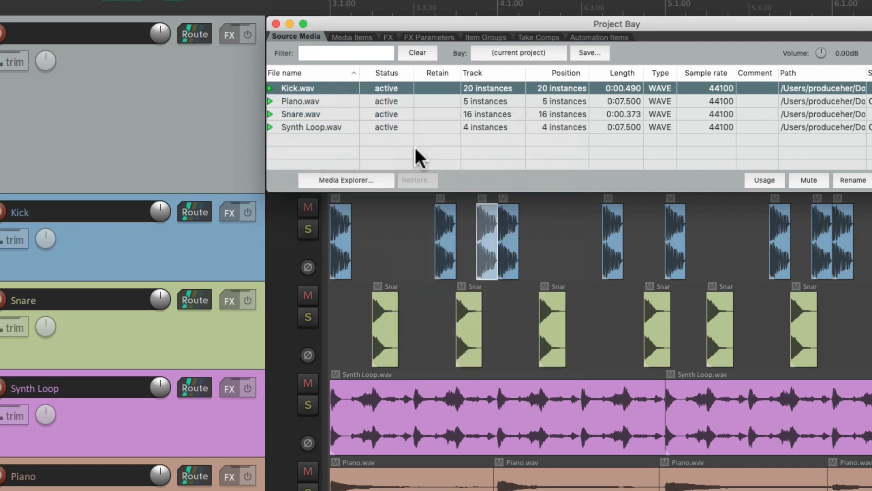
pyautogui.moveTo(497, 251)
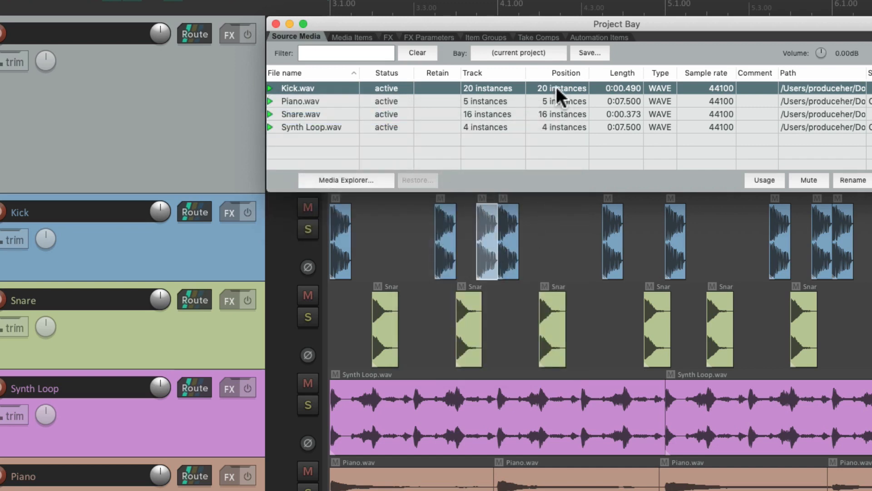
pyautogui.click(563, 88)
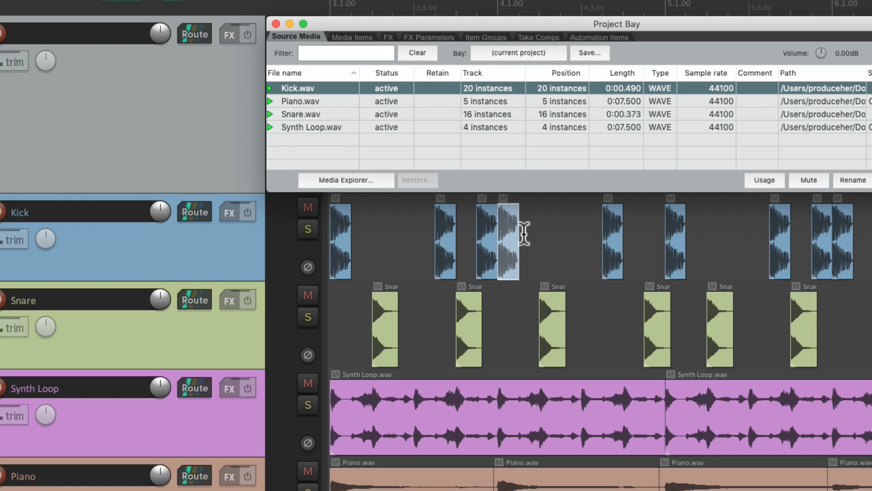
pyautogui.moveTo(511, 192)
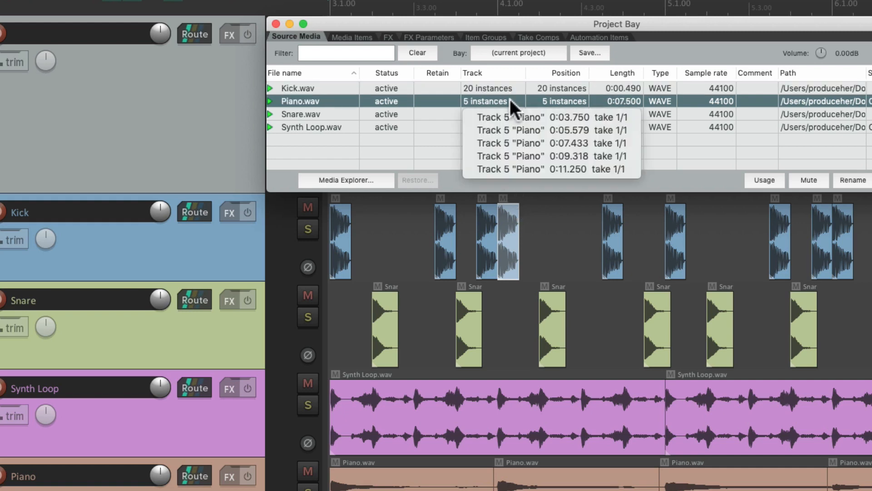
pyautogui.moveTo(484, 144)
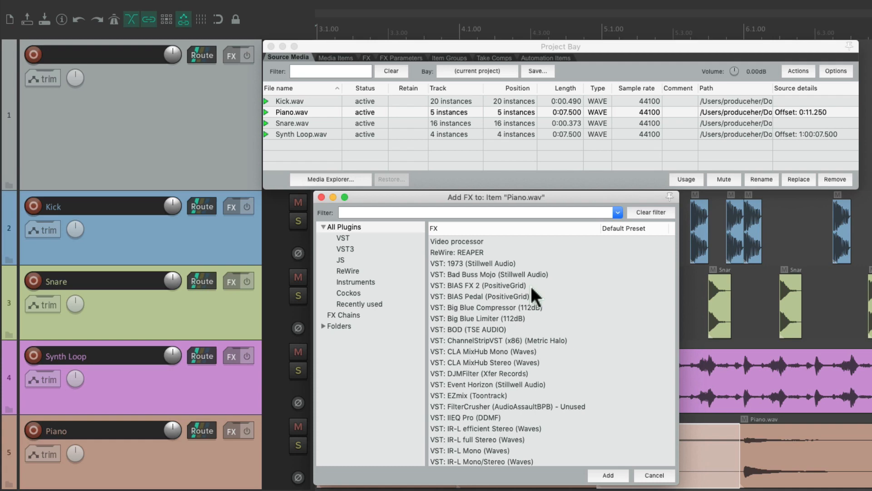
pyautogui.moveTo(499, 296)
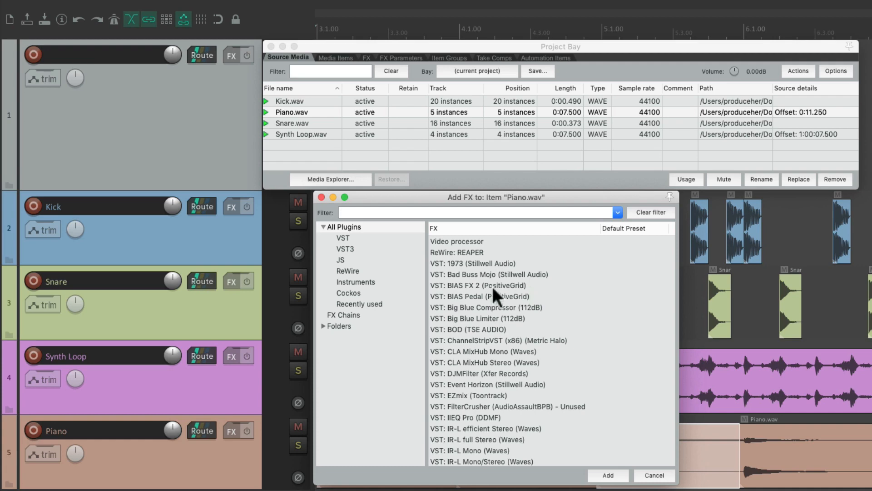
# Add ReaComp to the Piano.wav item with threshold -8.8 dB and close its window
pyautogui.click(349, 293)
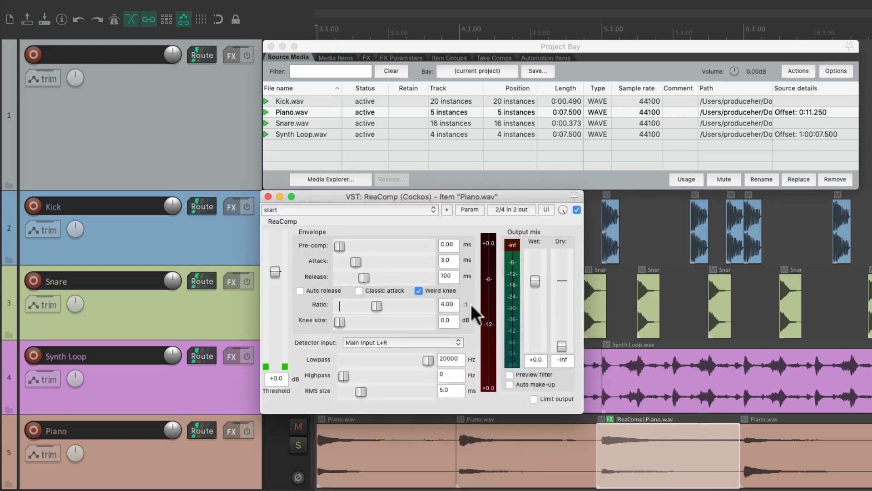
pyautogui.moveTo(652, 465)
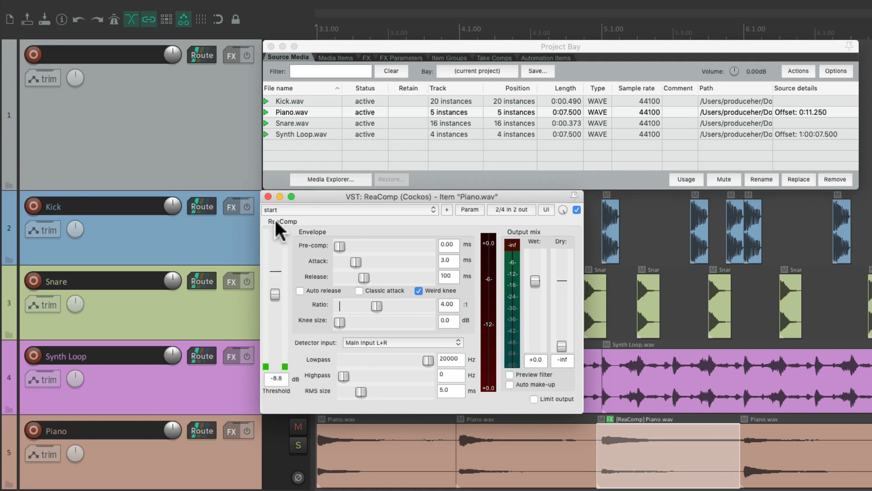
pyautogui.click(268, 197)
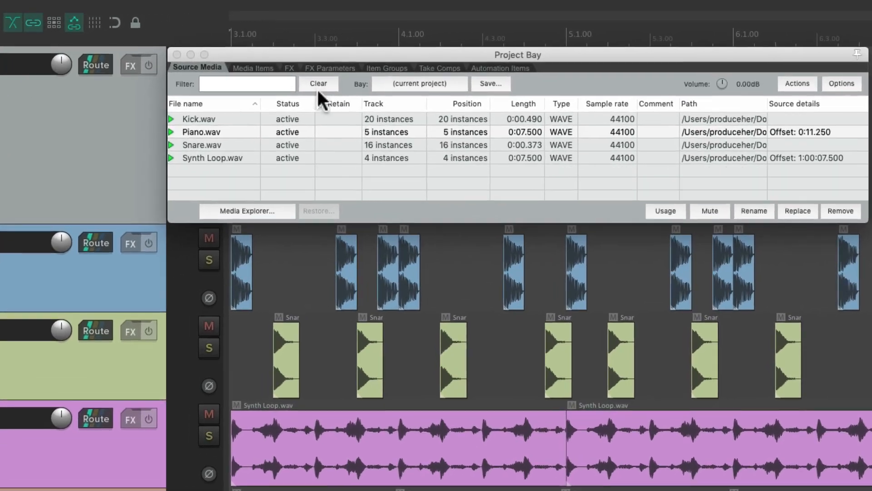
# From the Kick.wav entry's Position list, select the Track 2 Kick item at 0:06.796
pyautogui.click(250, 67)
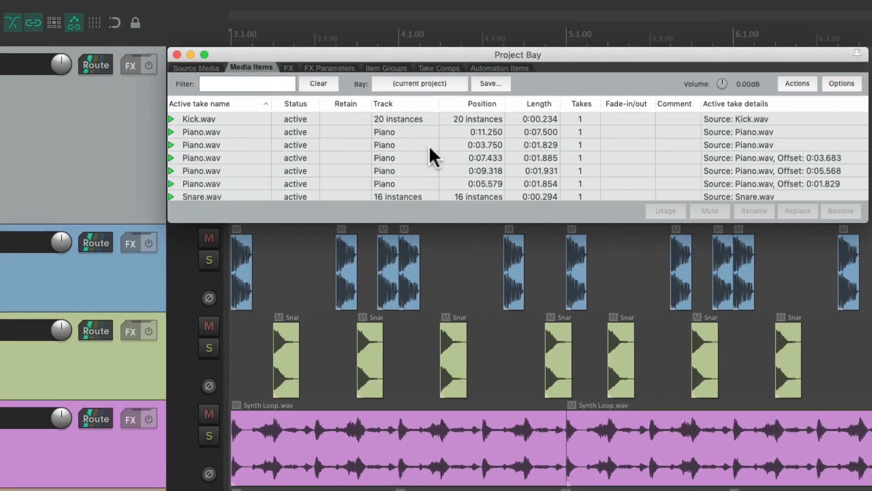
pyautogui.click(197, 119)
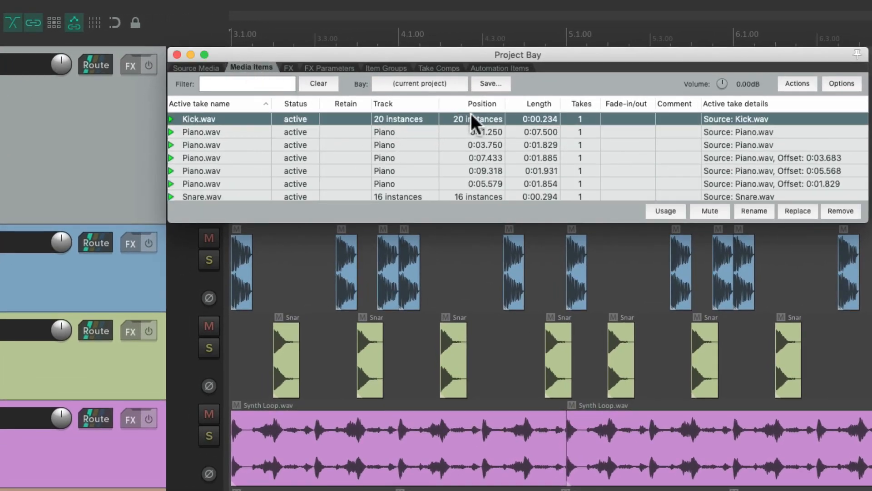
pyautogui.click(477, 118)
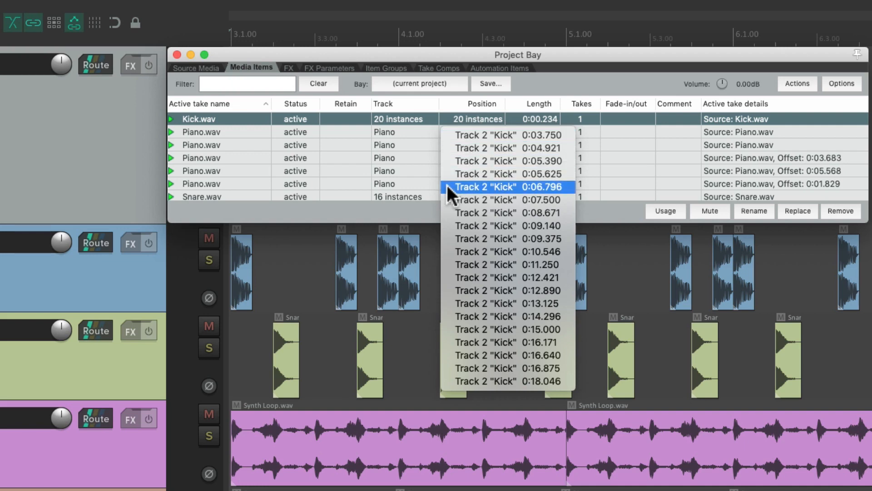
pyautogui.click(504, 187)
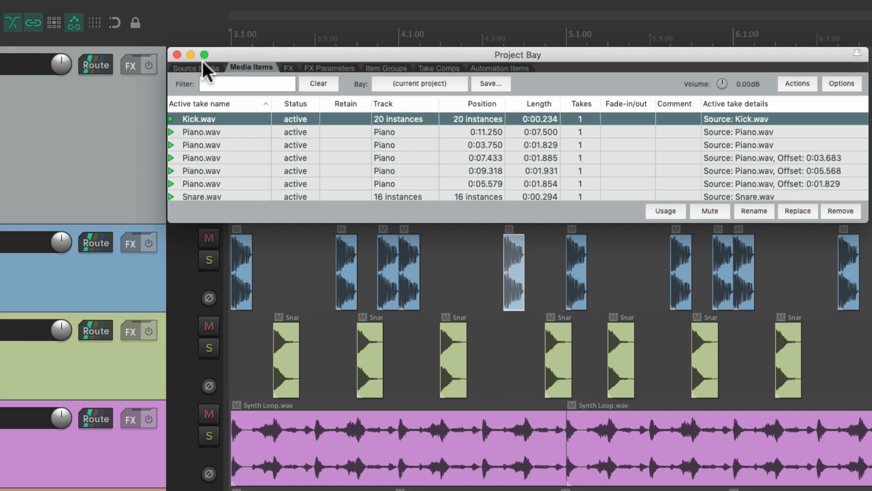
# Start renaming Kick.wav from Source Media, then cancel so its name stays unchanged
pyautogui.click(196, 67)
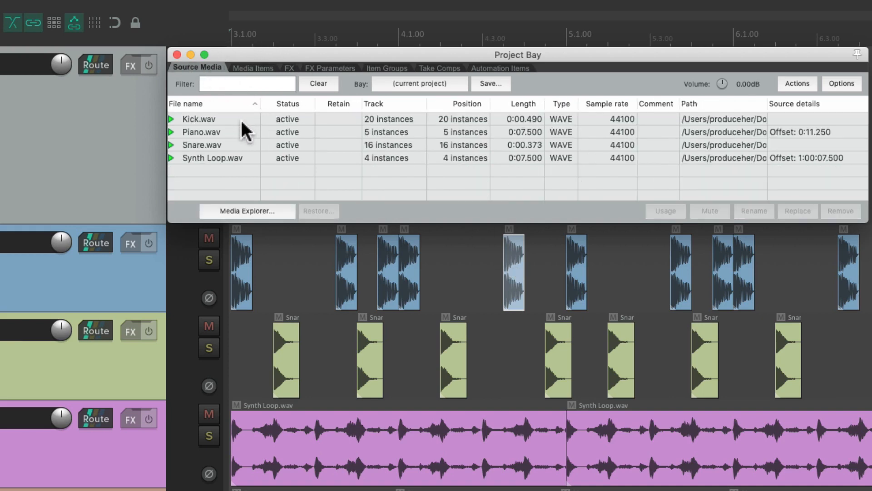
pyautogui.rightClick(198, 119)
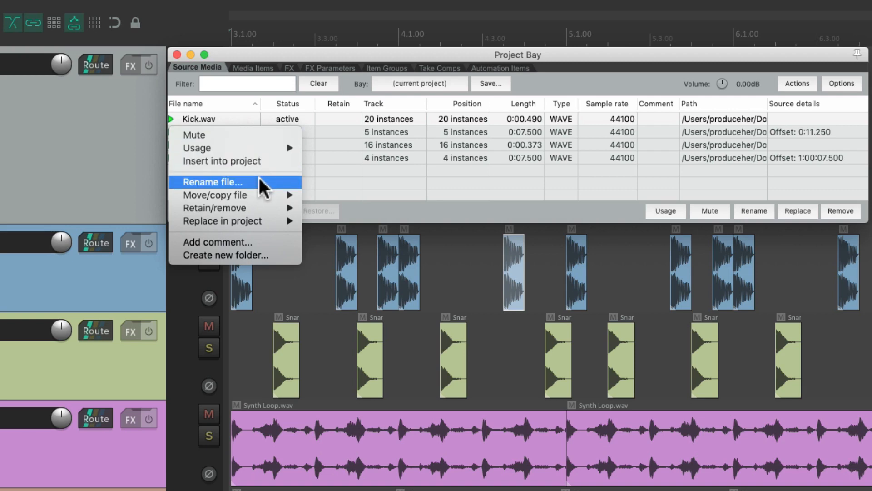
pyautogui.click(213, 182)
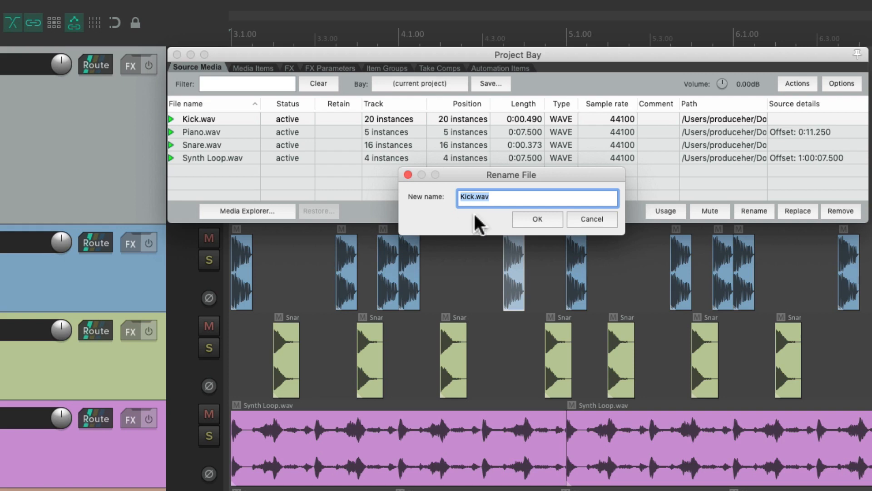
pyautogui.moveTo(498, 211)
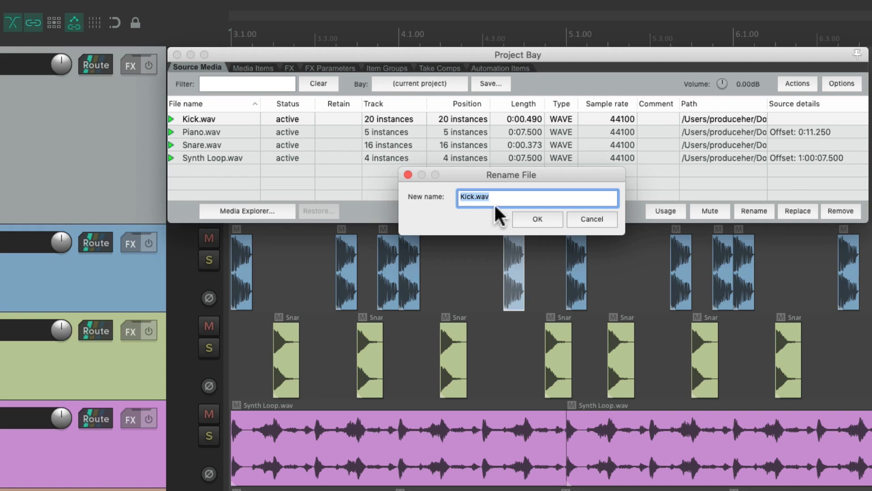
pyautogui.click(592, 219)
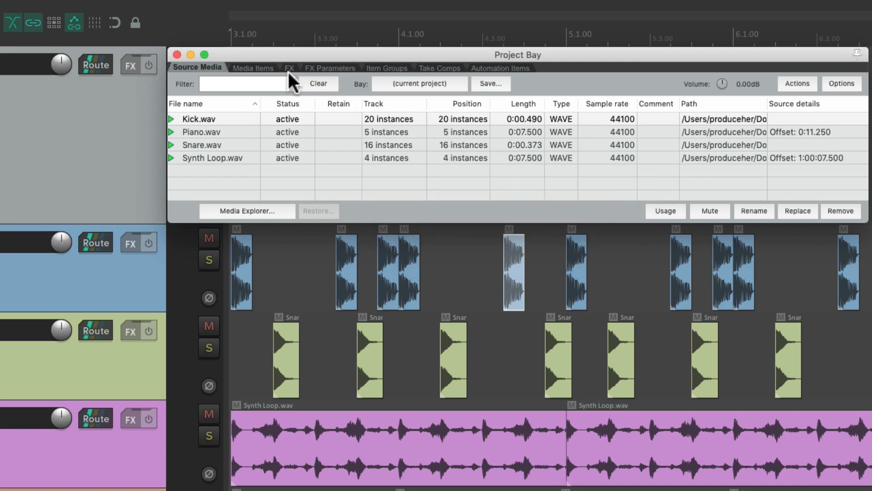
# In Media Items, rename the active Kick take to New Kick.wav
pyautogui.click(251, 67)
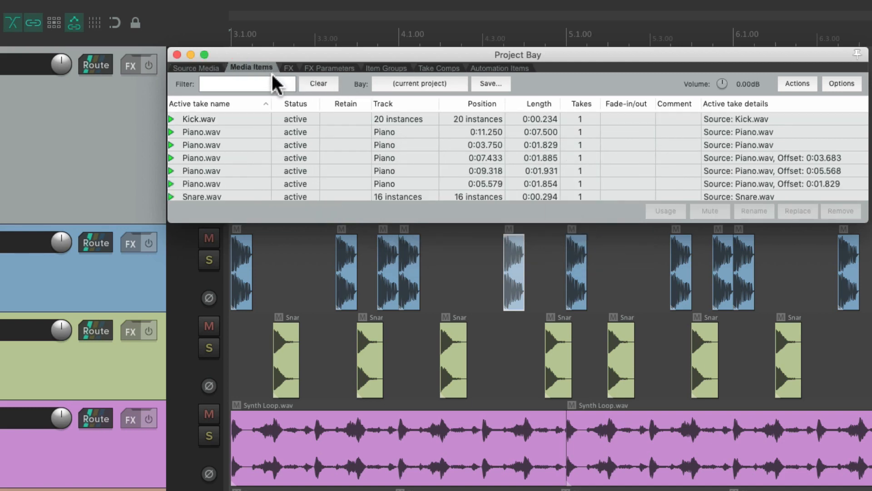
pyautogui.rightClick(207, 118)
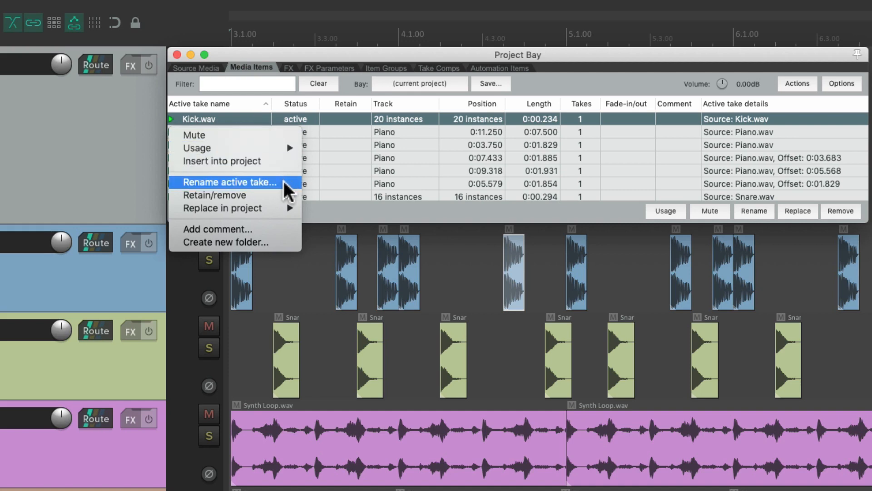
pyautogui.click(230, 181)
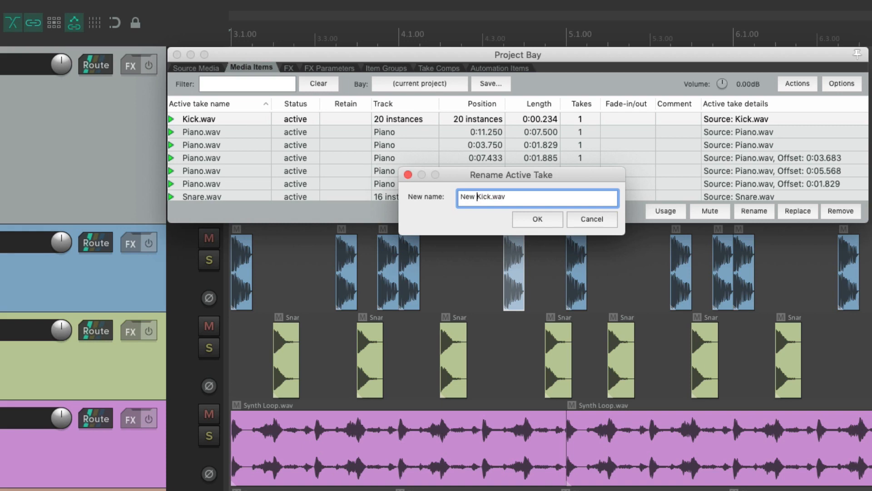
pyautogui.click(538, 219)
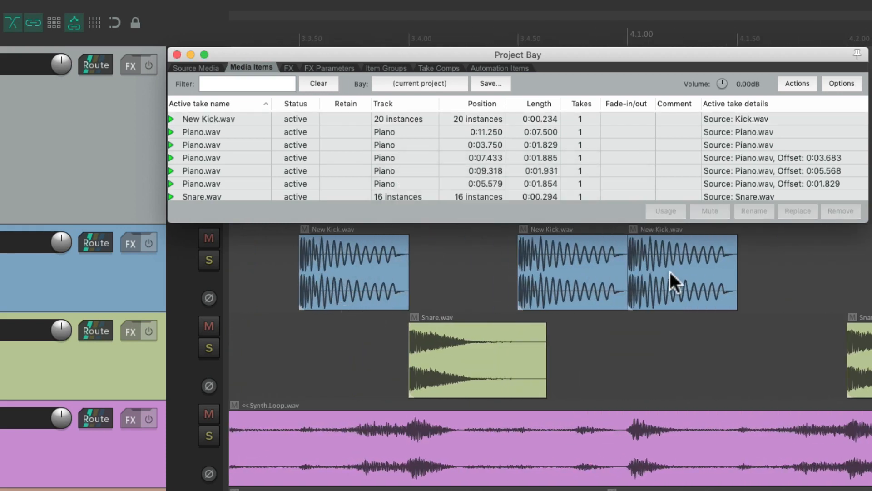
pyautogui.moveTo(572, 287)
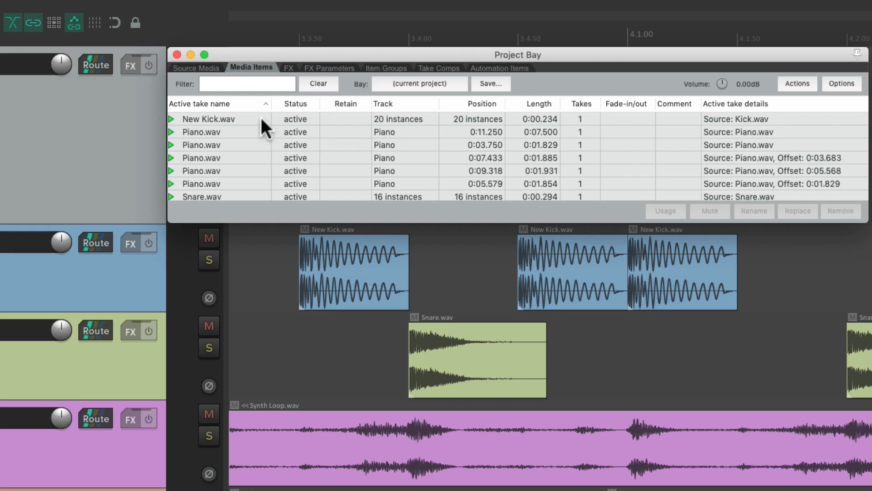
# Rename the take back to Kick.wav across all instances
pyautogui.rightClick(209, 119)
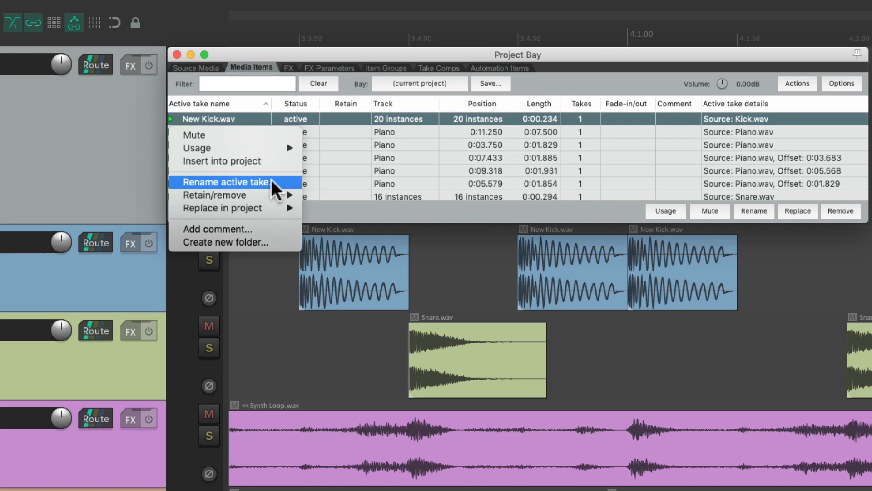
pyautogui.click(227, 182)
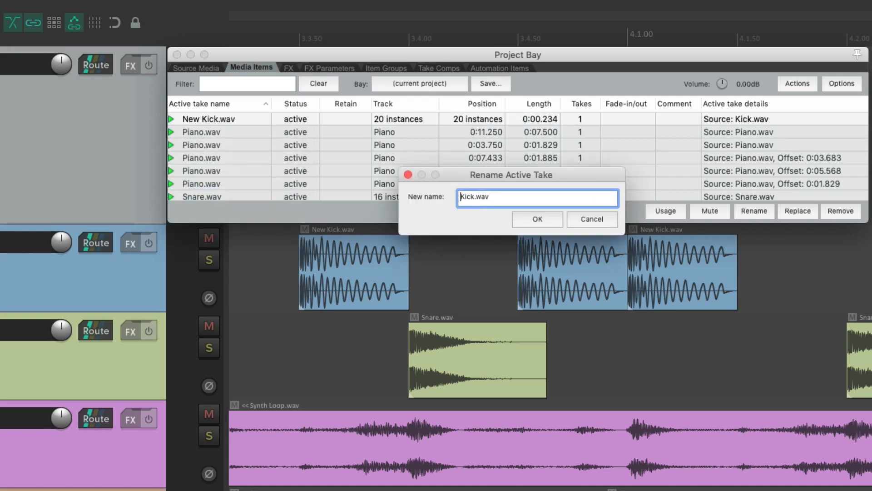
pyautogui.click(537, 219)
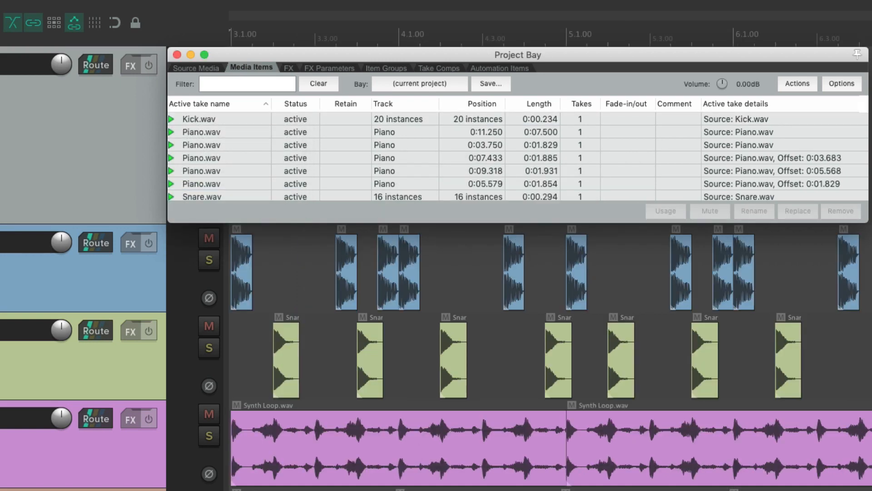
pyautogui.moveTo(206, 77)
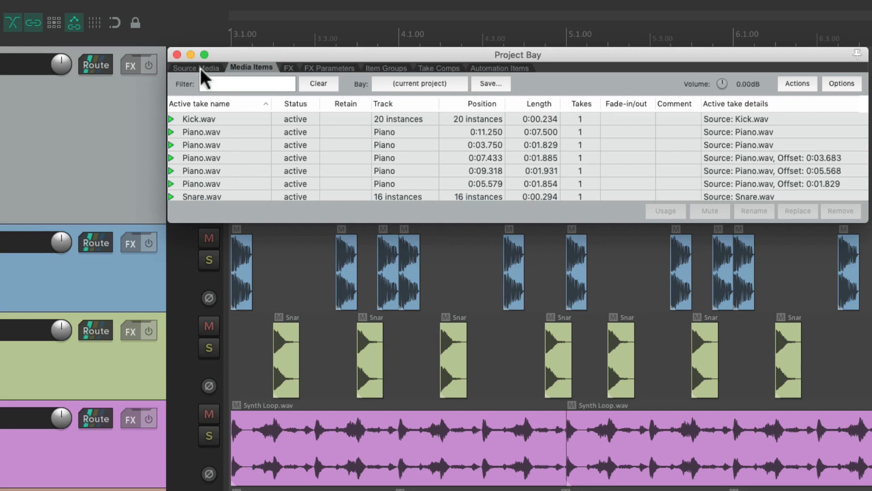
# From Source Media, remove Kick.wav and all its Kick items from the project
pyautogui.click(197, 68)
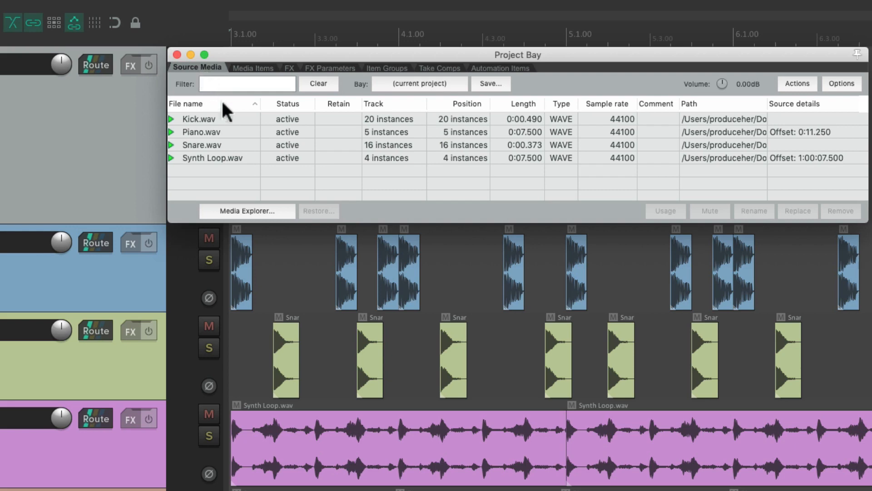
pyautogui.click(216, 118)
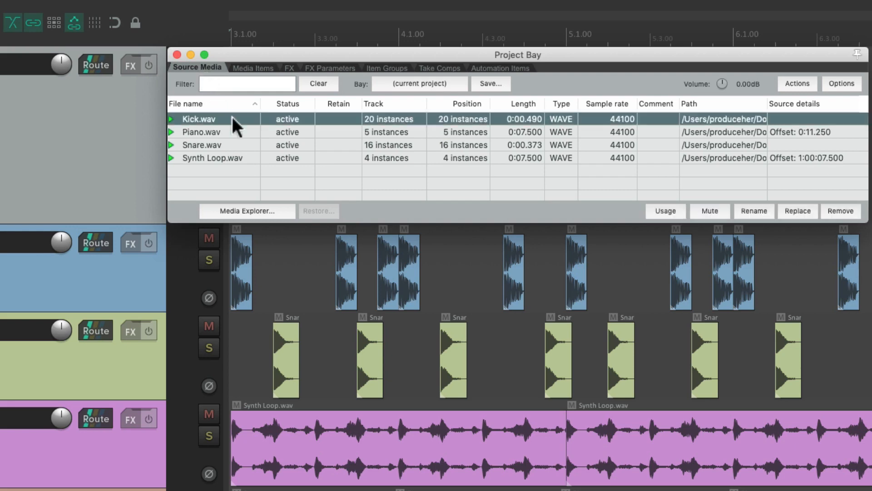
pyautogui.rightClick(211, 119)
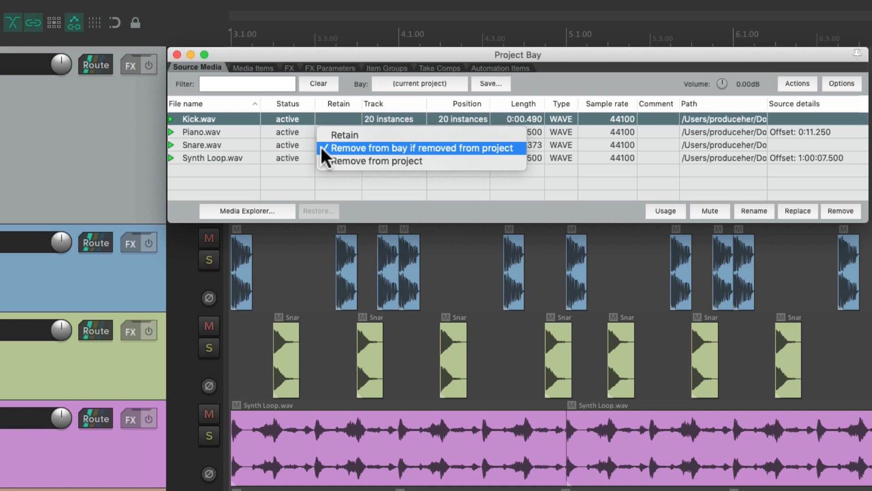
pyautogui.moveTo(328, 173)
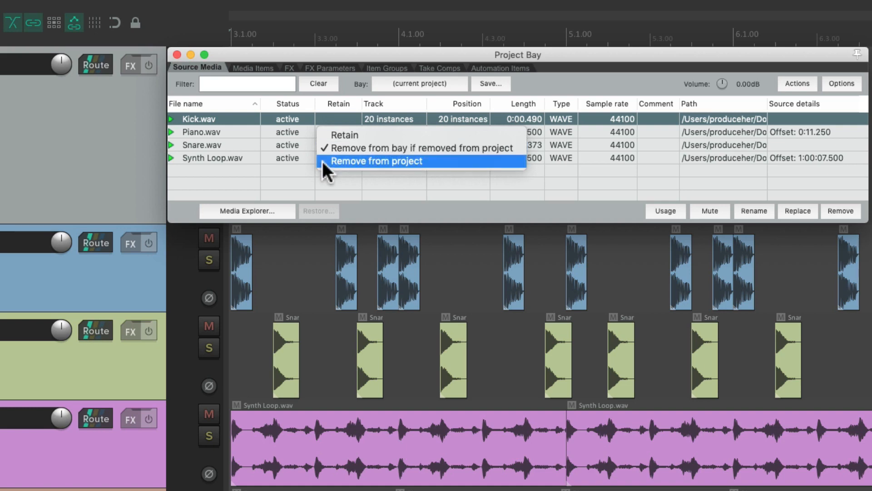
pyautogui.click(376, 161)
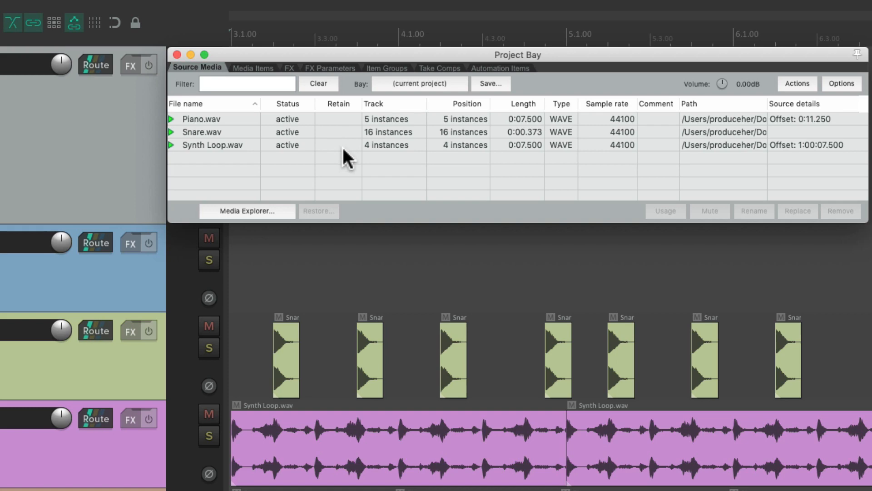
pyautogui.moveTo(344, 136)
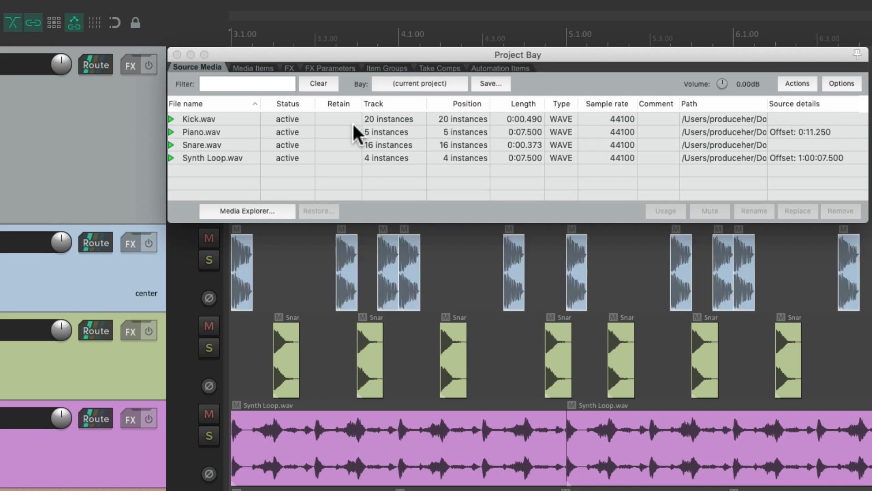
pyautogui.moveTo(345, 123)
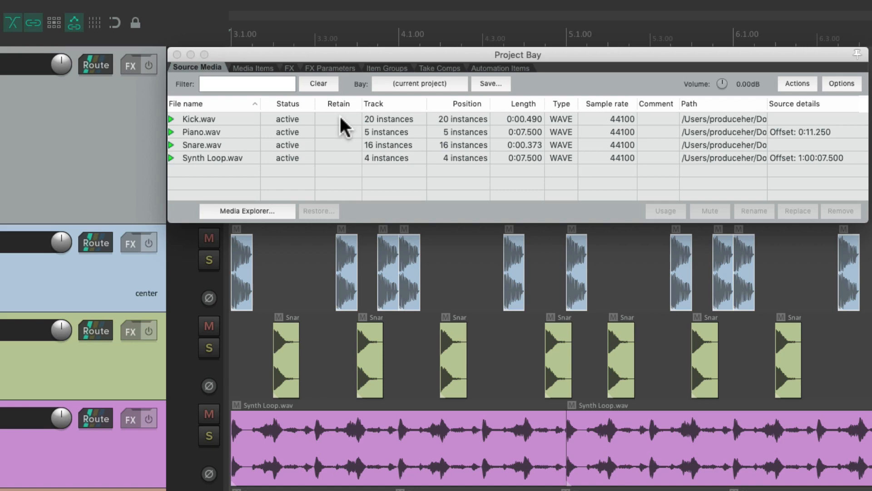
# Mark Kick.wav as retained via its Retain cell
pyautogui.click(339, 120)
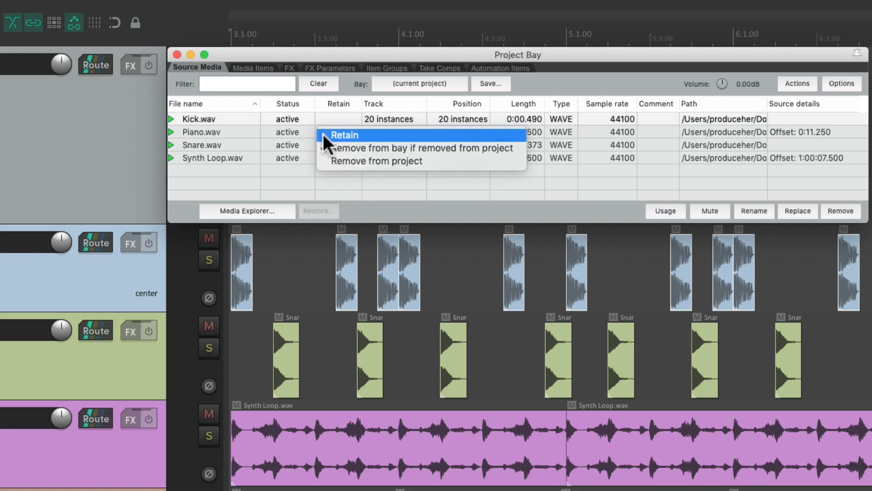
pyautogui.click(344, 135)
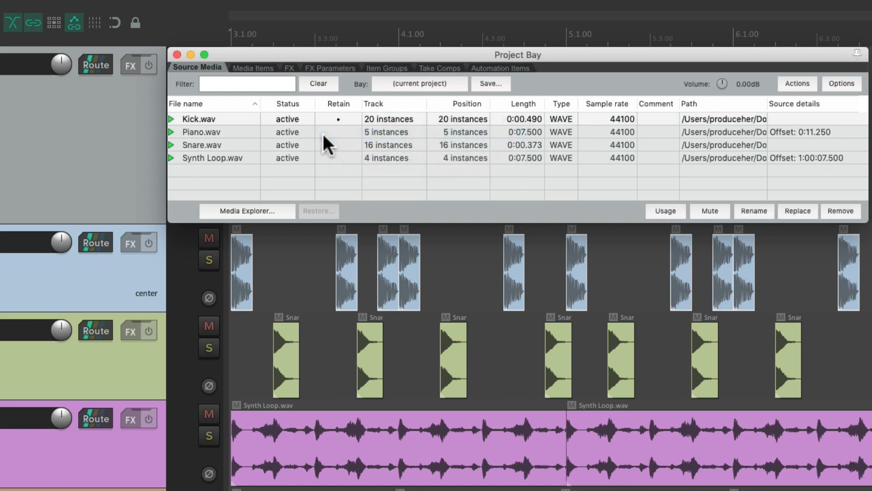
pyautogui.moveTo(349, 129)
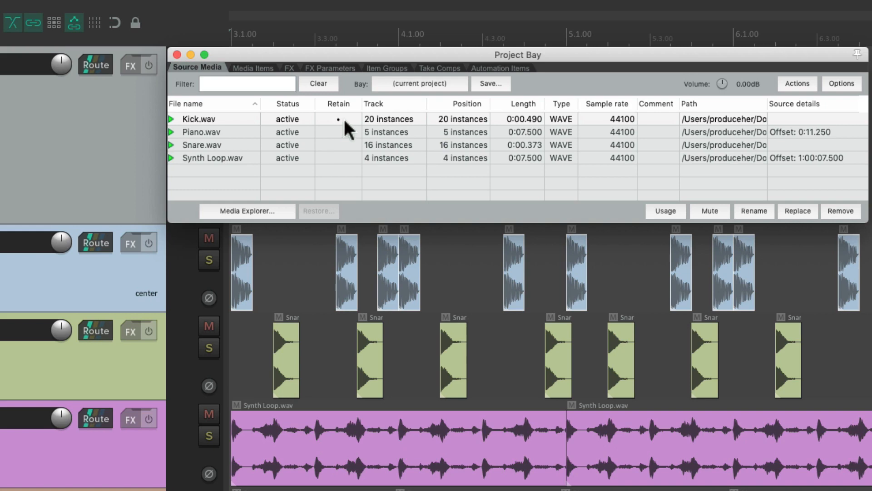
pyautogui.moveTo(255, 123)
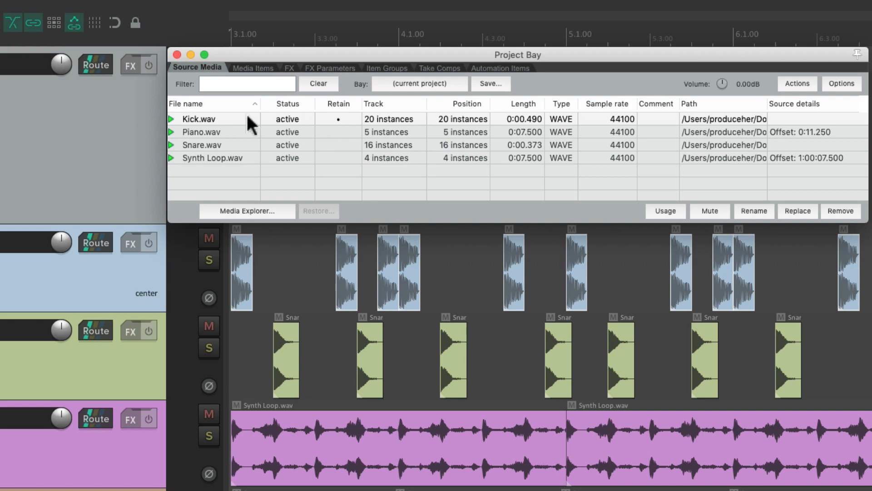
# Remove the retained Kick.wav's items from the project, keeping it listed as available
pyautogui.click(207, 119)
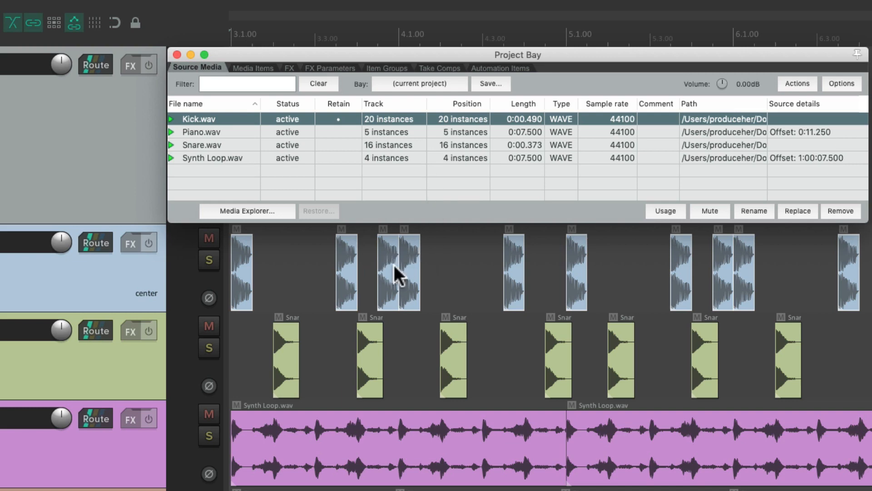
pyautogui.click(338, 119)
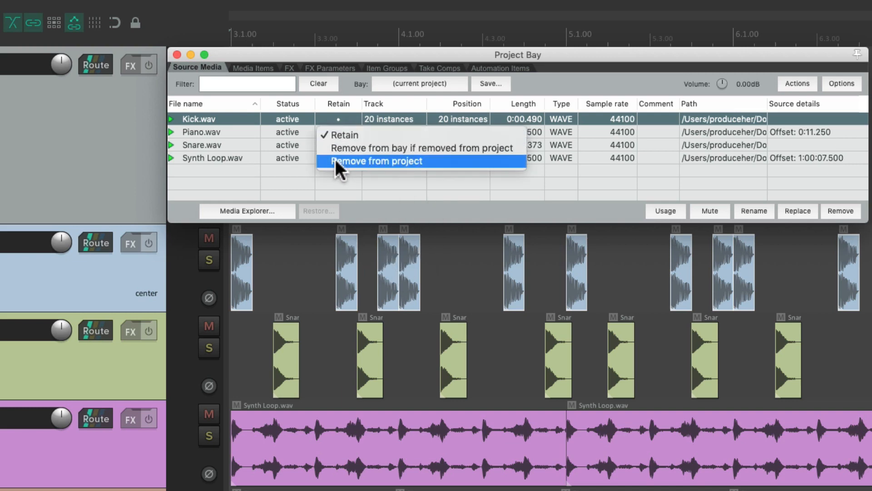
pyautogui.click(377, 161)
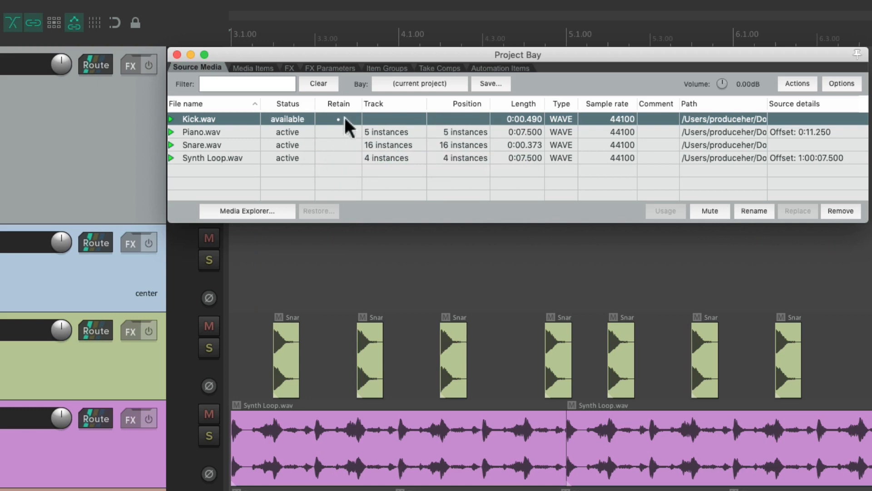
pyautogui.moveTo(313, 129)
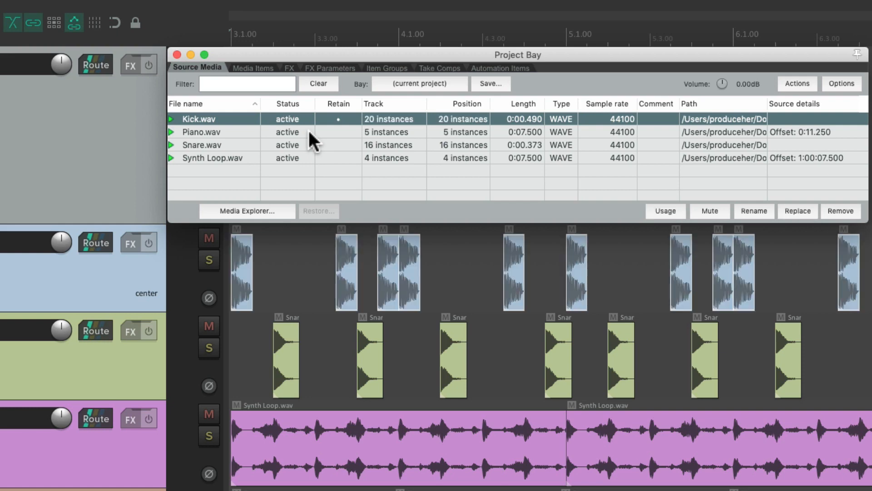
pyautogui.moveTo(378, 256)
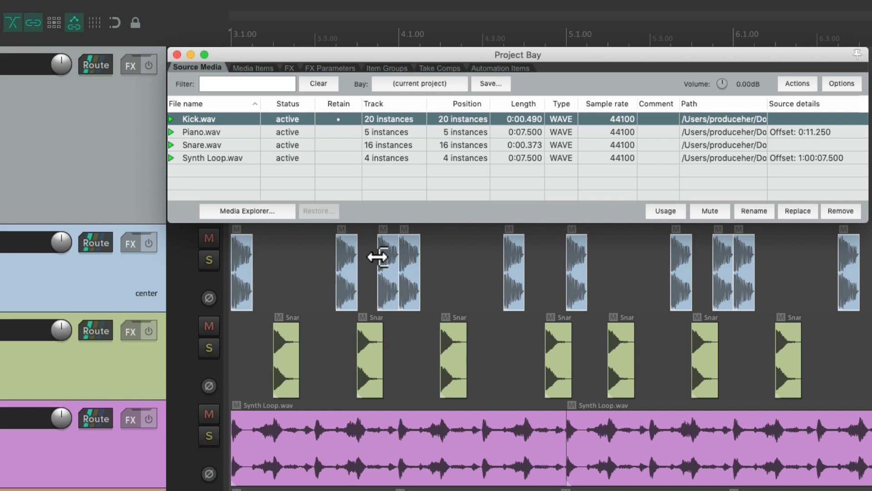
pyautogui.moveTo(214, 75)
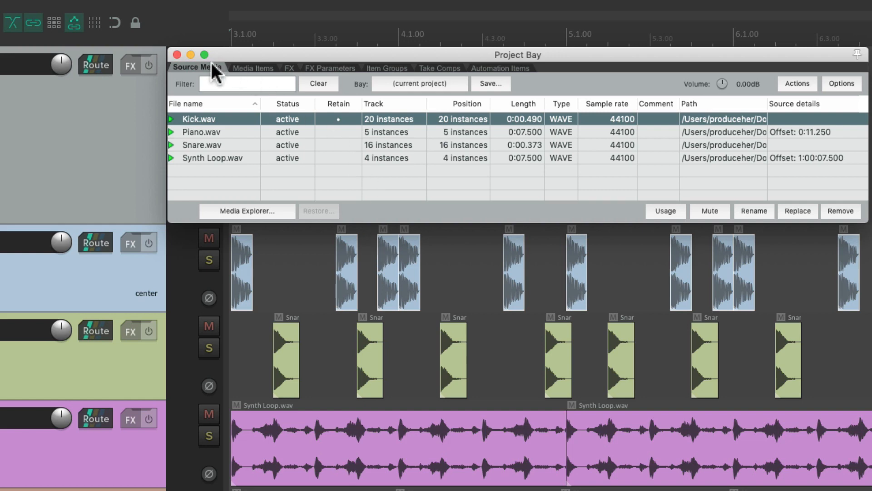
pyautogui.click(251, 68)
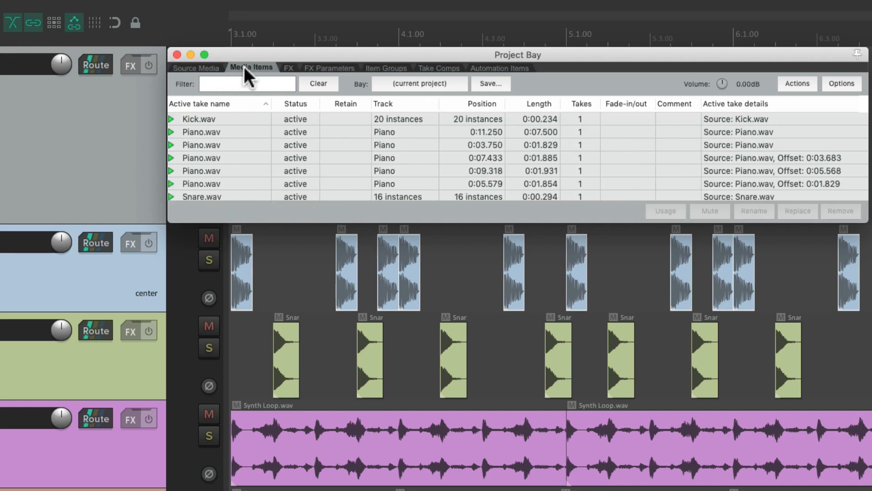
pyautogui.click(195, 67)
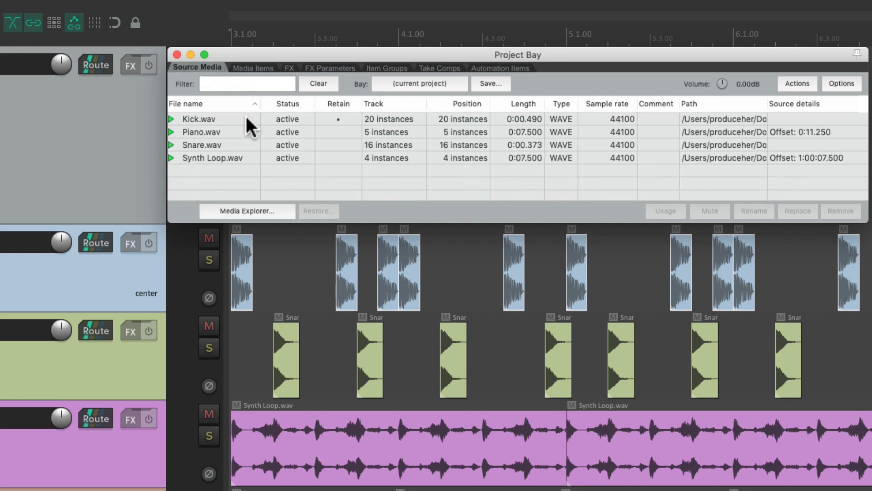
pyautogui.click(198, 119)
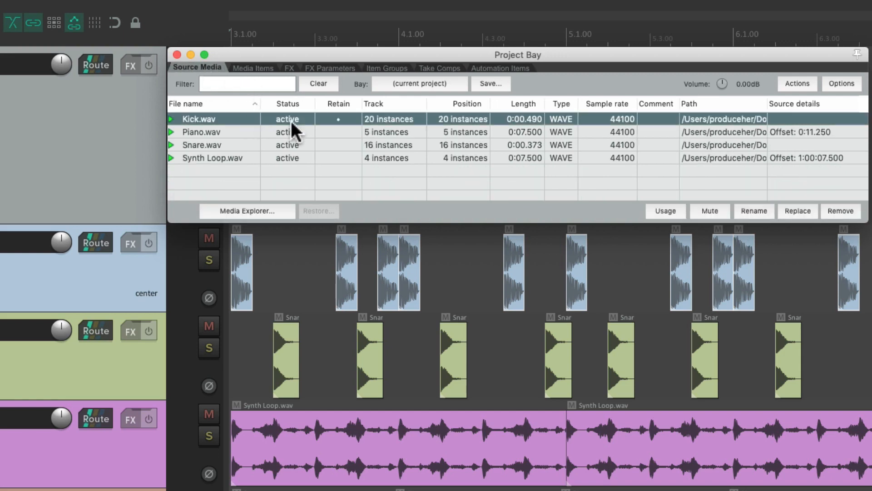
pyautogui.moveTo(326, 131)
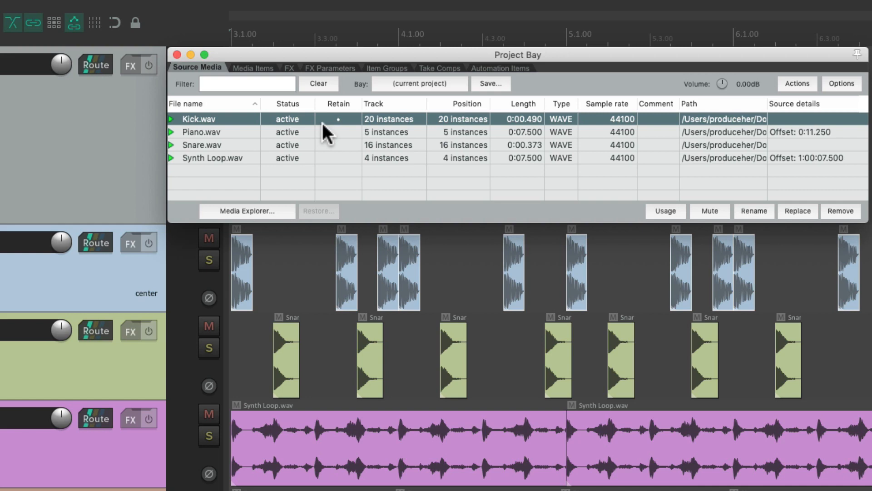
pyautogui.moveTo(244, 126)
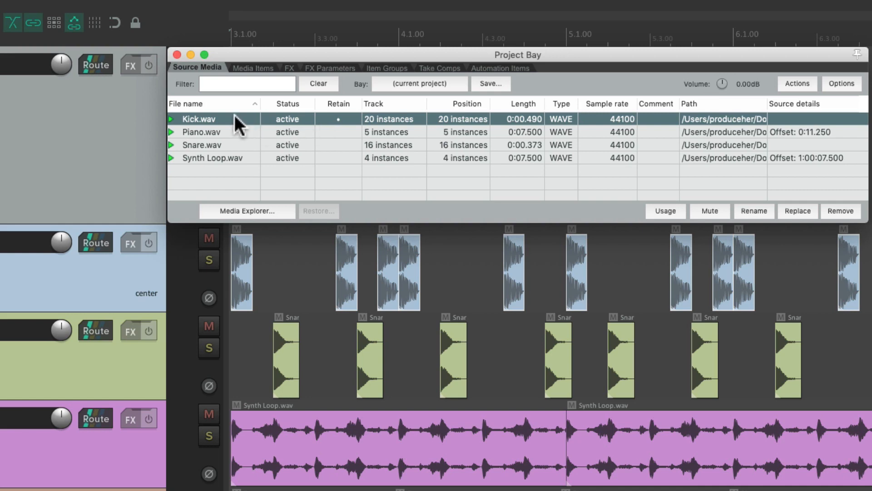
# Replace all 20 Kick.wav instances with the browsed Kik 2.wav sample
pyautogui.rightClick(198, 118)
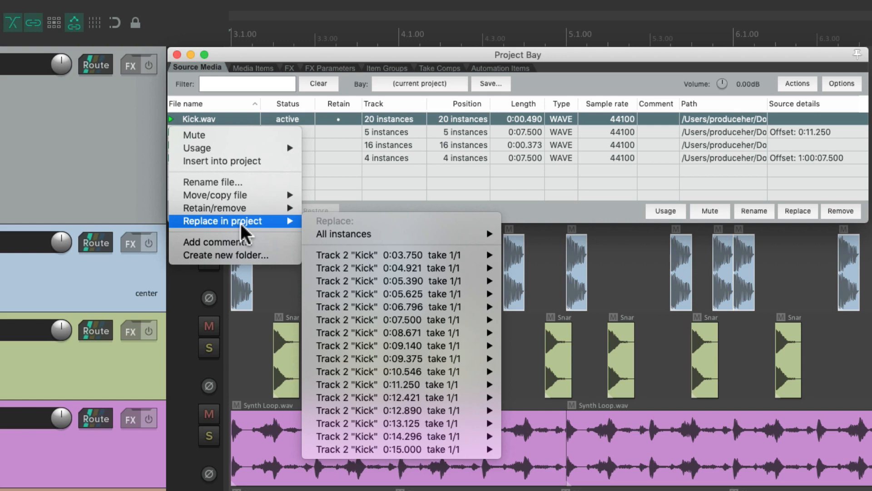
pyautogui.moveTo(272, 239)
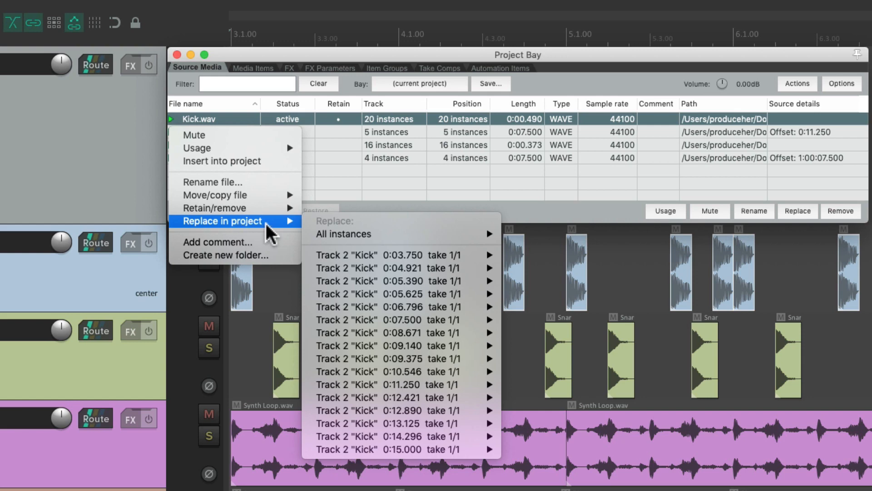
pyautogui.moveTo(374, 268)
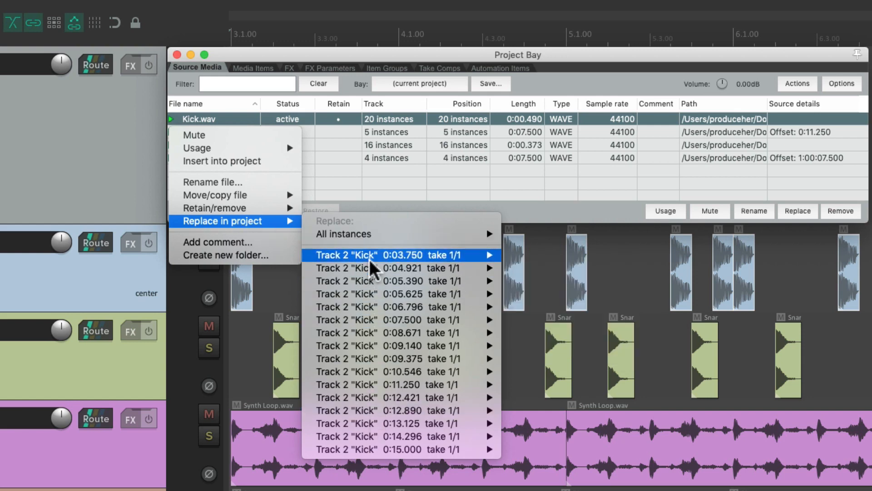
pyautogui.moveTo(389, 240)
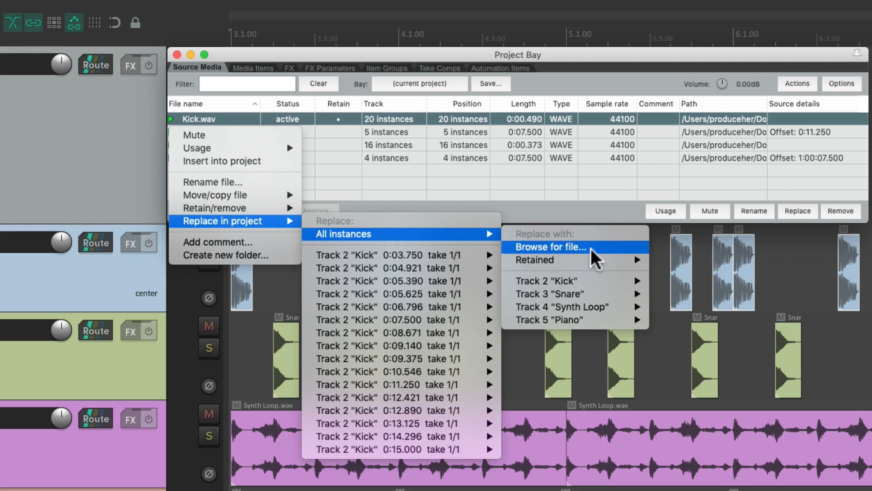
pyautogui.click(551, 247)
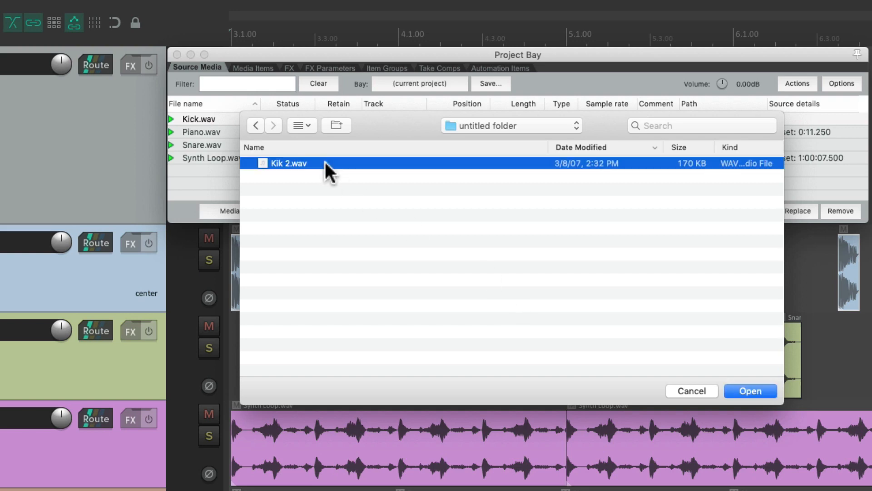
pyautogui.click(751, 391)
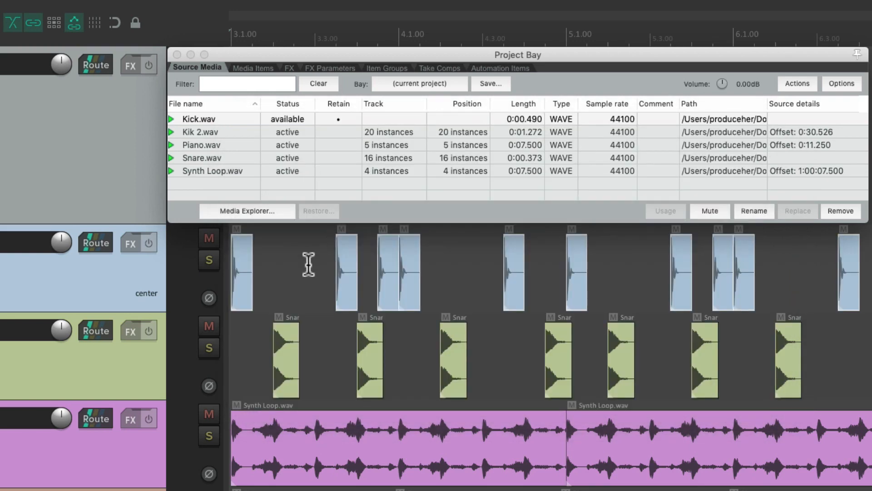
pyautogui.moveTo(465, 273)
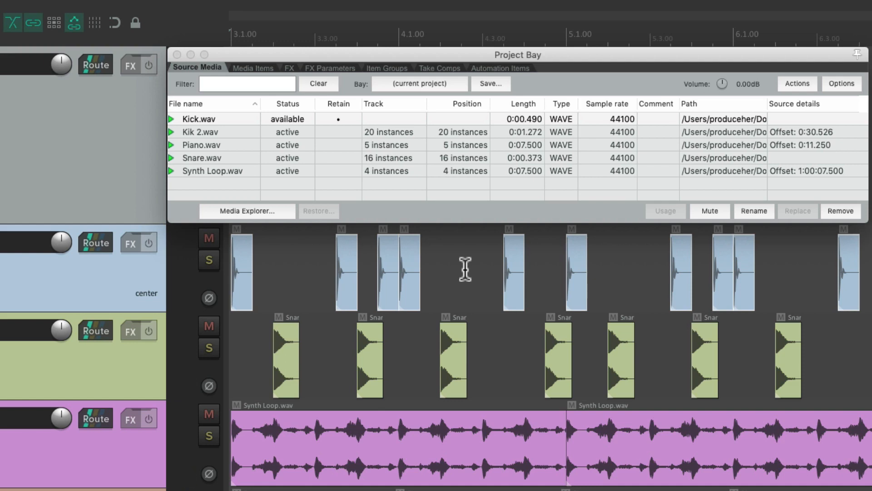
pyautogui.moveTo(436, 201)
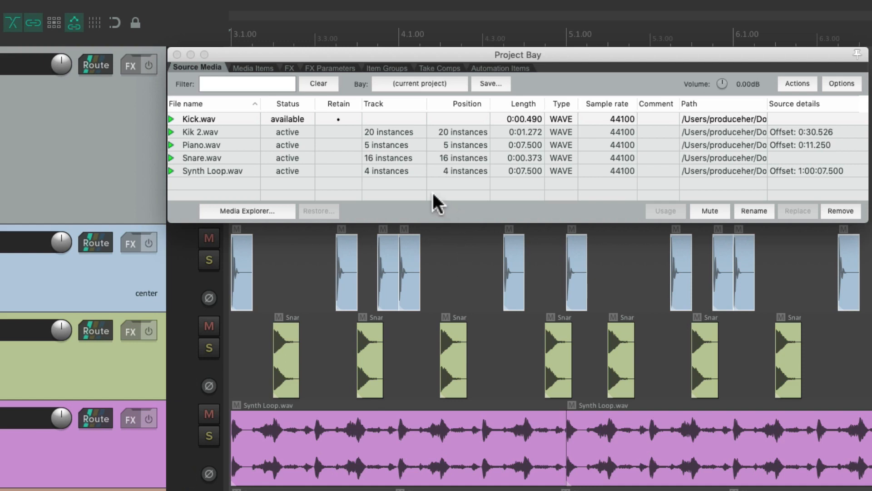
pyautogui.moveTo(389, 138)
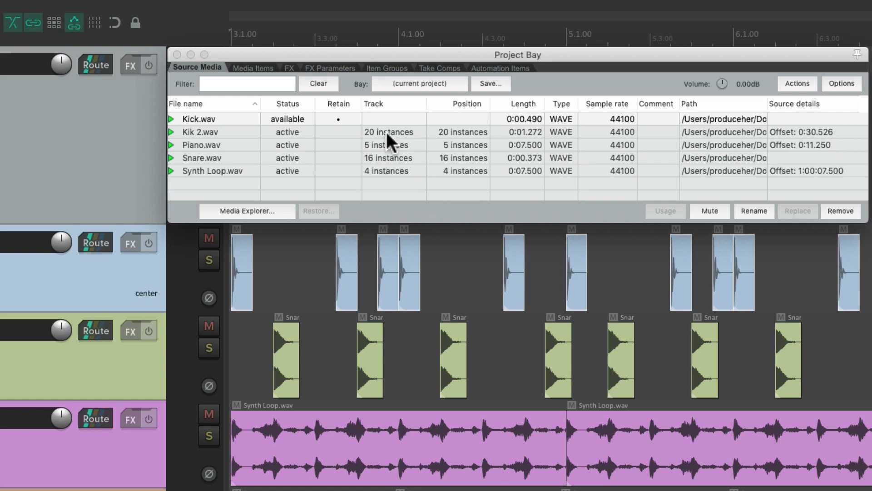
pyautogui.moveTo(358, 129)
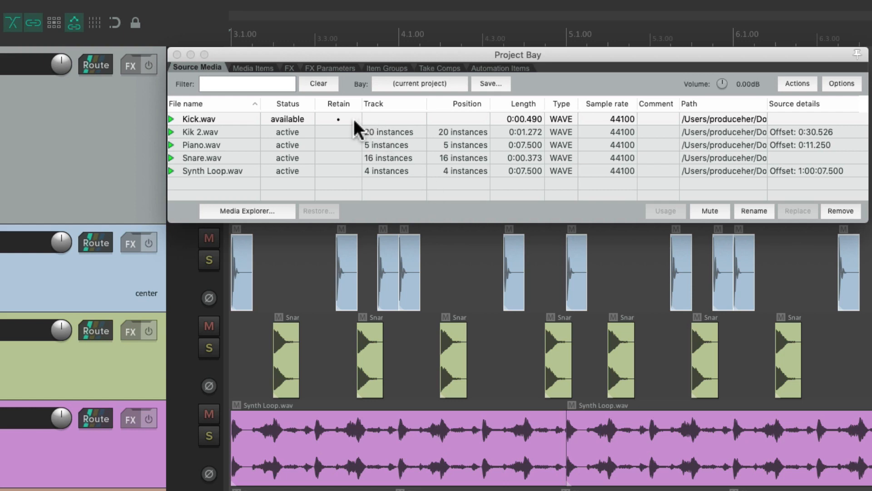
pyautogui.moveTo(310, 131)
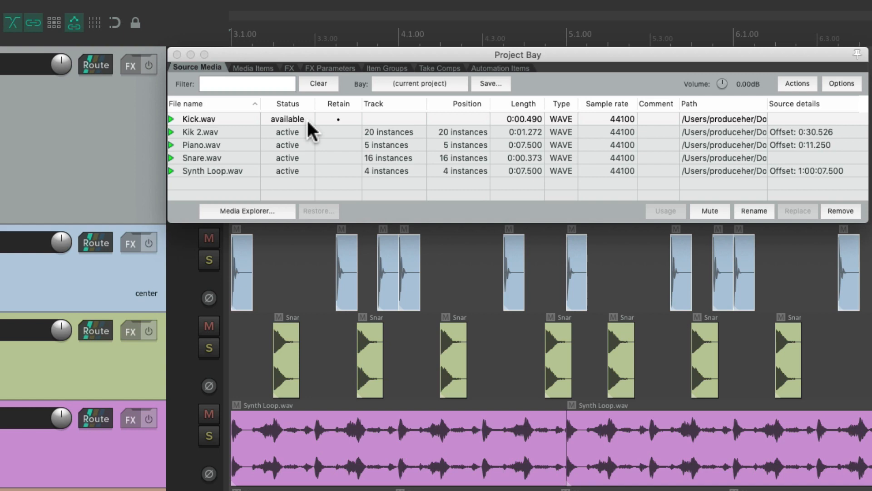
pyautogui.moveTo(256, 139)
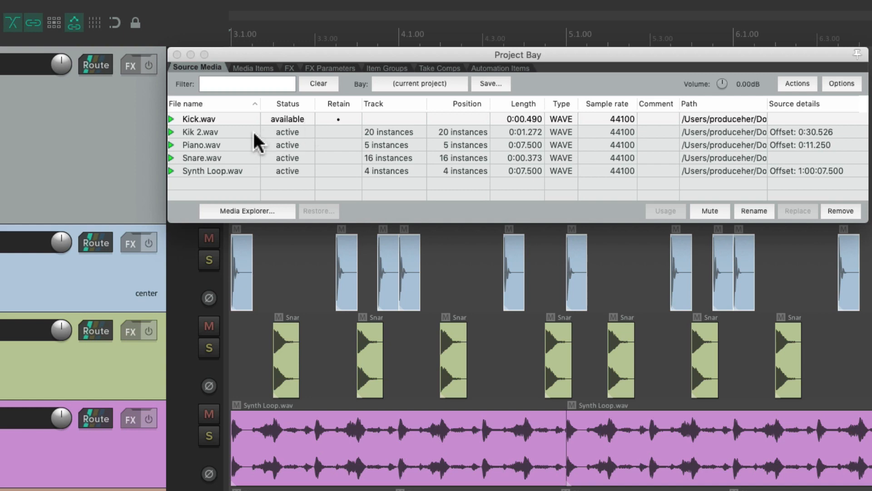
# Replace every Kik 2.wav instance with the retained Kick.wav
pyautogui.click(214, 132)
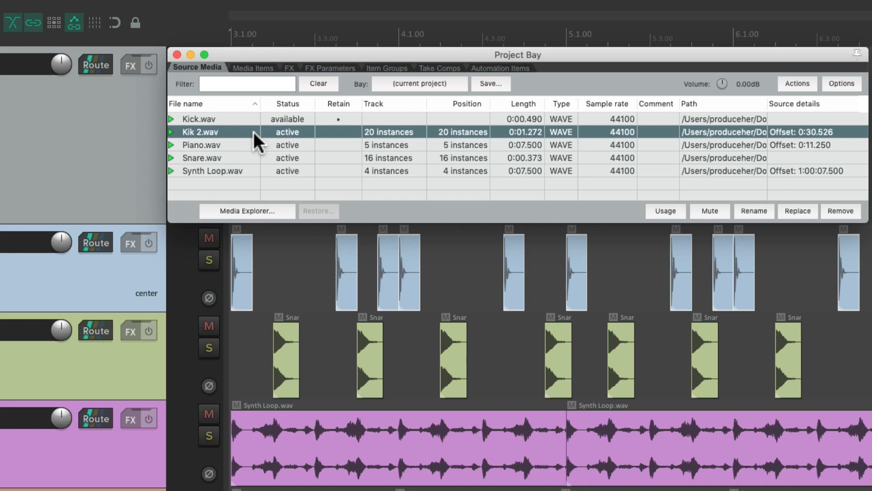
pyautogui.rightClick(209, 132)
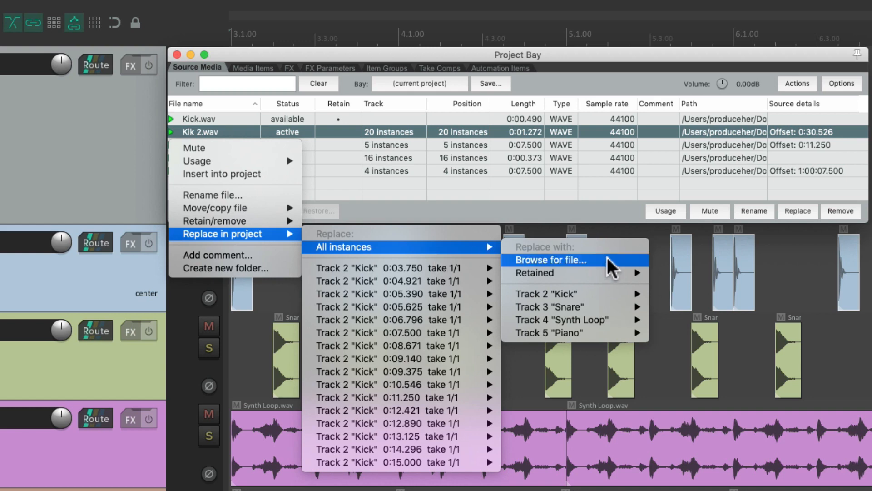
pyautogui.moveTo(599, 278)
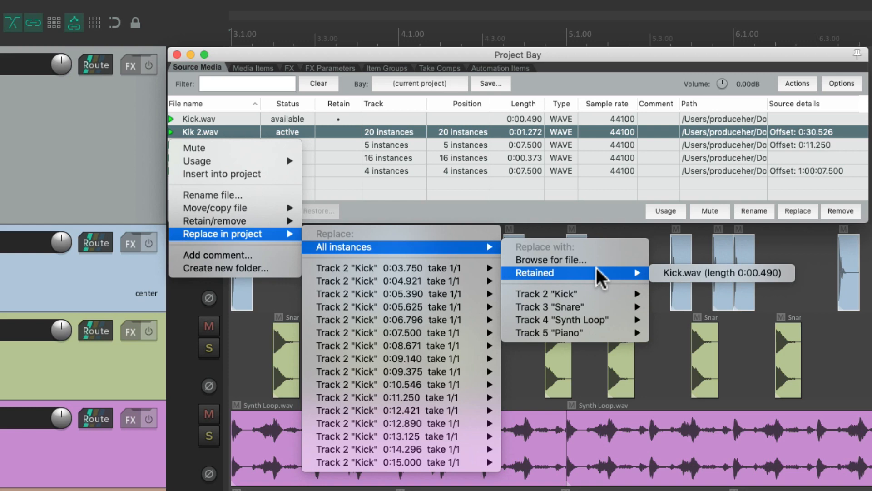
pyautogui.moveTo(660, 291)
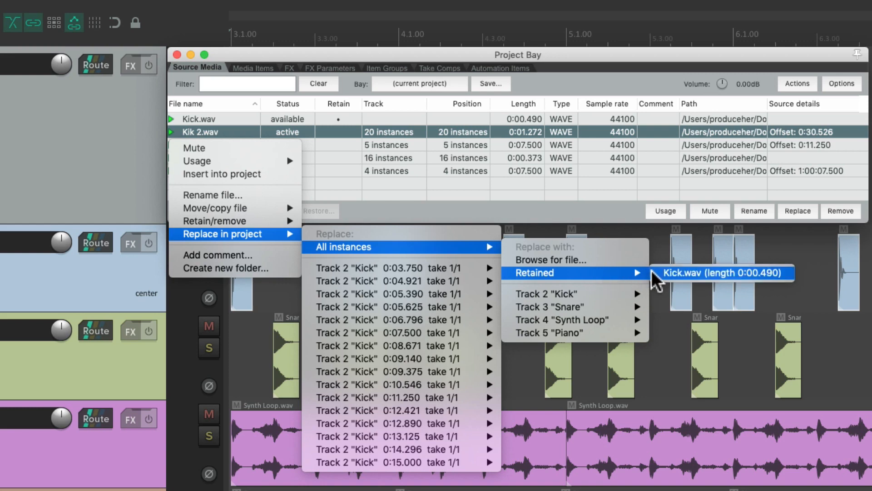
pyautogui.click(725, 272)
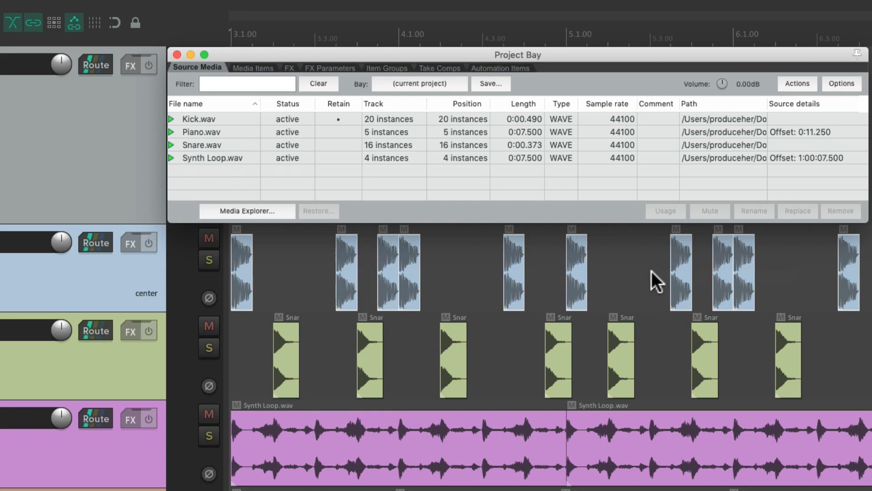
pyautogui.moveTo(550, 276)
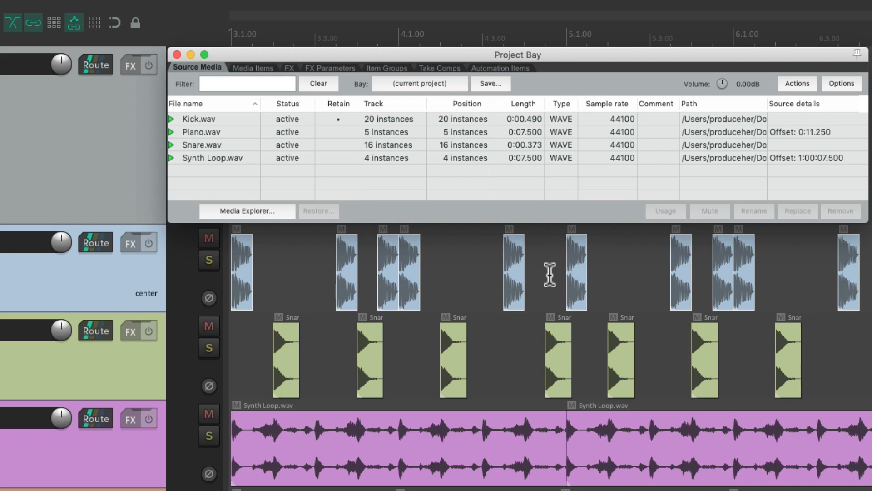
pyautogui.moveTo(225, 187)
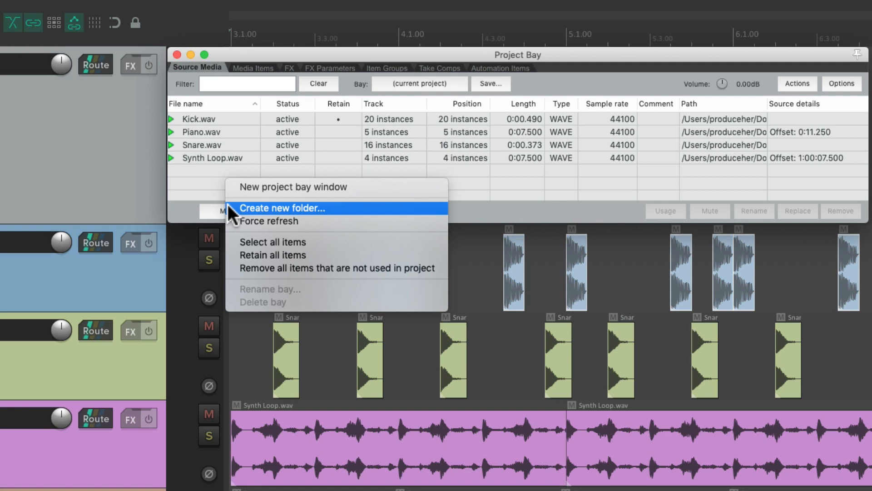
# Create a new Drums folder in the Project Bay
pyautogui.click(282, 208)
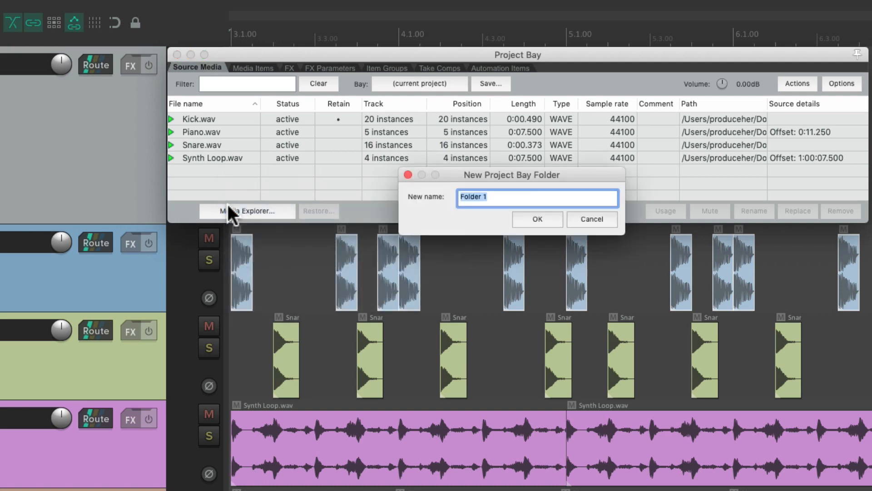
pyautogui.click(538, 219)
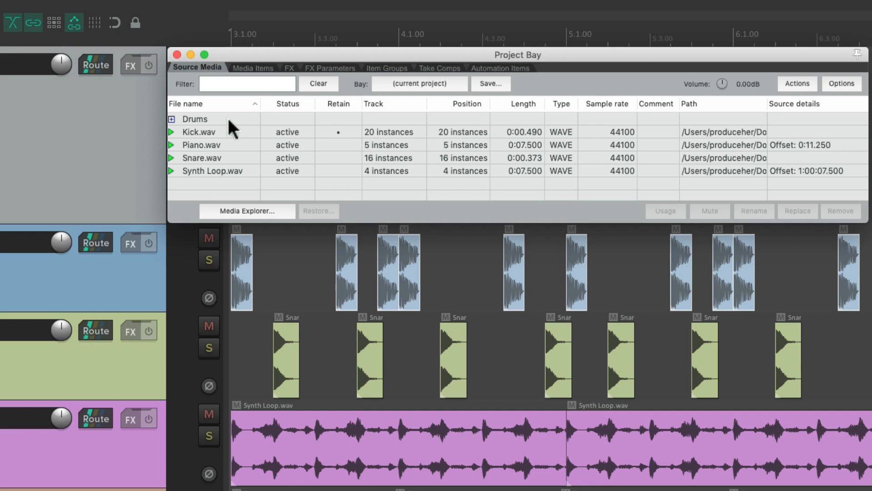
# Move Kick.wav and Snare.wav into Drums and check the folder's contents
pyautogui.click(211, 132)
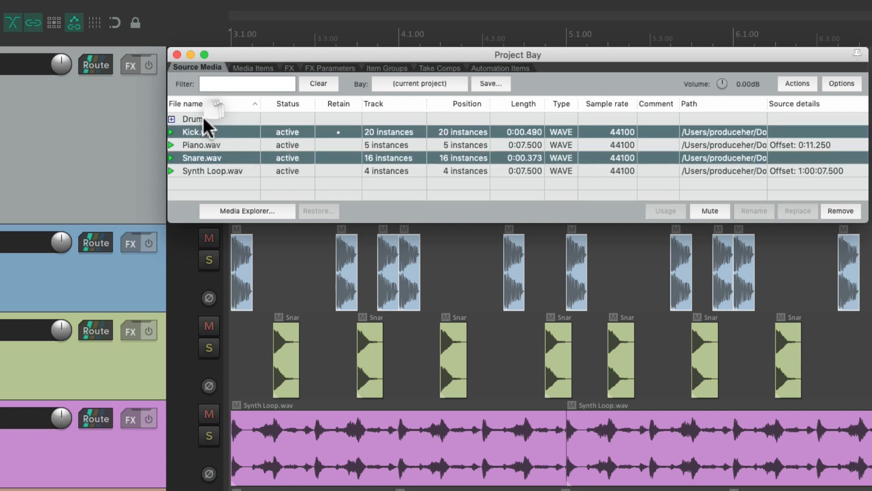
pyautogui.click(171, 119)
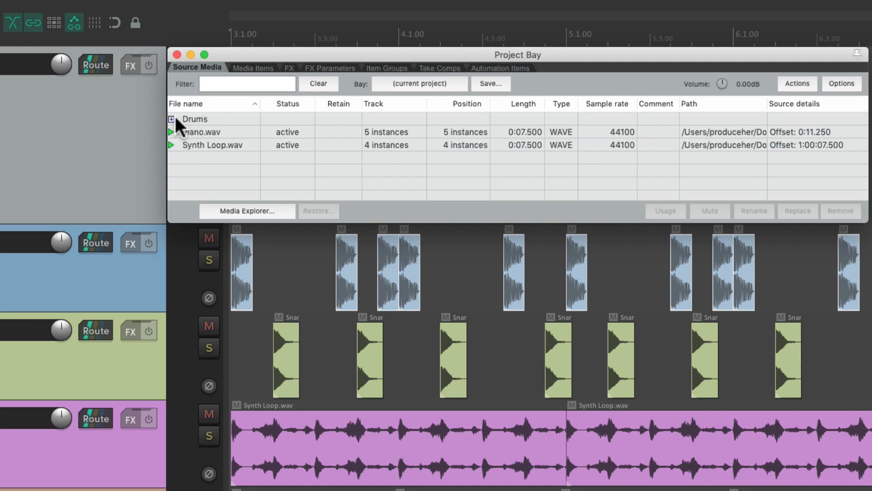
pyautogui.click(171, 119)
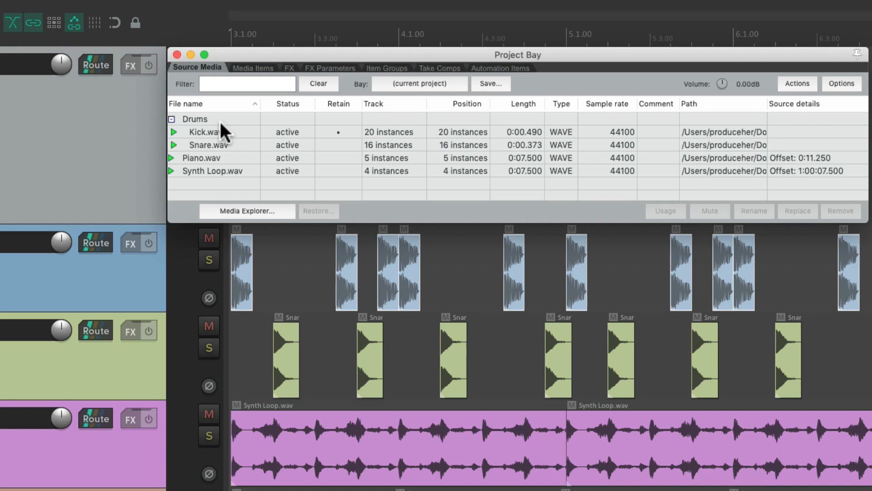
pyautogui.click(173, 119)
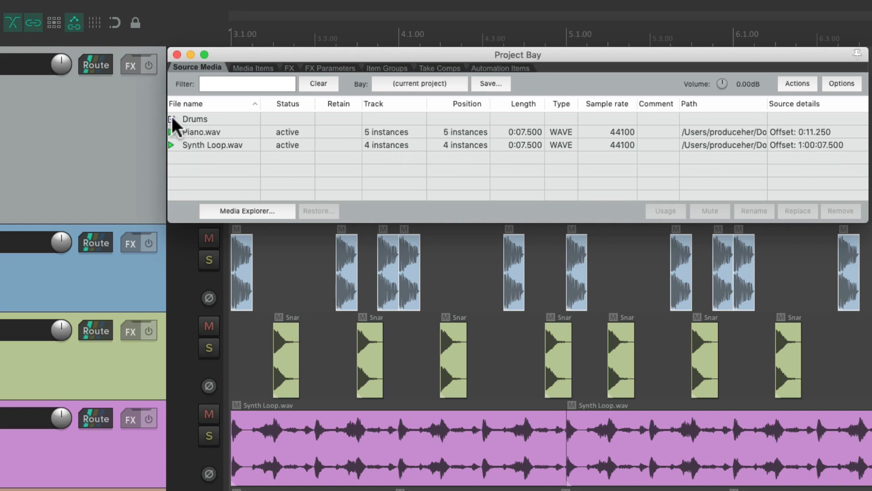
# Group Piano.wav and Synth Loop.wav into a new Instruments folder and collapse it
pyautogui.click(201, 132)
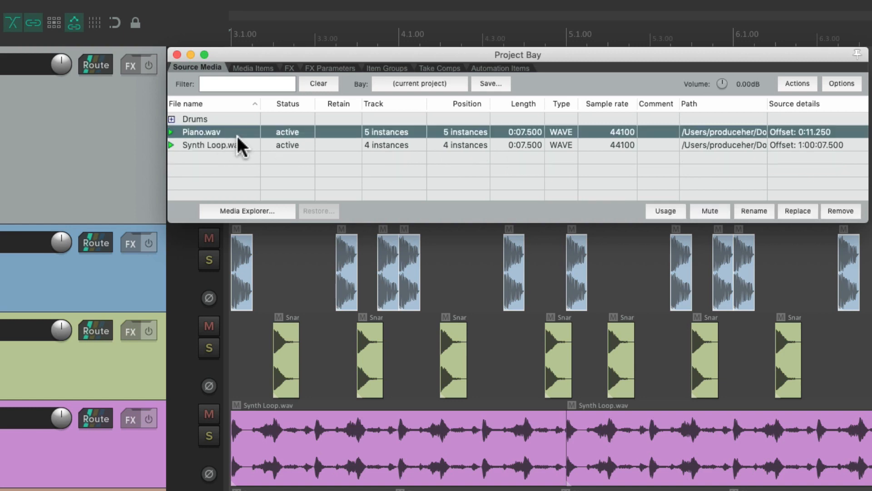
pyautogui.rightClick(214, 132)
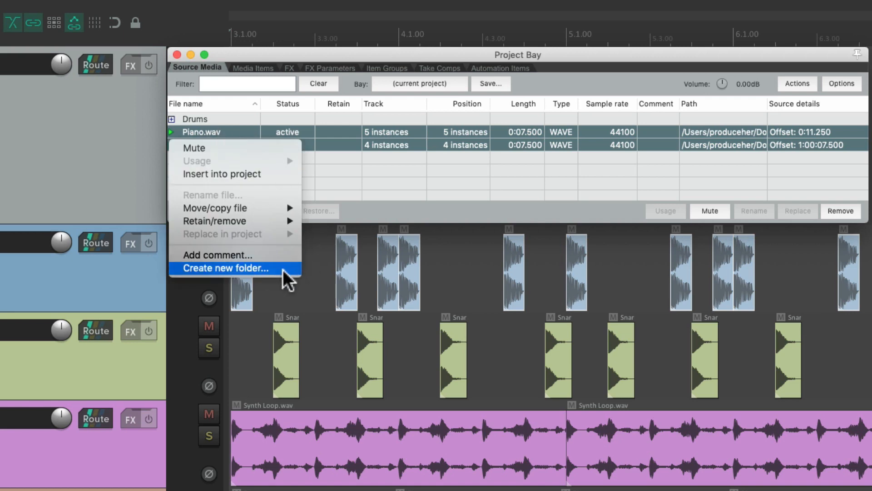
pyautogui.click(225, 268)
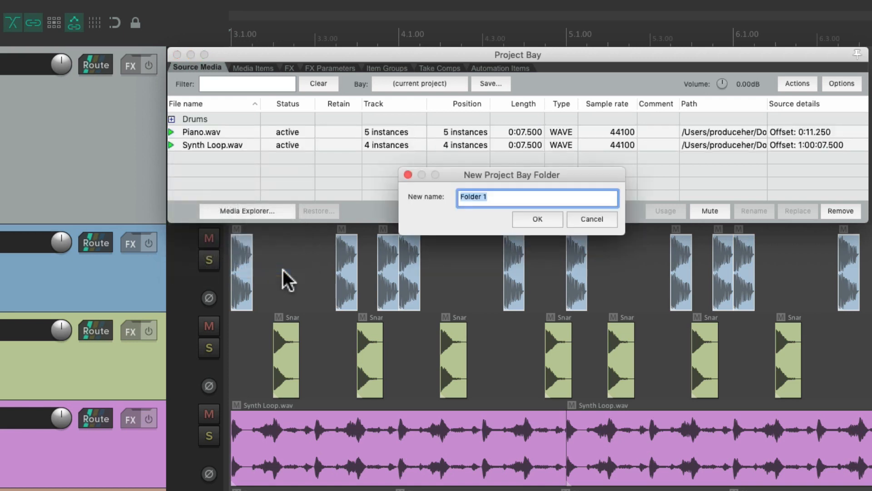
pyautogui.write('Instruments')
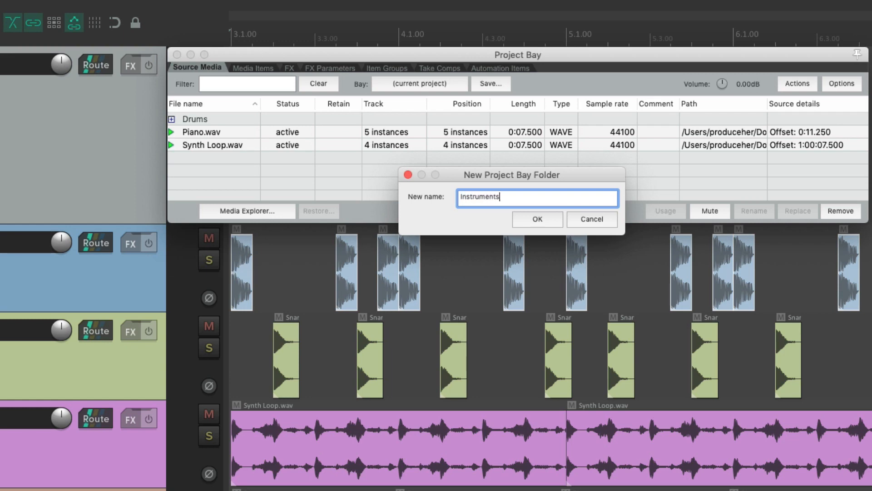
pyautogui.click(538, 219)
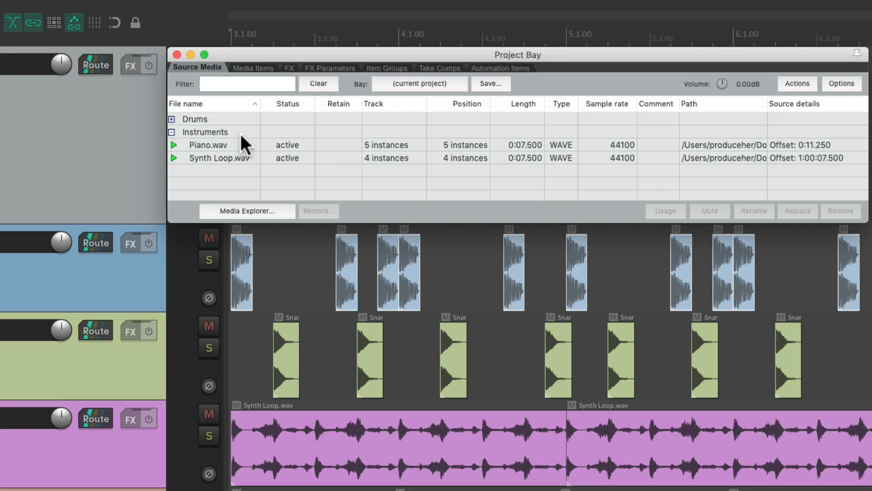
pyautogui.click(171, 133)
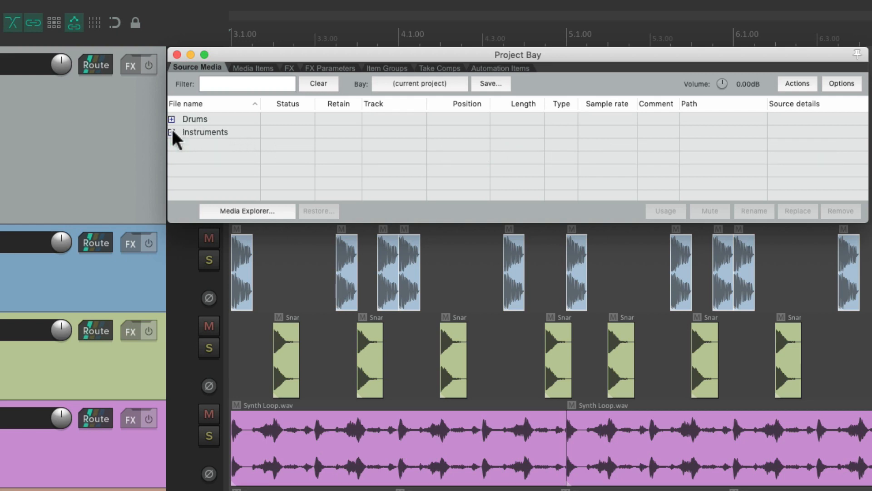
pyautogui.click(253, 68)
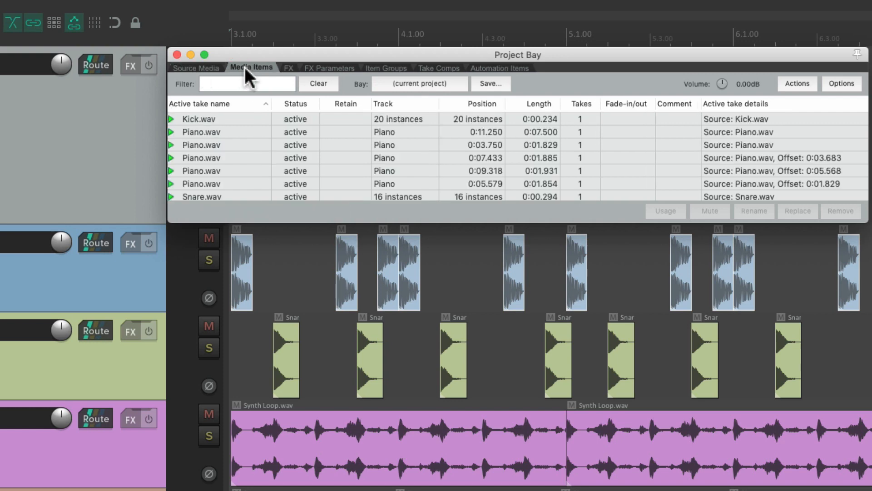
pyautogui.click(201, 132)
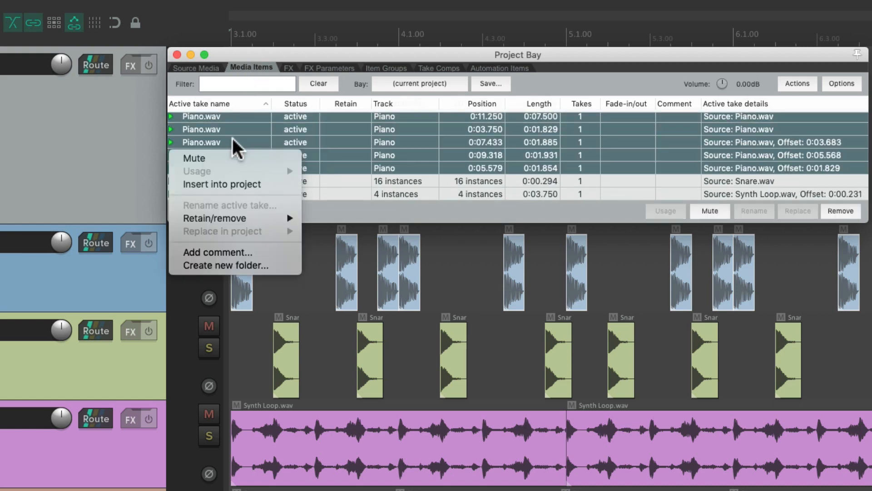
pyautogui.moveTo(274, 267)
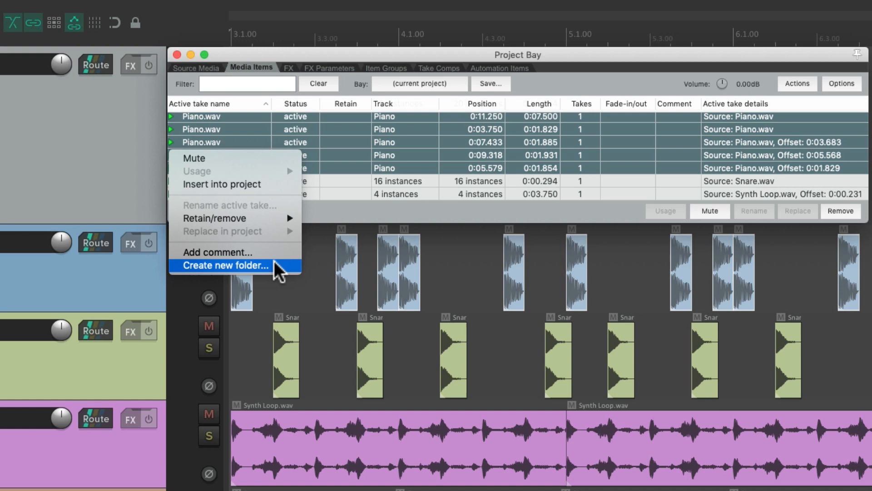
pyautogui.click(224, 266)
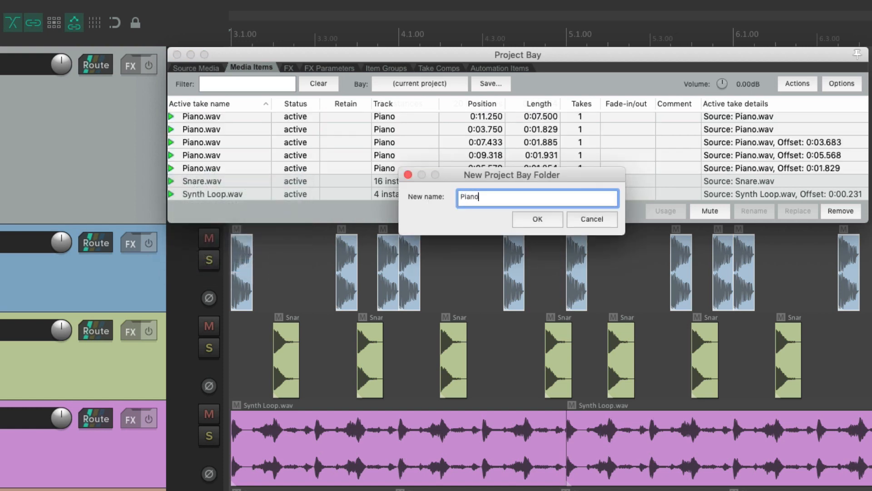
pyautogui.click(538, 219)
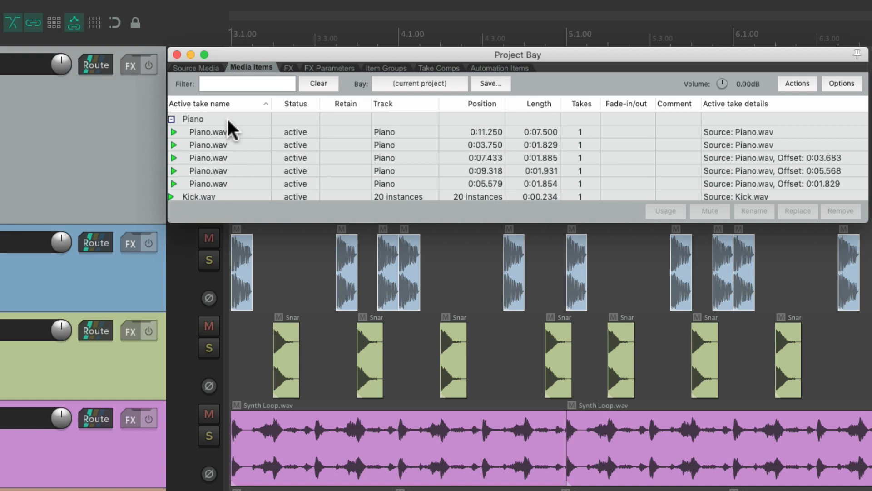
pyautogui.click(171, 119)
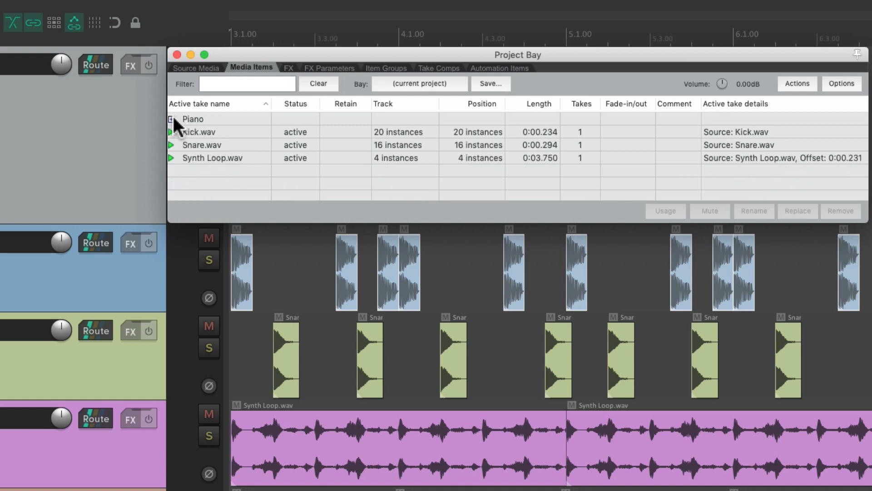
pyautogui.rightClick(192, 119)
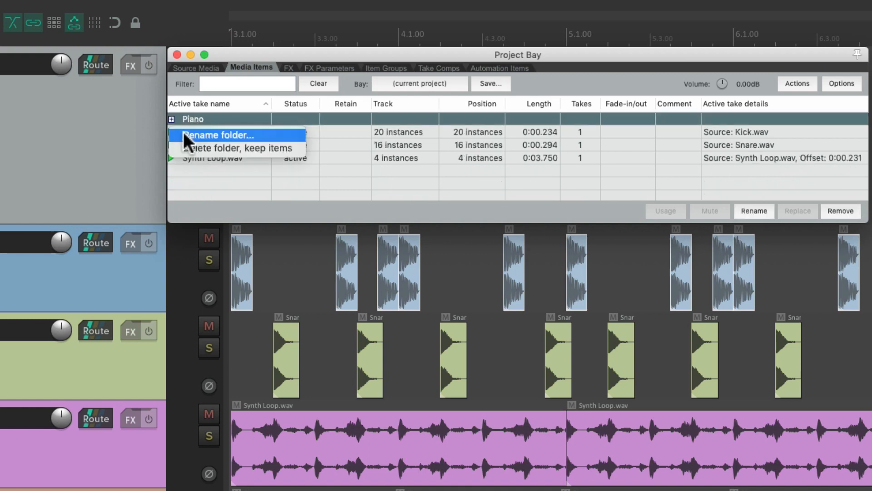
pyautogui.moveTo(192, 153)
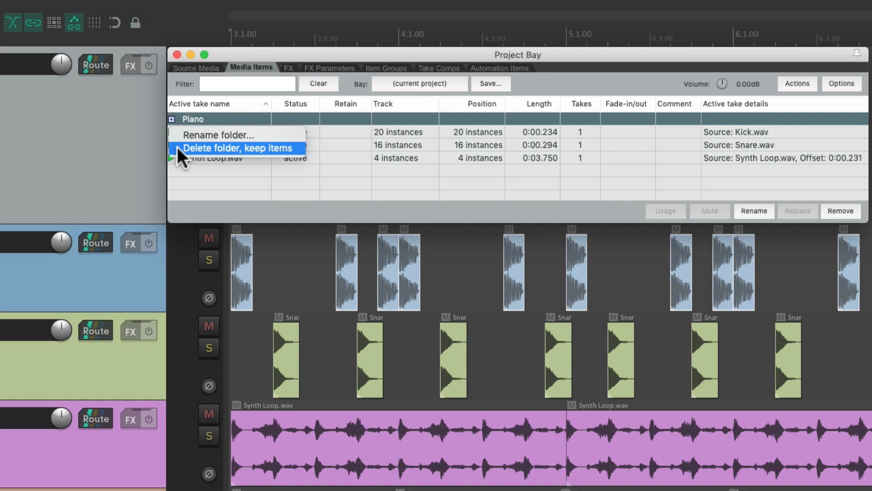
pyautogui.click(242, 148)
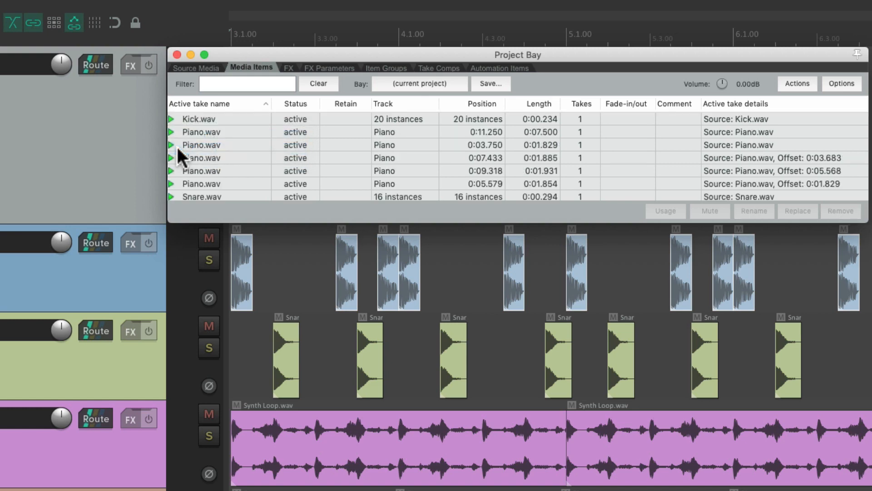
pyautogui.moveTo(253, 82)
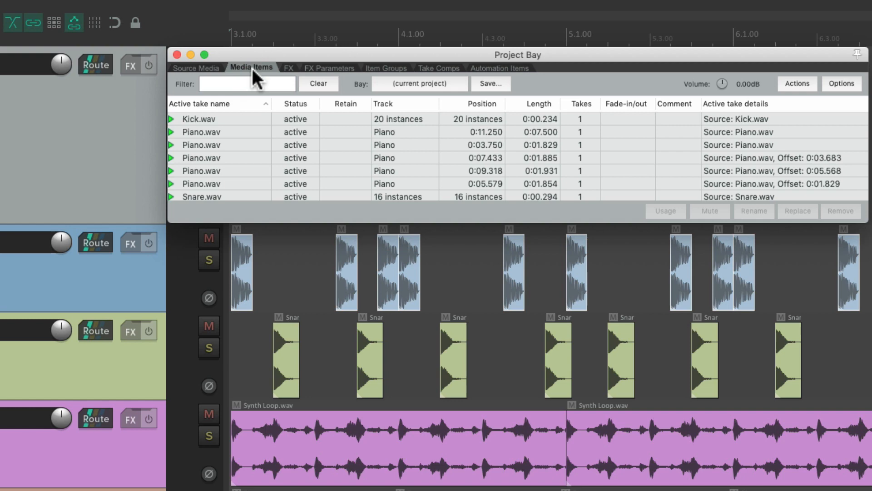
# Delete the Drums and Instruments folders while keeping their audio files
pyautogui.click(196, 68)
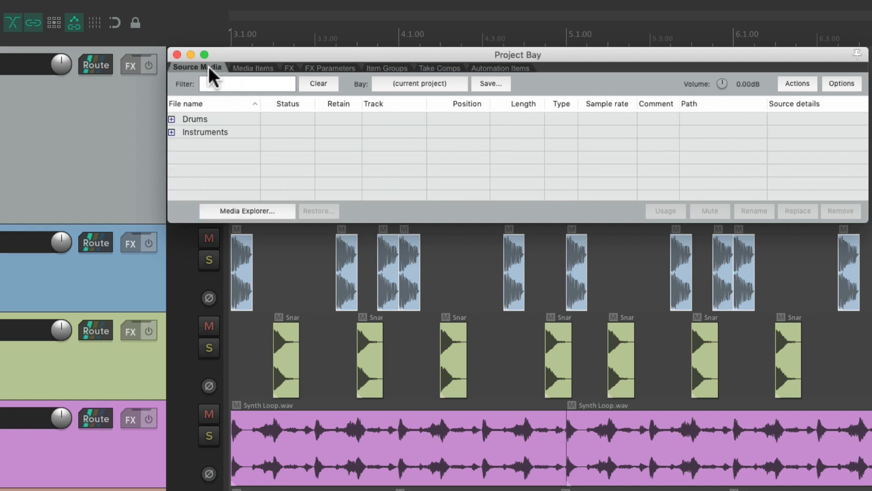
pyautogui.click(194, 119)
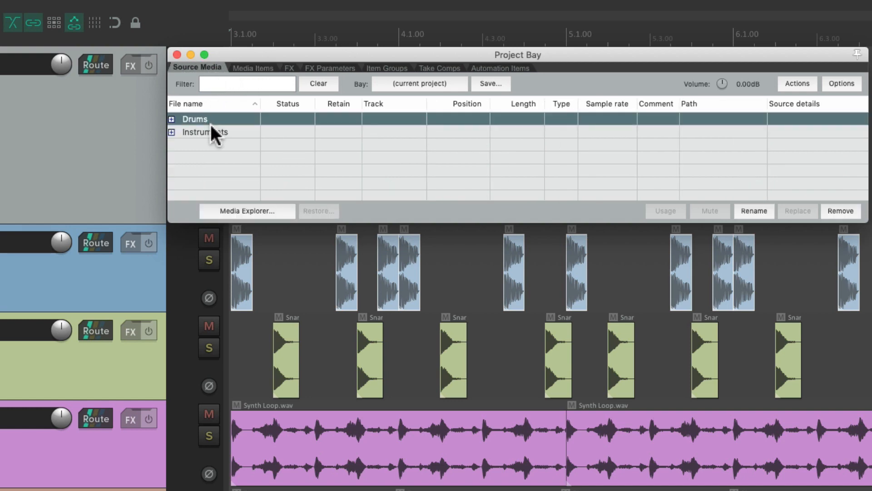
pyautogui.rightClick(194, 119)
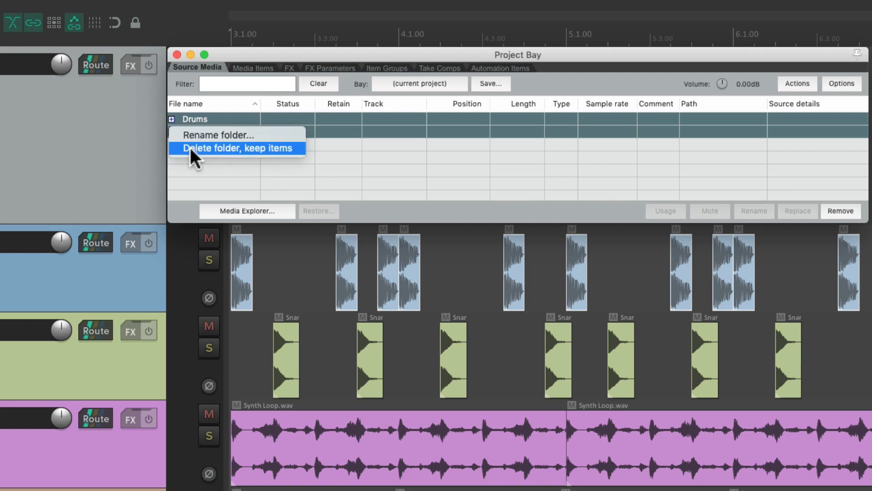
pyautogui.click(231, 147)
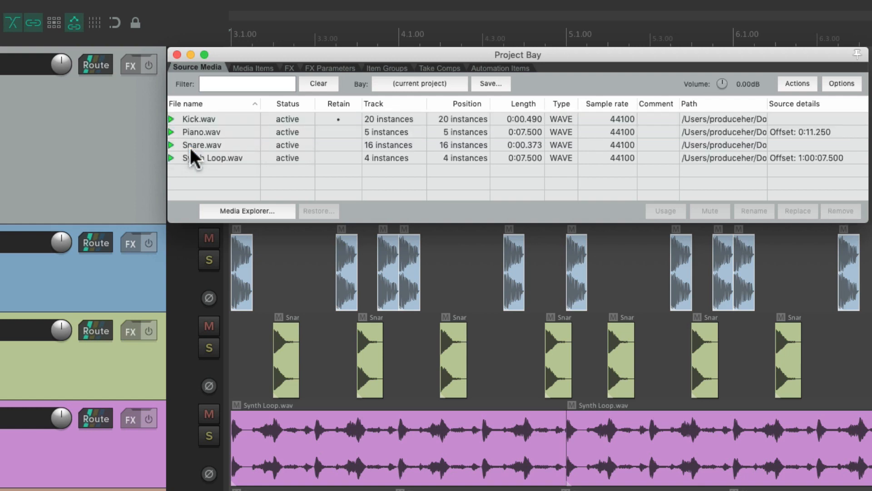
pyautogui.moveTo(251, 150)
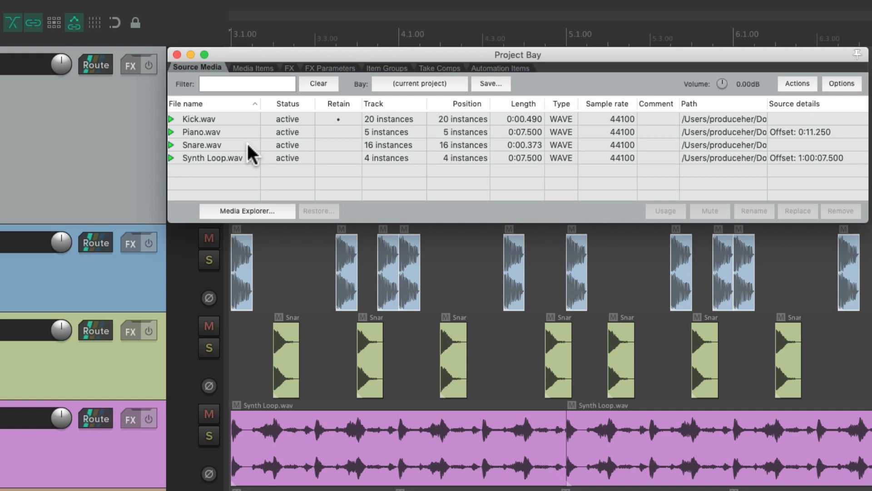
pyautogui.moveTo(457, 88)
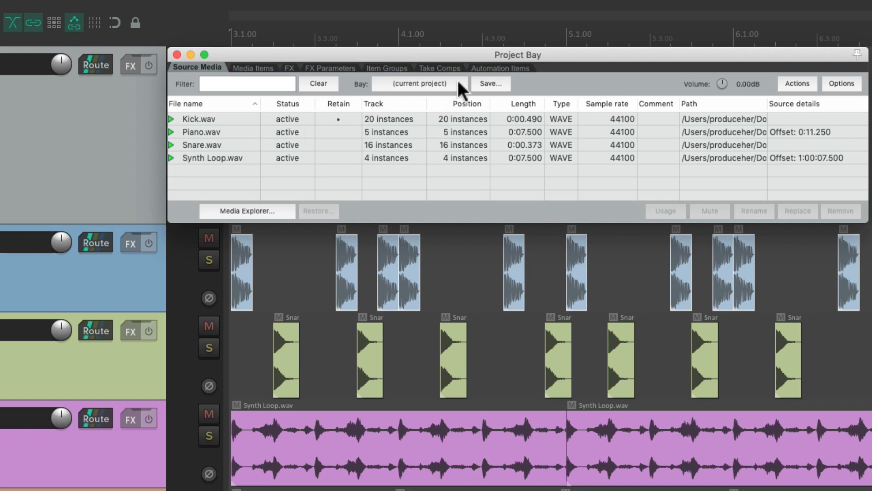
pyautogui.moveTo(477, 92)
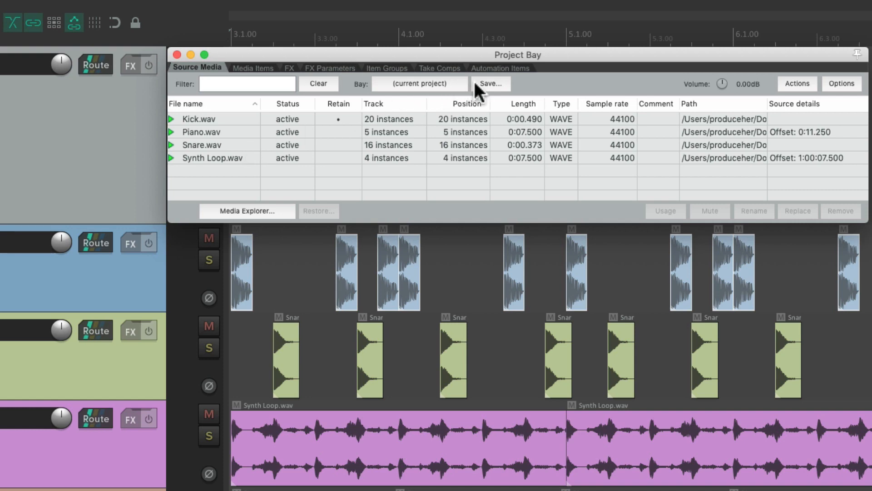
pyautogui.click(490, 83)
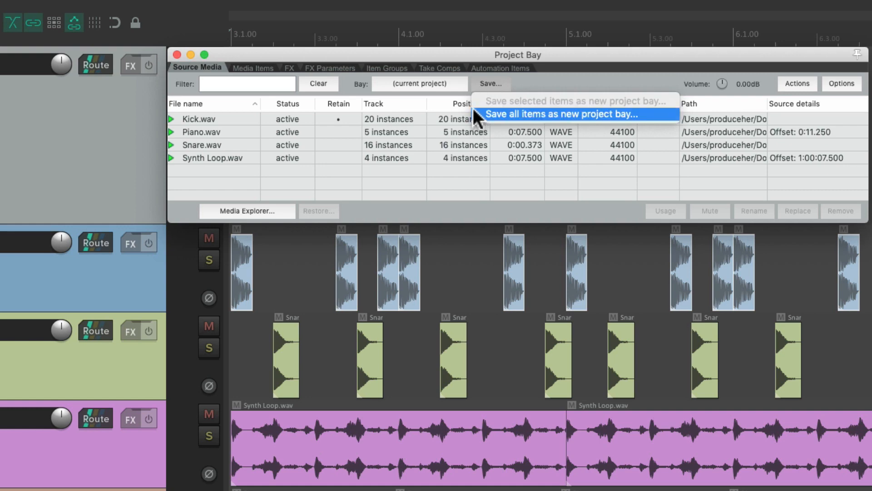
pyautogui.moveTo(529, 89)
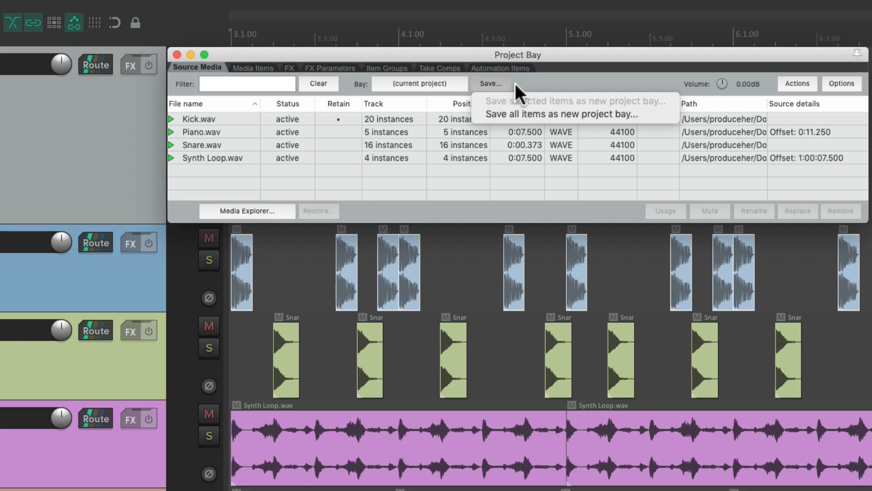
pyautogui.click(419, 83)
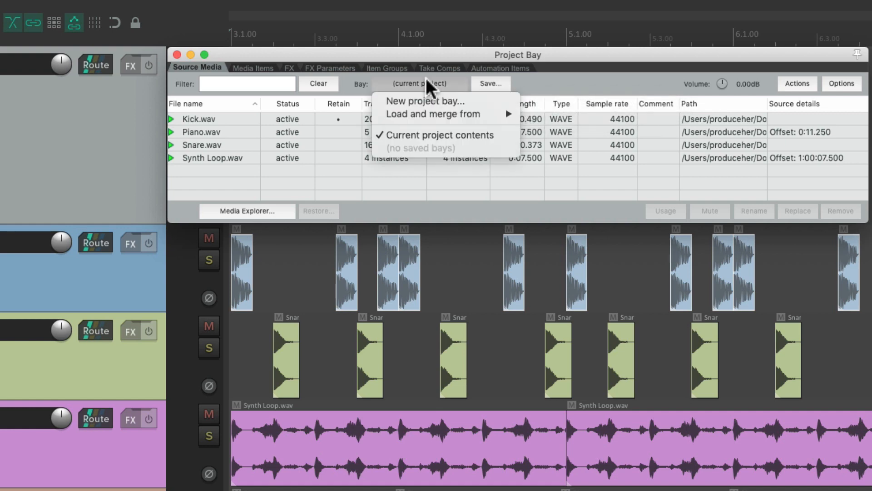
pyautogui.moveTo(411, 117)
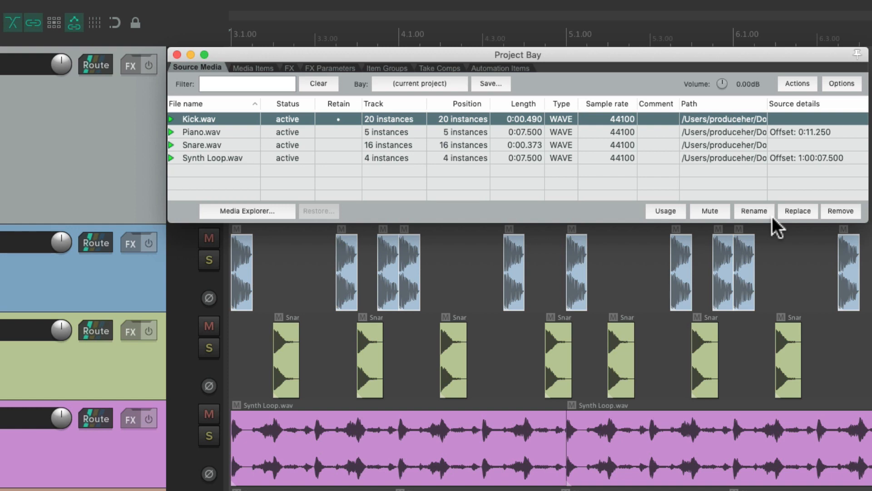
pyautogui.click(665, 211)
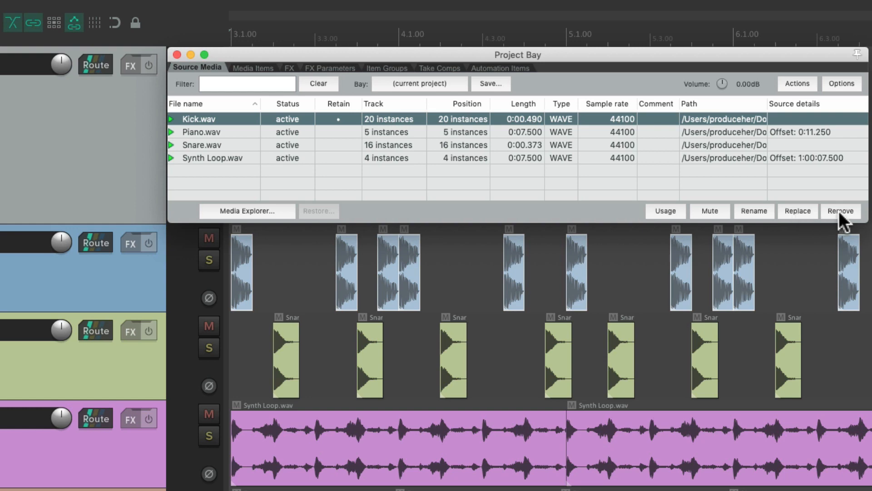
pyautogui.moveTo(805, 93)
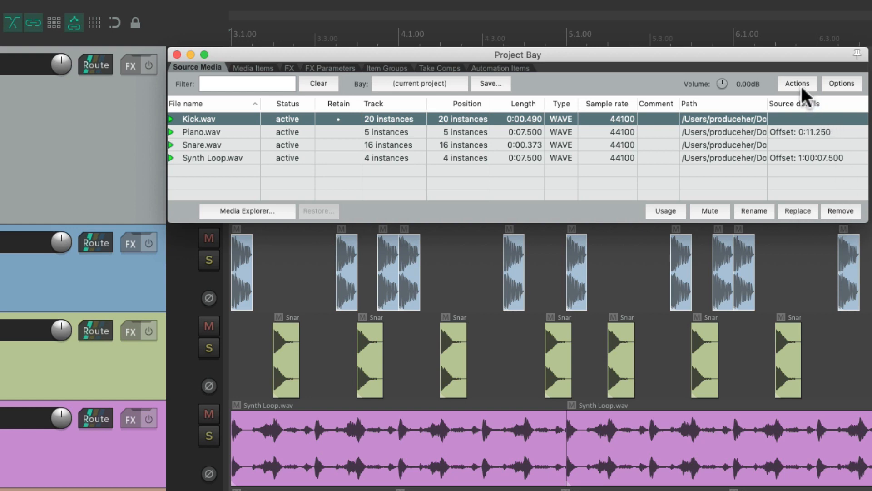
pyautogui.click(798, 83)
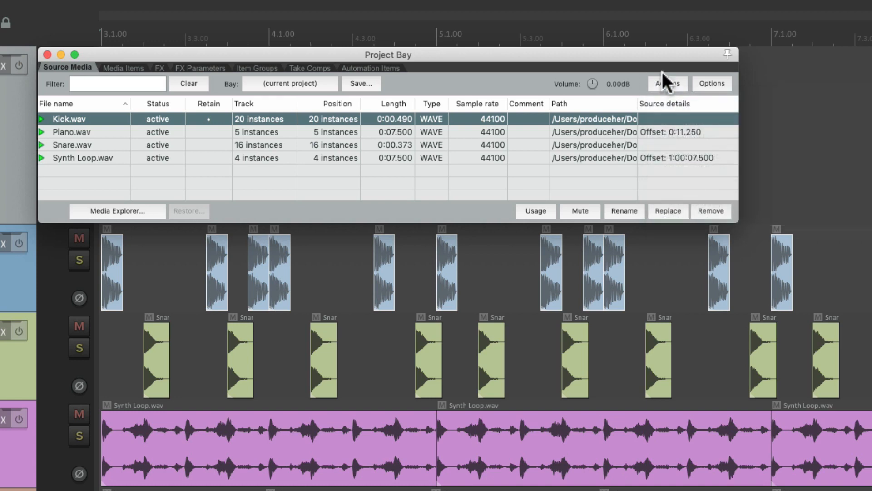
pyautogui.moveTo(704, 94)
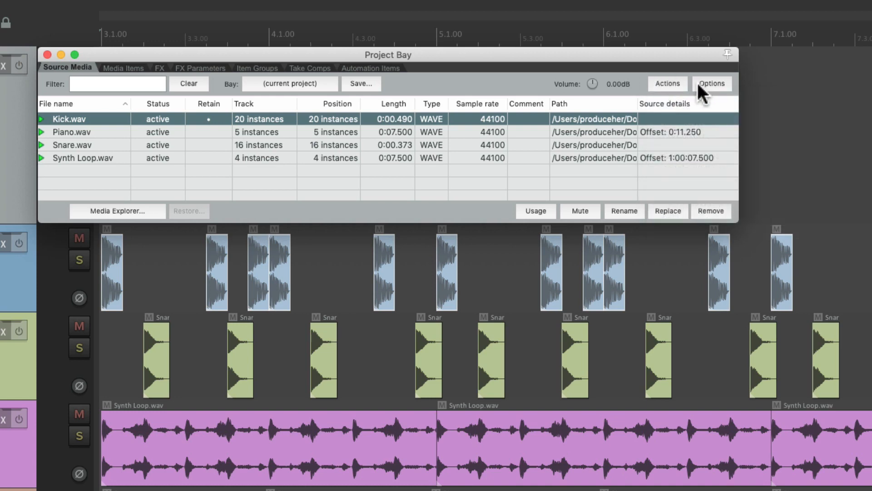
pyautogui.click(712, 84)
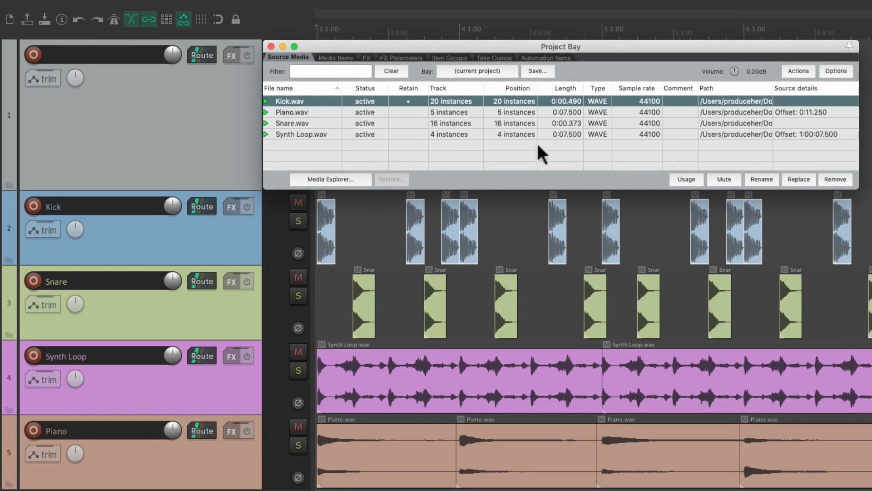
pyautogui.moveTo(468, 119)
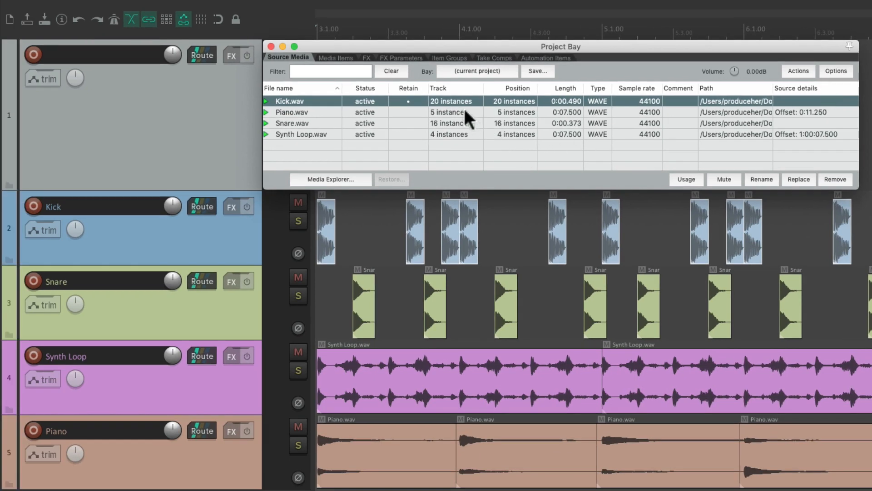
# Select Piano, Kick, Snare and Synth Loop source rows to highlight their timeline items
pyautogui.click(293, 112)
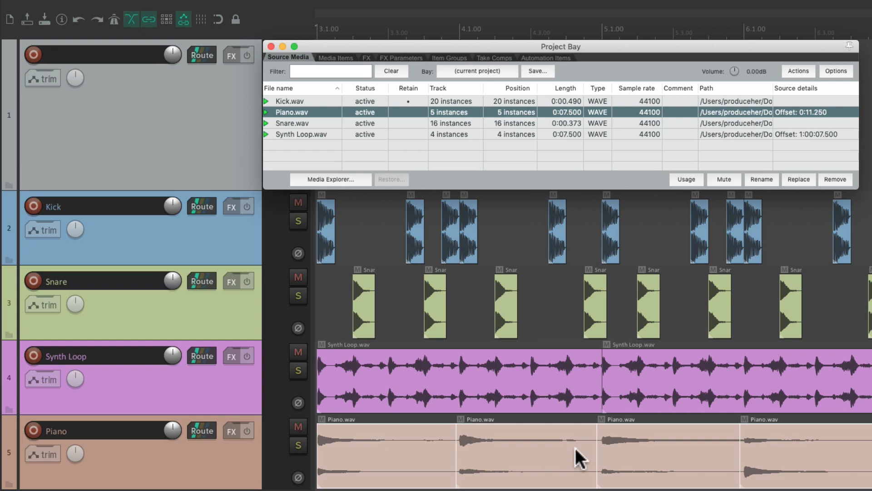
pyautogui.click(289, 101)
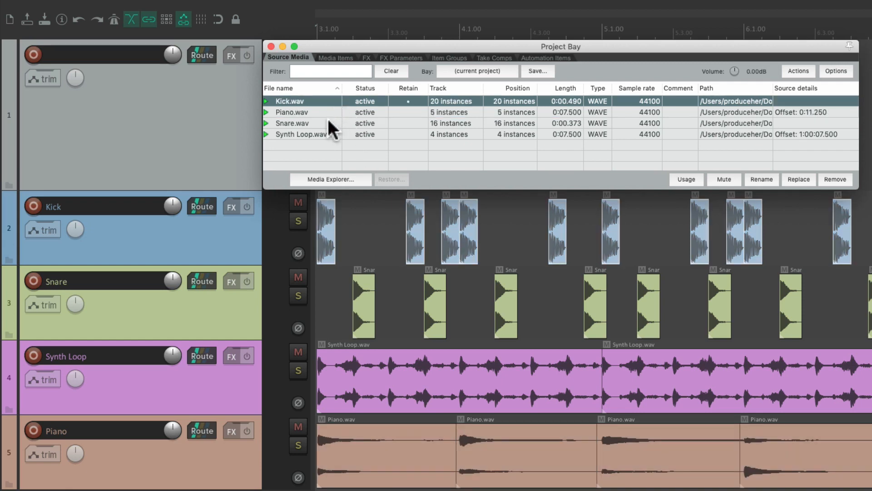
pyautogui.click(293, 123)
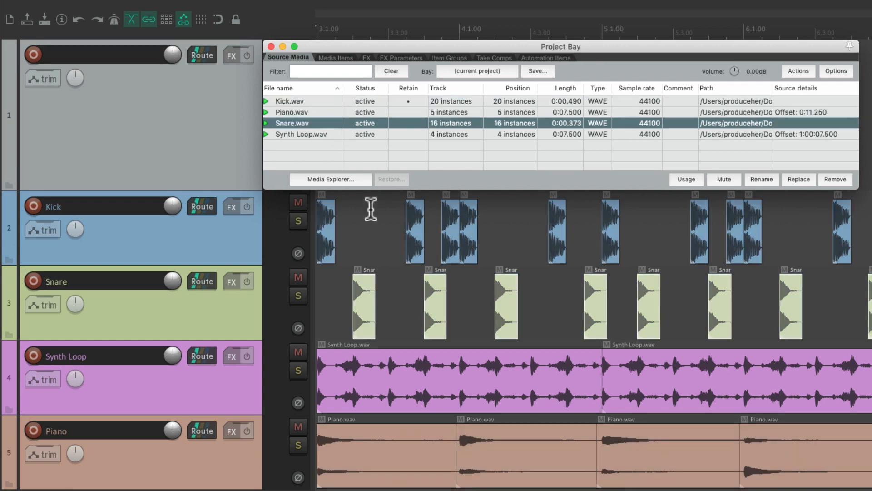
pyautogui.click(299, 135)
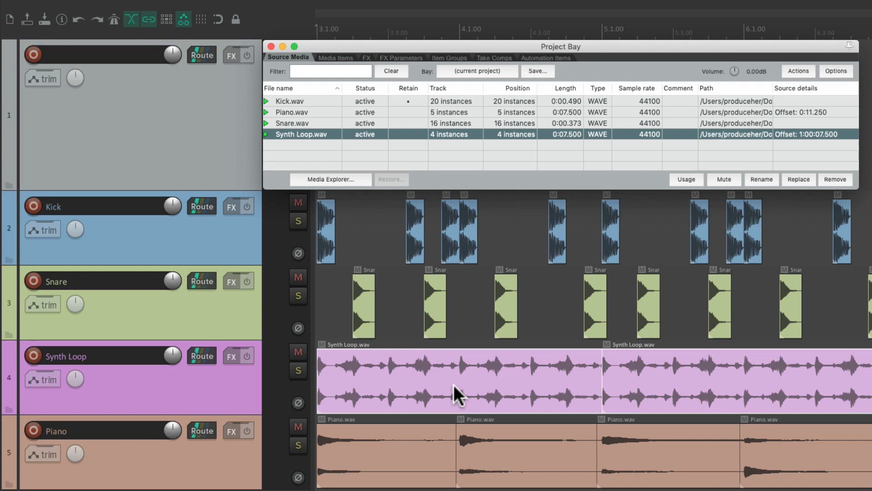
# In Media Items, select a Piano item, then pick a timeline snare hit to highlight its Snare.wav row
pyautogui.click(334, 57)
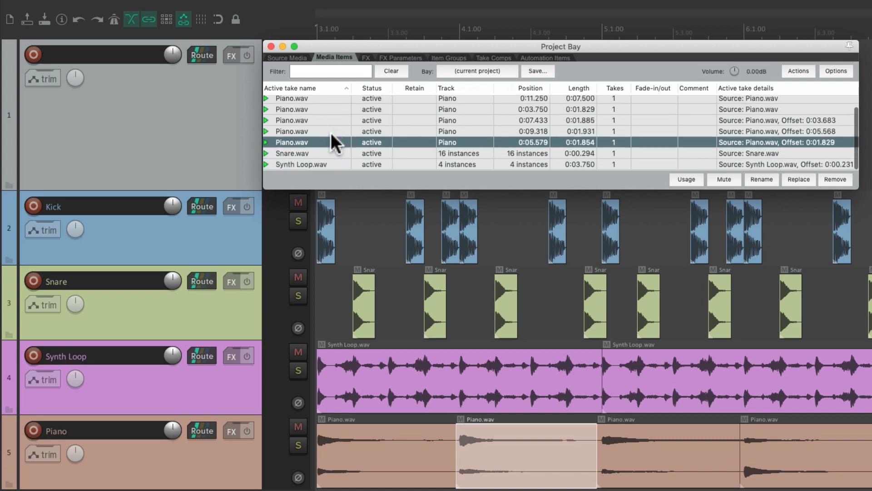
pyautogui.click(307, 165)
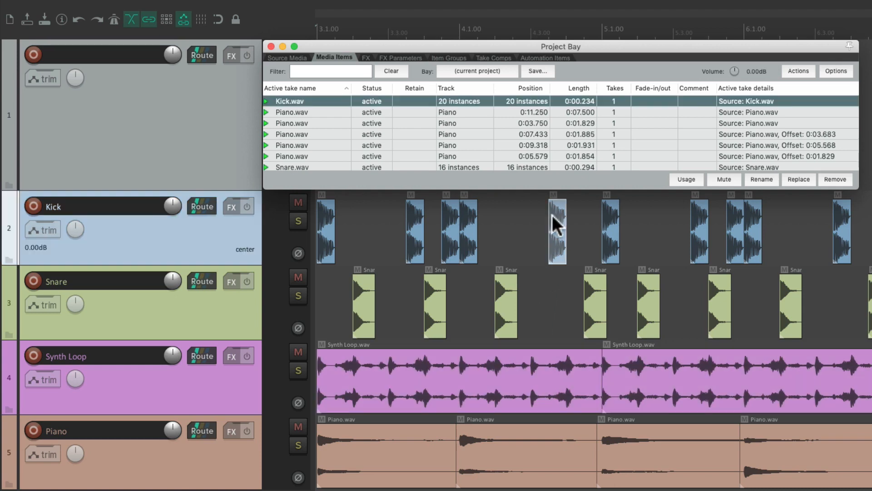
pyautogui.moveTo(409, 116)
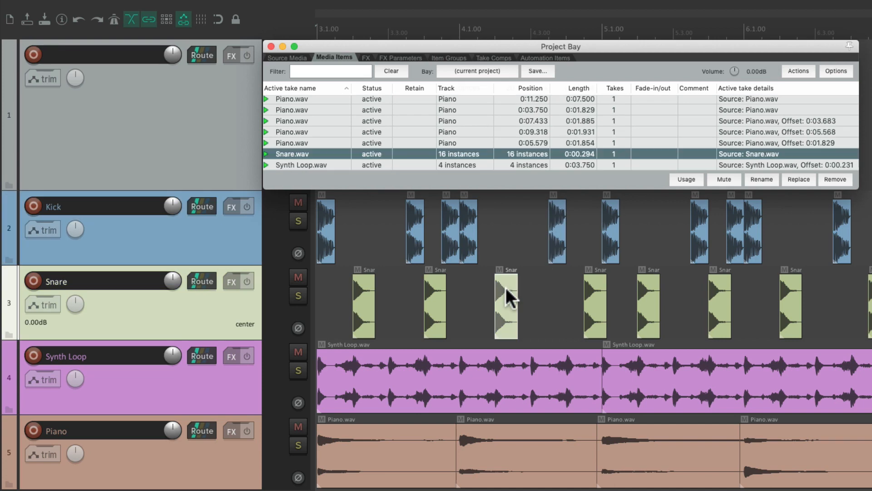
pyautogui.moveTo(489, 174)
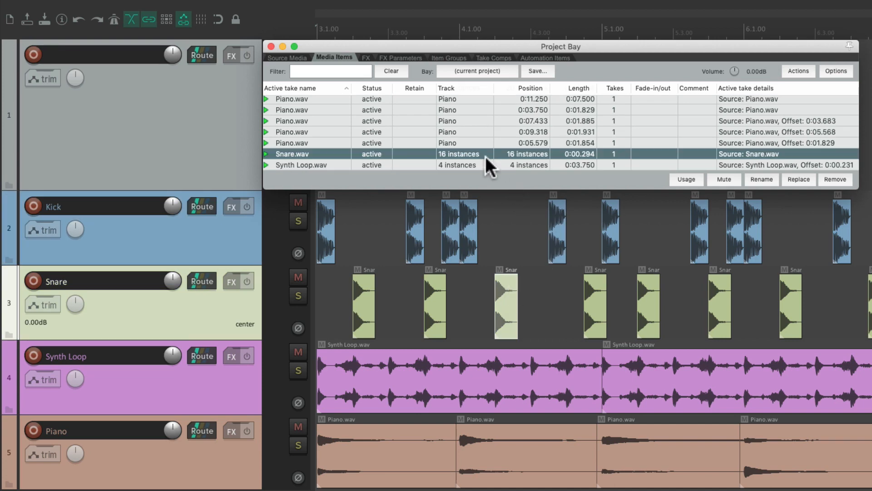
pyautogui.click(287, 58)
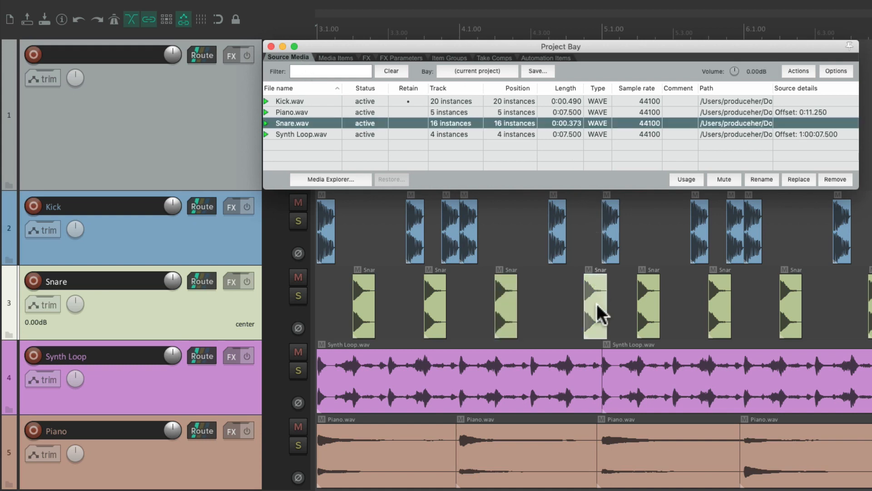
pyautogui.moveTo(531, 131)
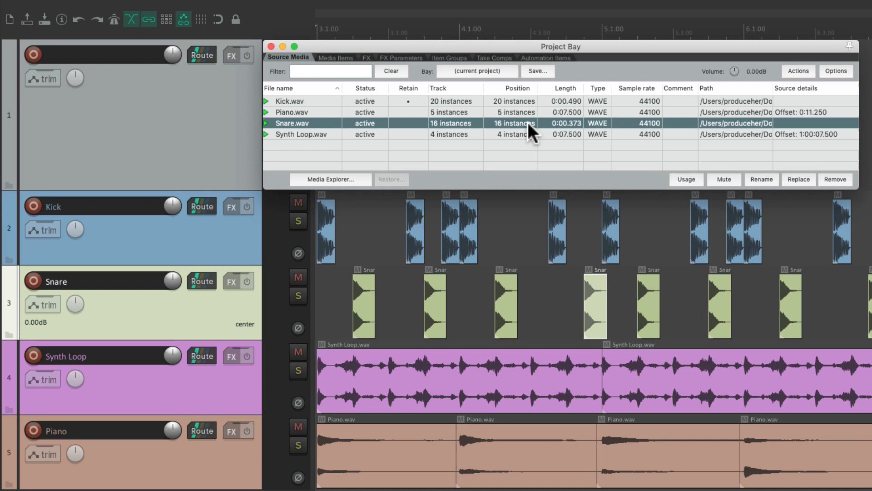
pyautogui.click(336, 58)
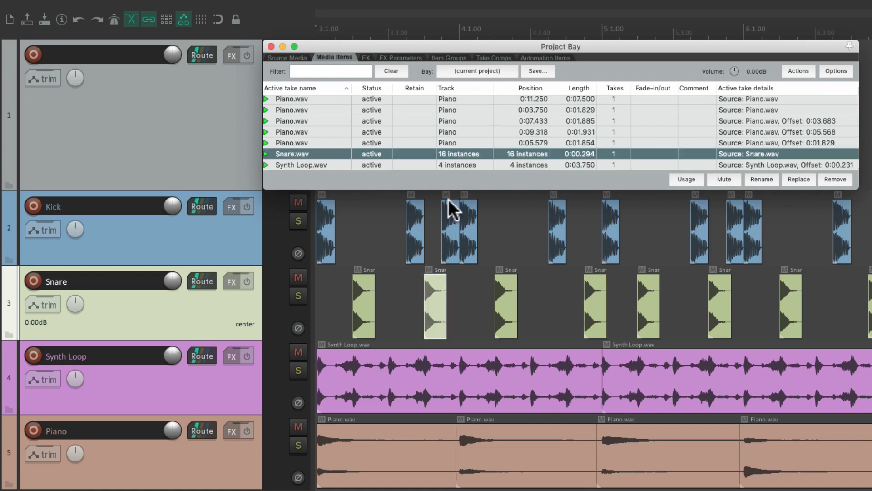
pyautogui.moveTo(698, 131)
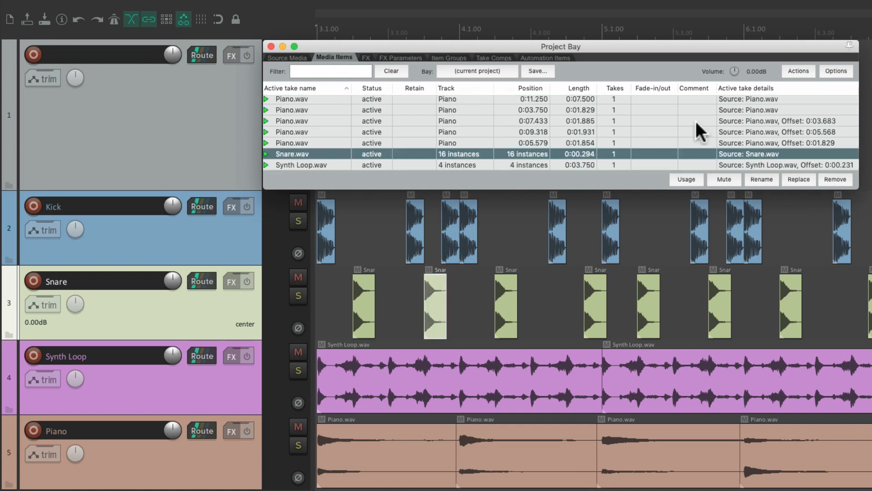
pyautogui.click(836, 71)
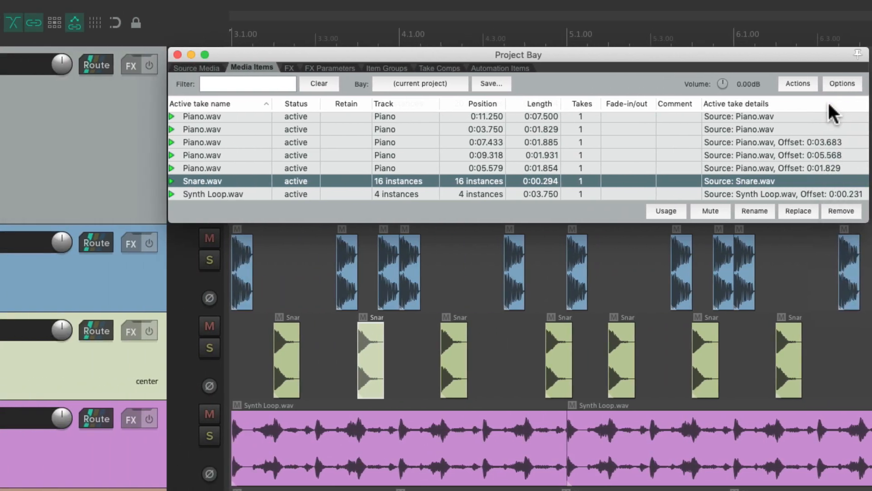
pyautogui.moveTo(498, 91)
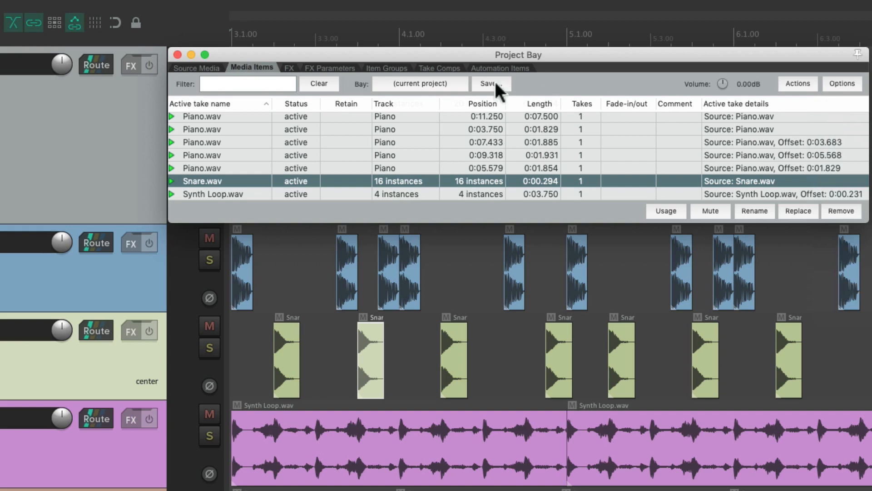
# Show the bay's FX list with Event Horizon Limiter/Clipper and The Glue on master
pyautogui.click(197, 67)
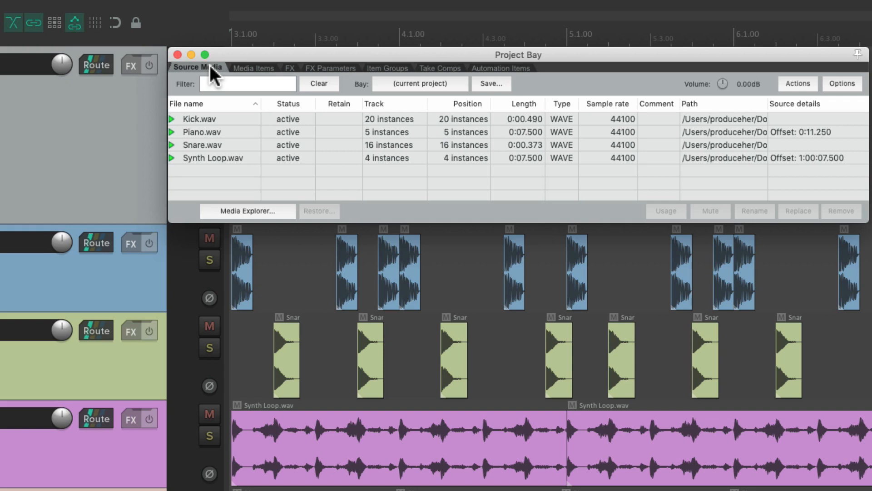
pyautogui.click(289, 67)
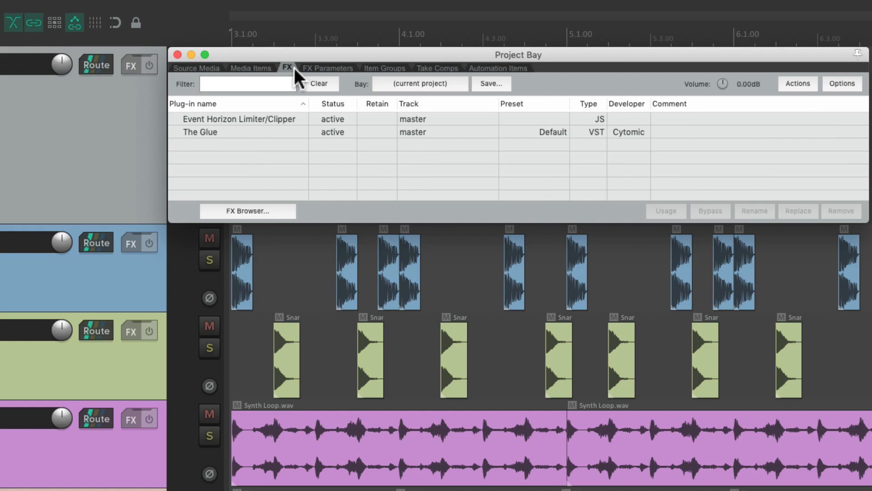